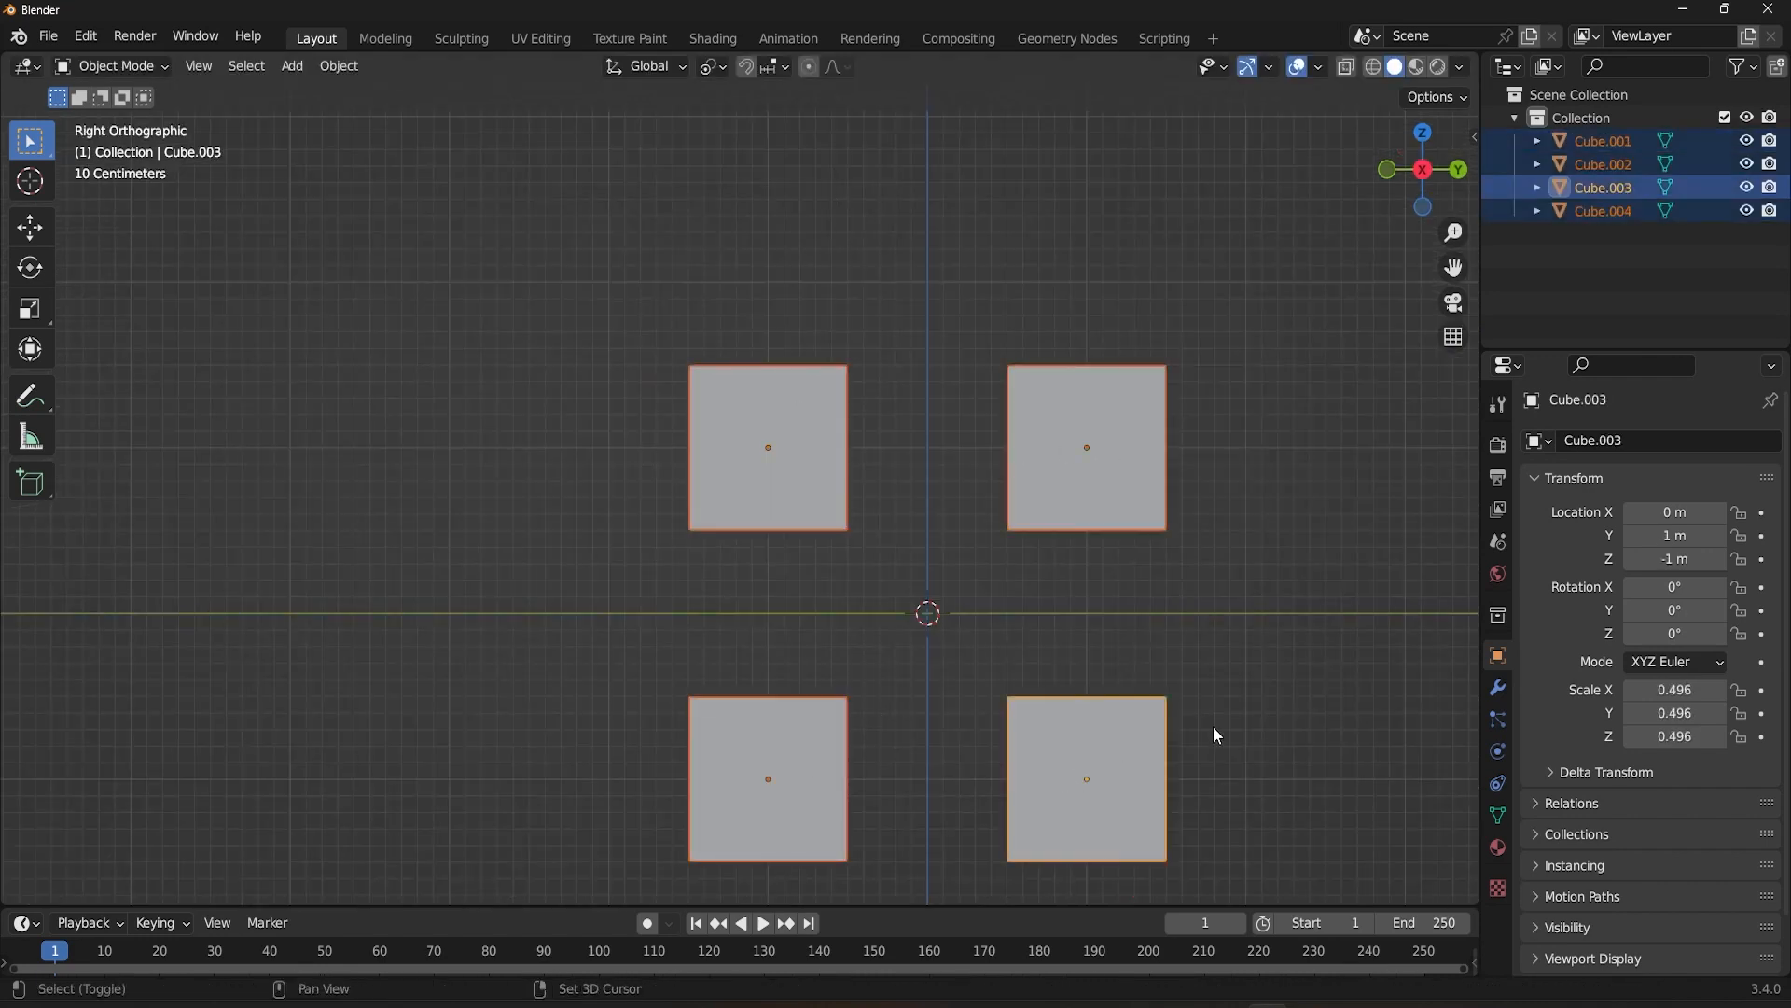
# Scale the four selected cubes around their individual origins and confirm the new sizes
pyautogui.press('r')
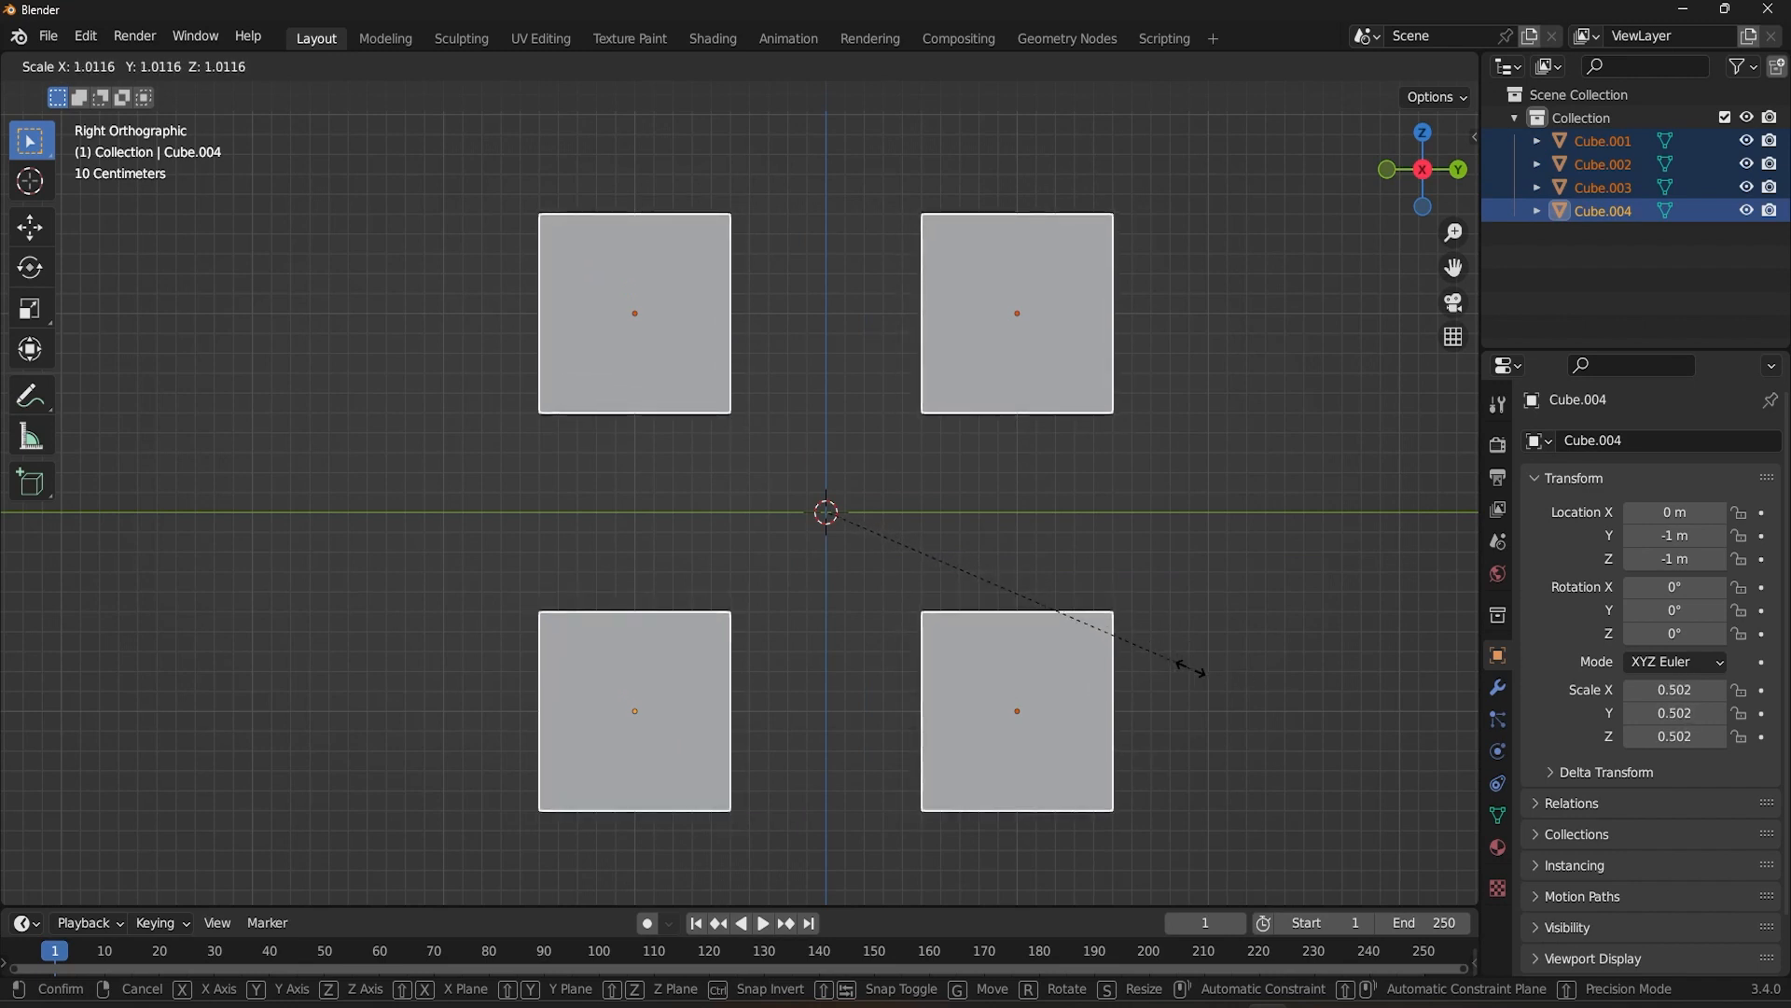
pyautogui.click(655, 347)
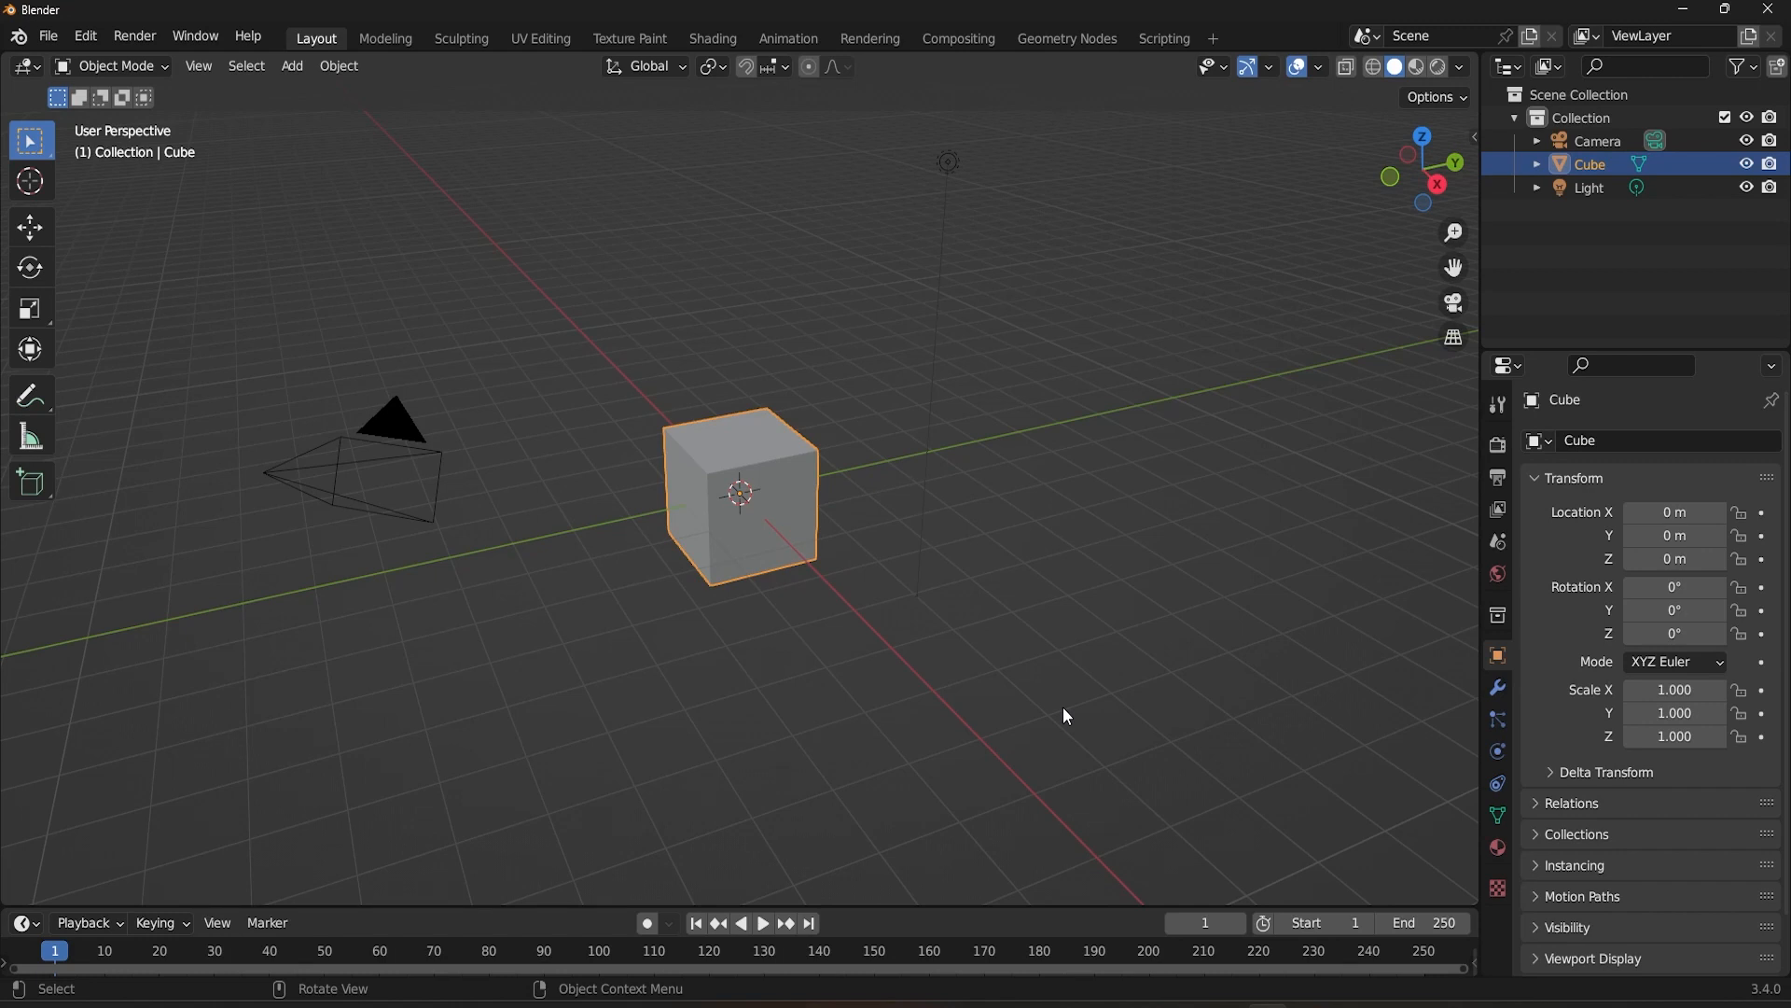
# Delete the camera and light, scale the cube to 2 and view it in Right Orthographic
pyautogui.press('r')
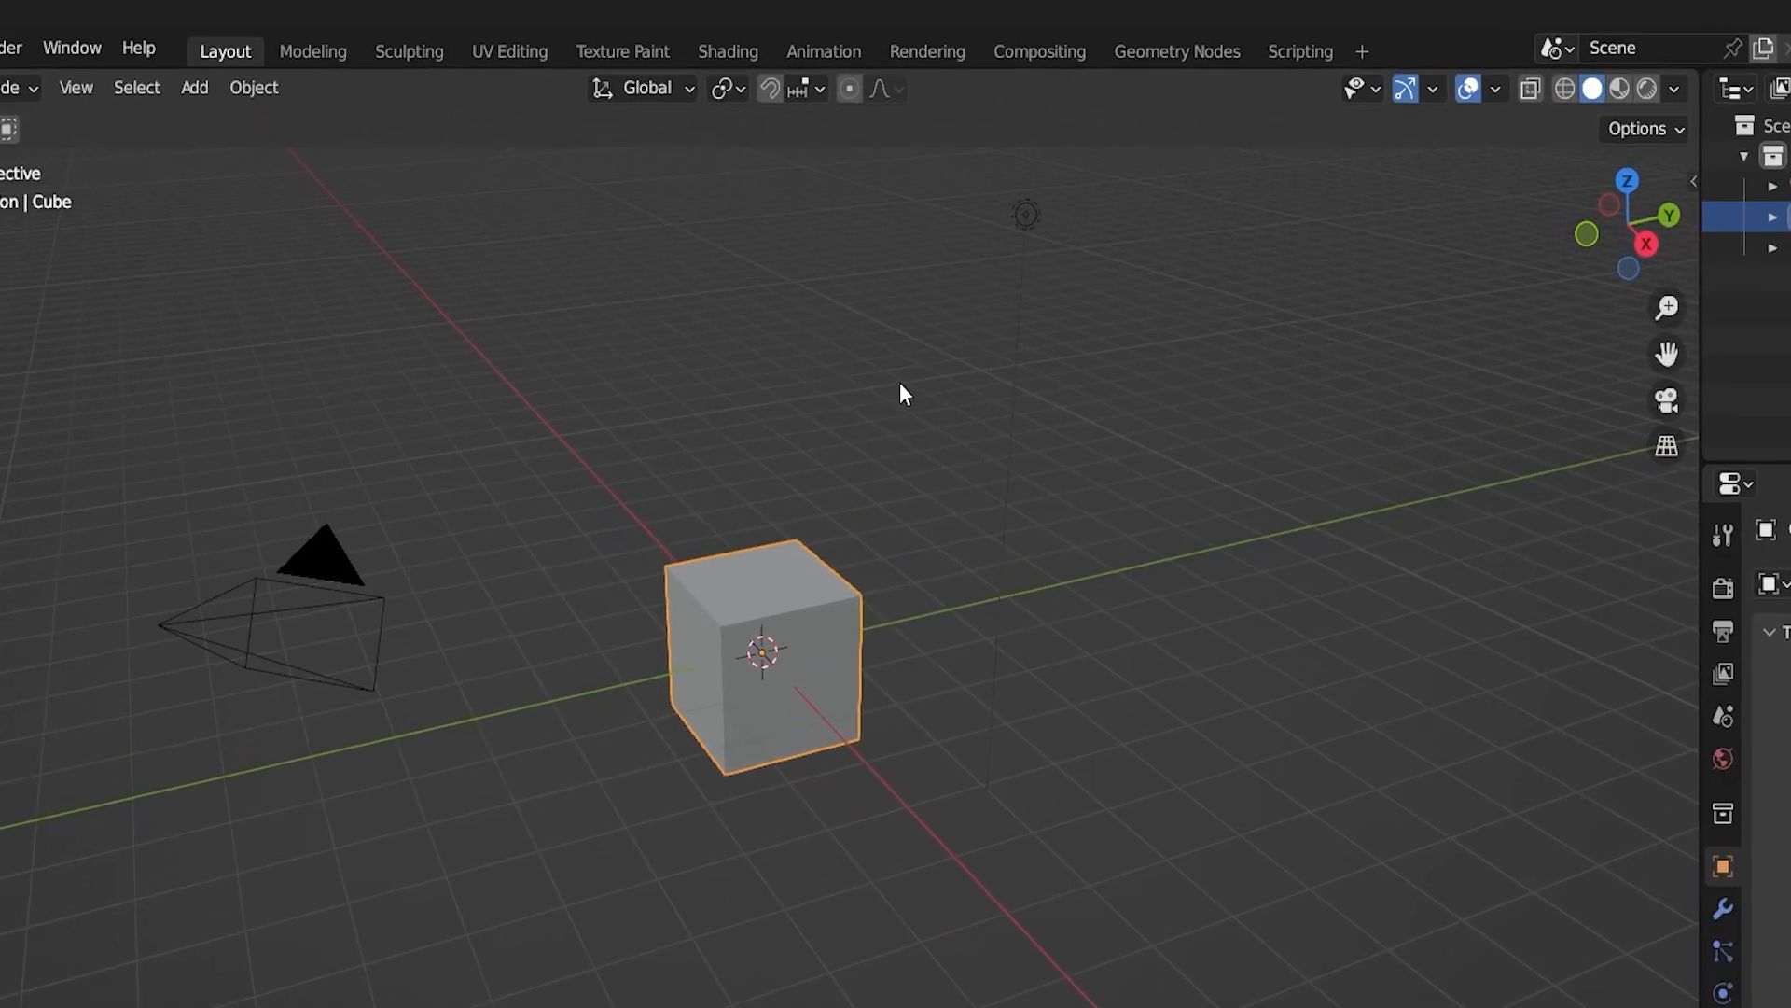
pyautogui.click(749, 89)
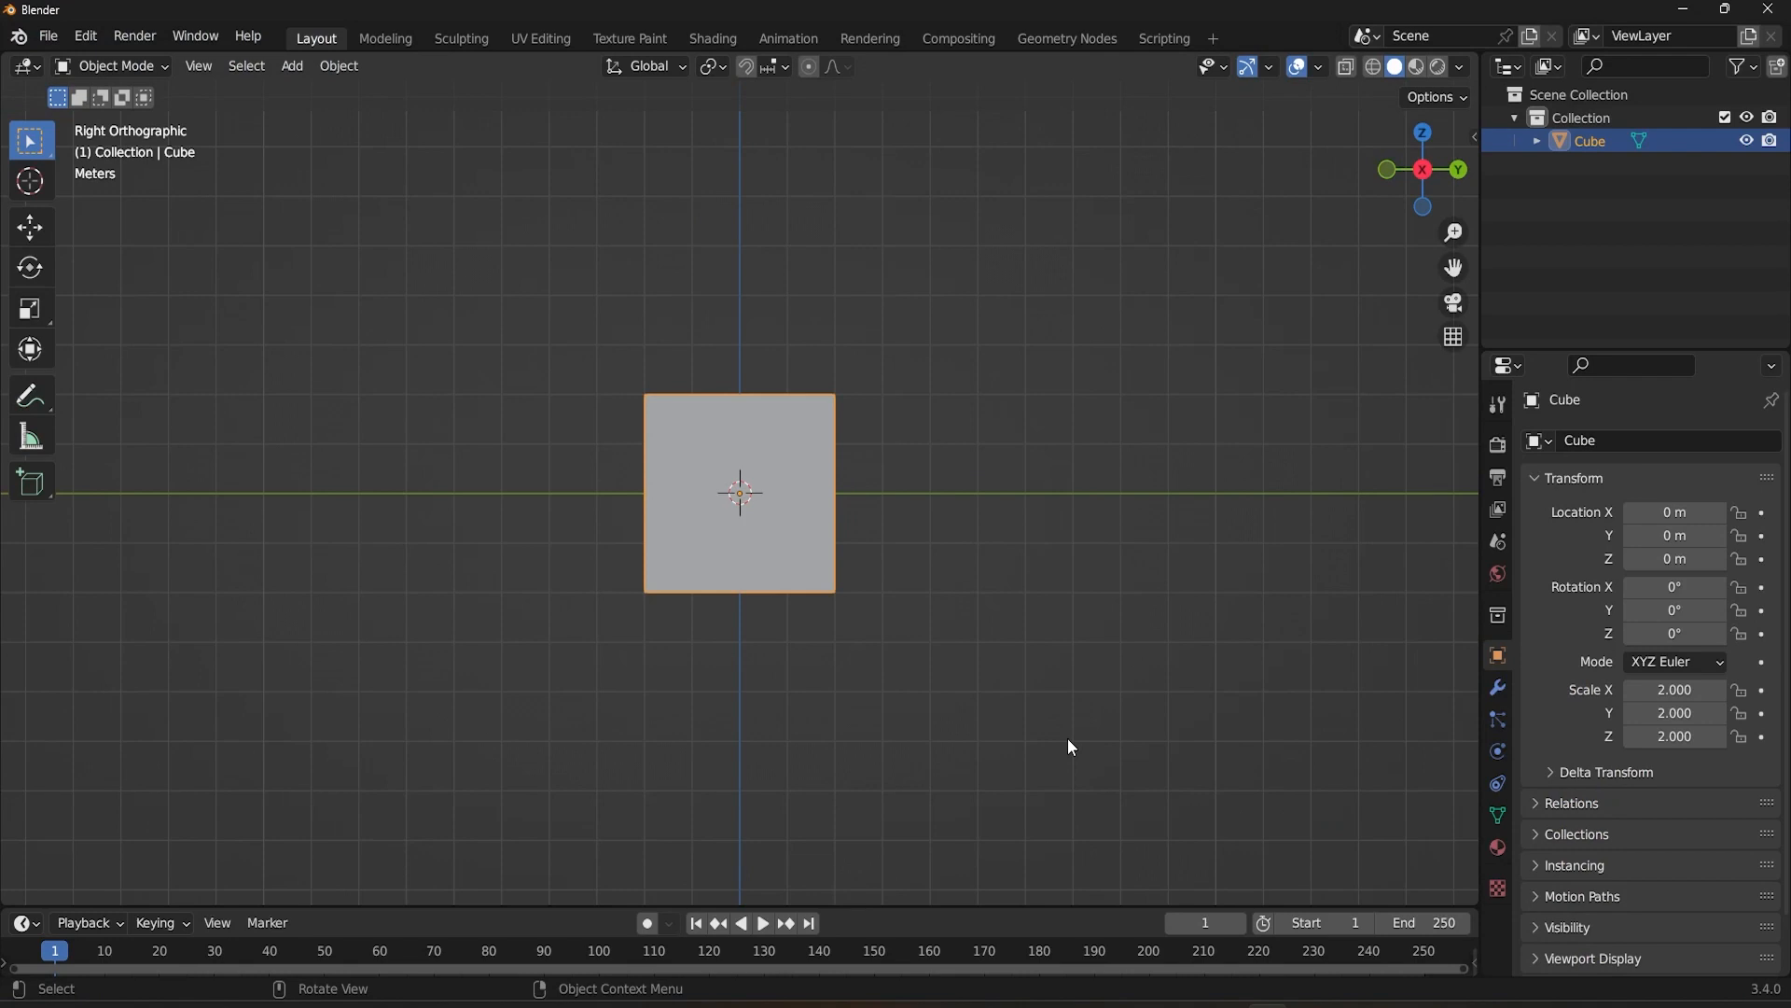
pyautogui.moveTo(806, 260)
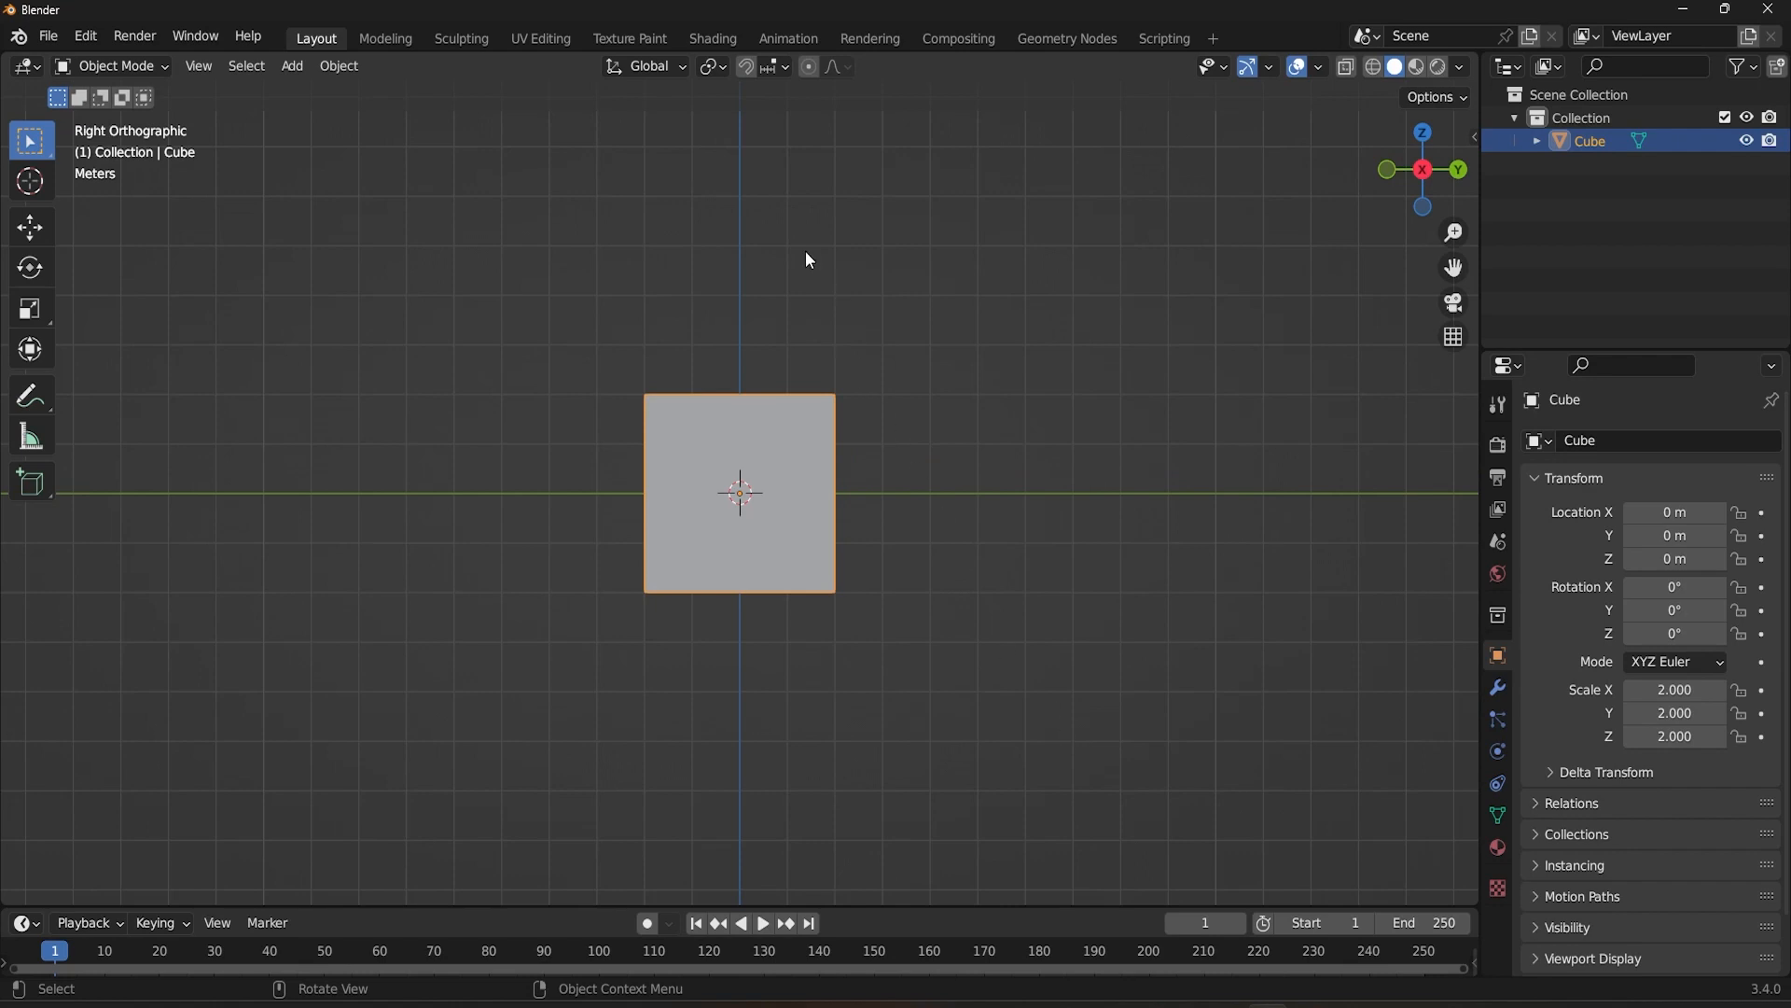
# Pivot around the 3D cursor placed at the cube's top-left corner and scale the cube to about 2.49
pyautogui.click(711, 65)
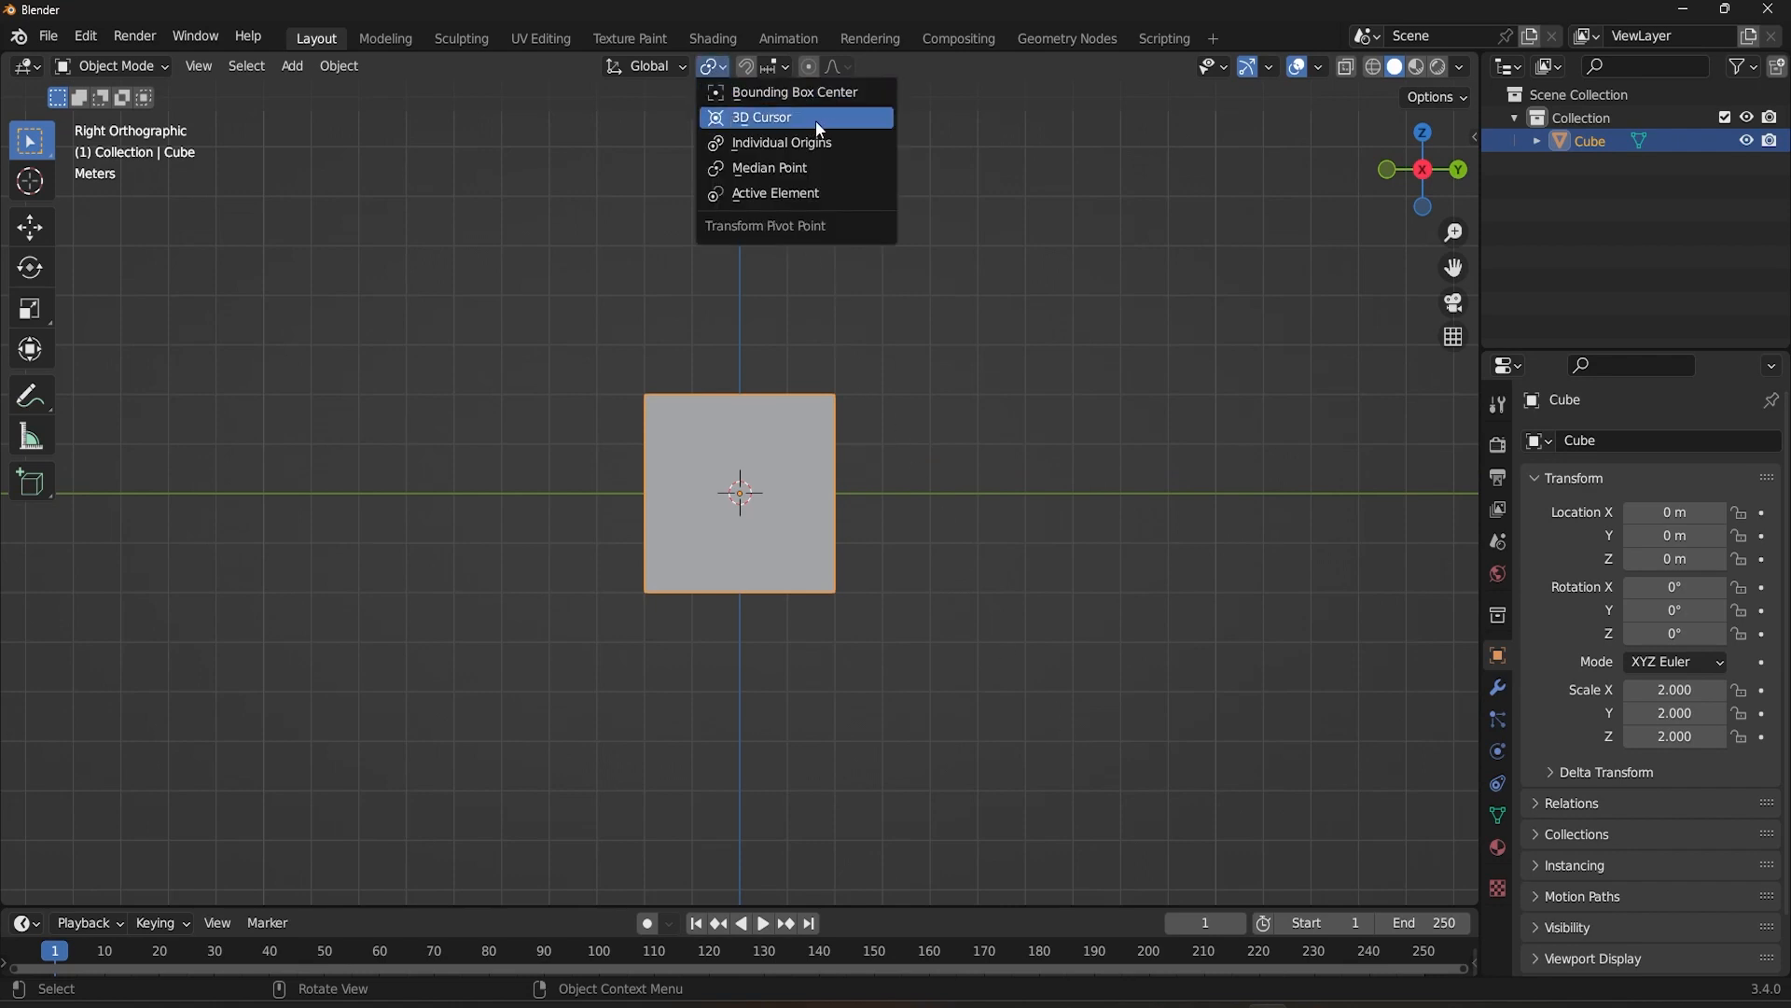
pyautogui.click(761, 115)
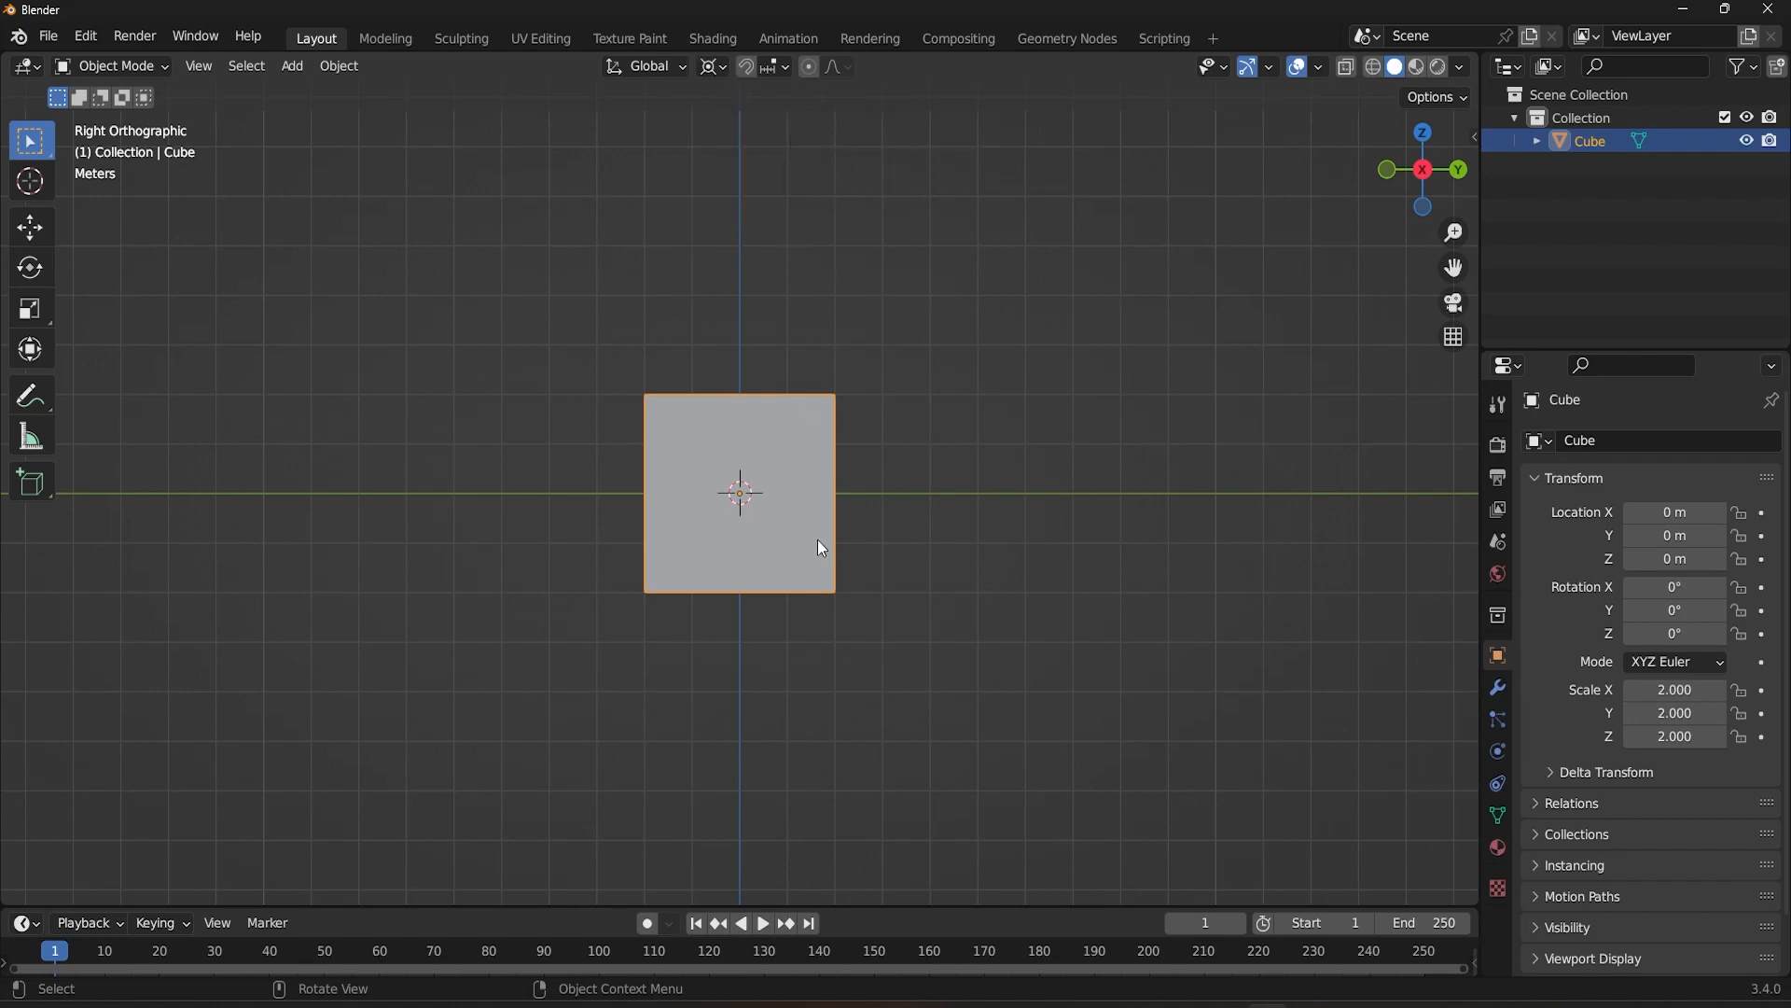
pyautogui.click(834, 588)
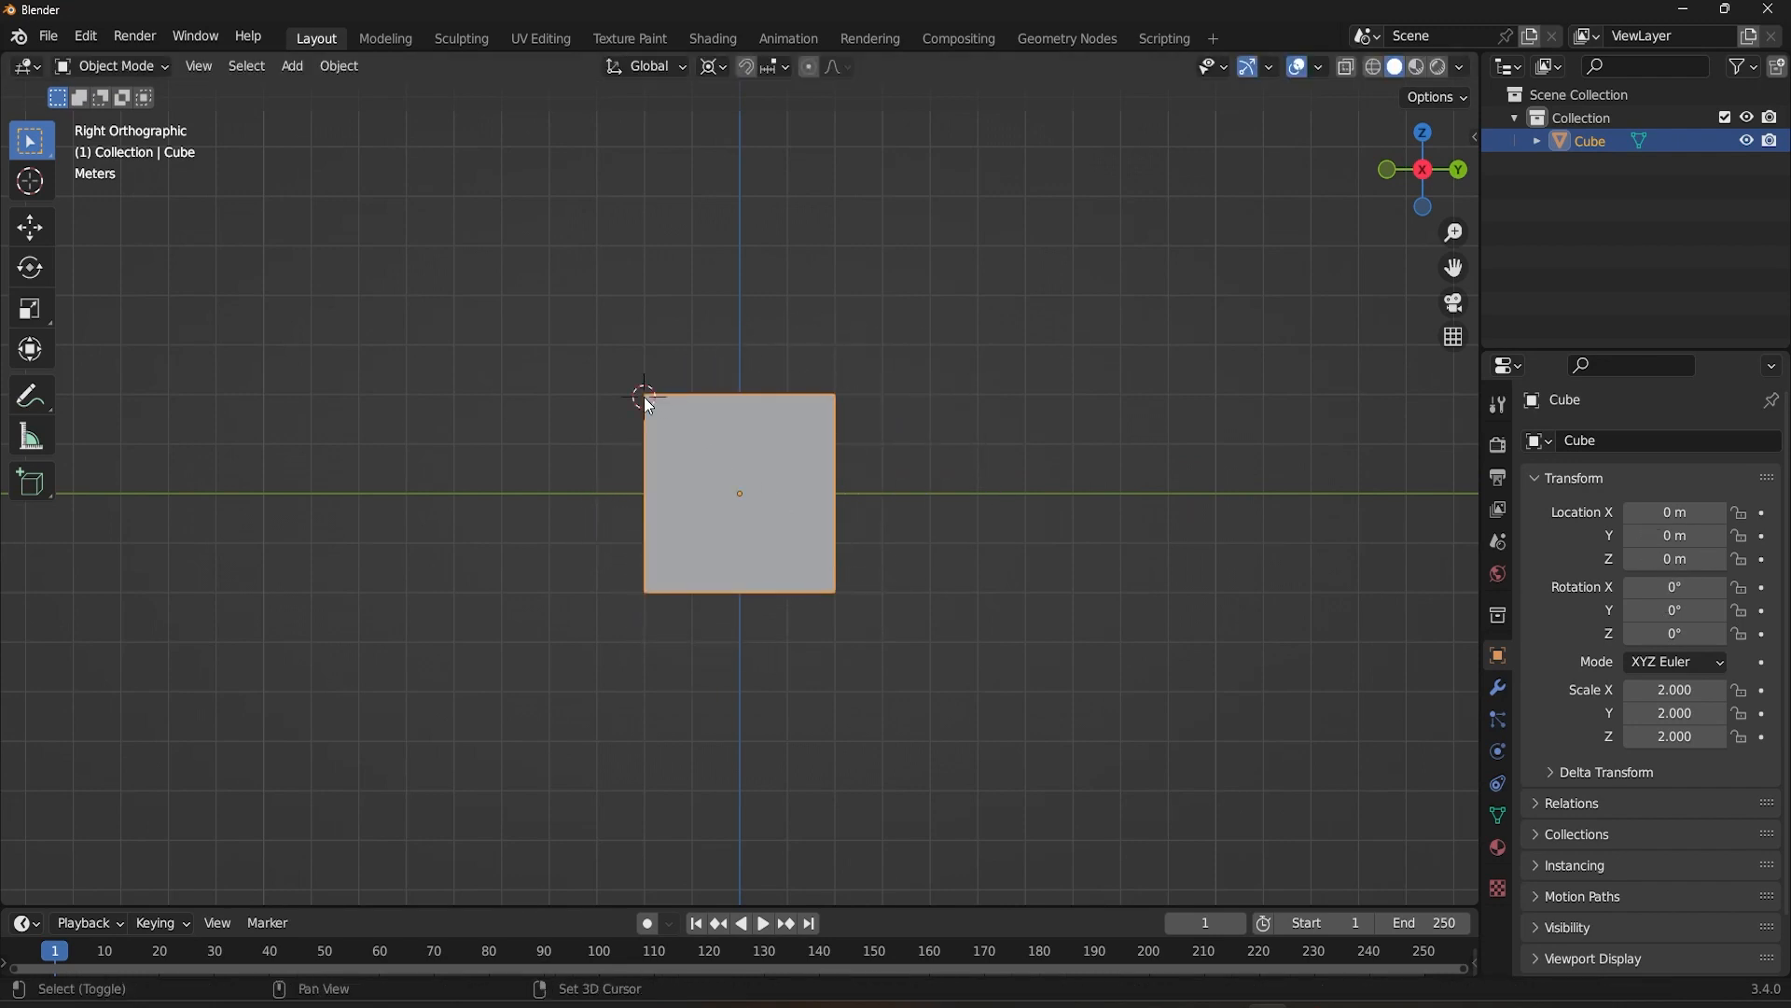
pyautogui.press('s')
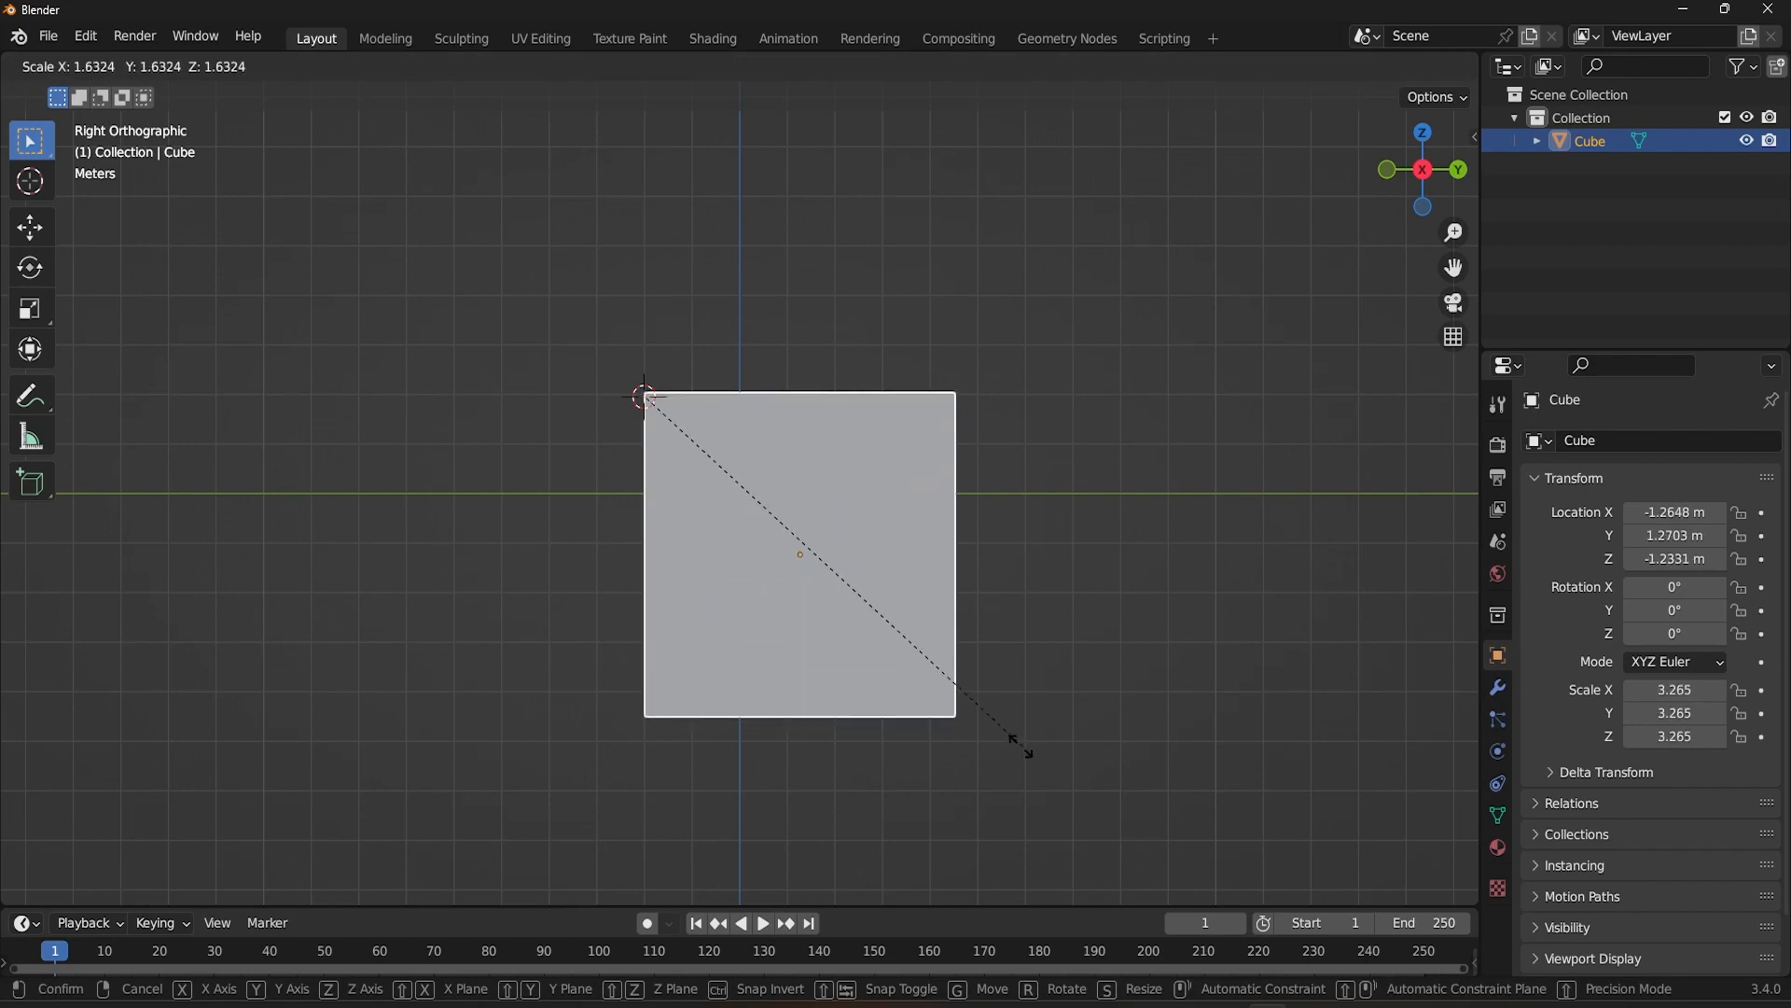
pyautogui.moveTo(845, 667)
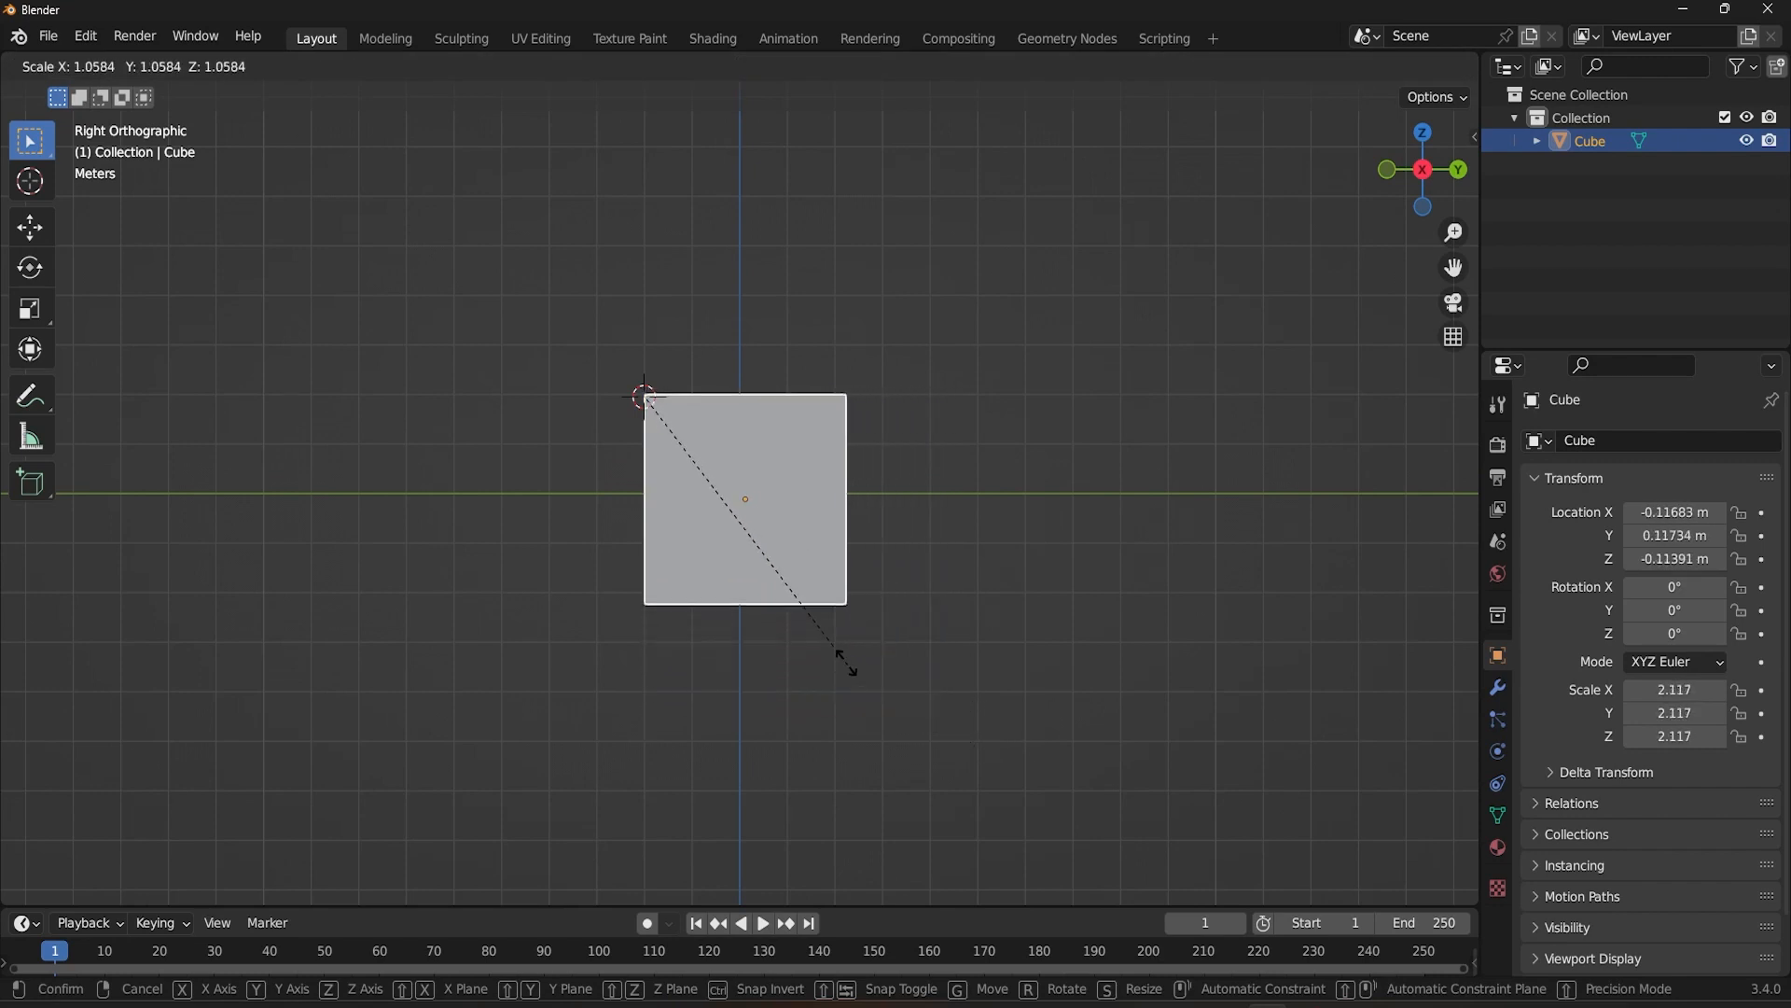
pyautogui.click(892, 711)
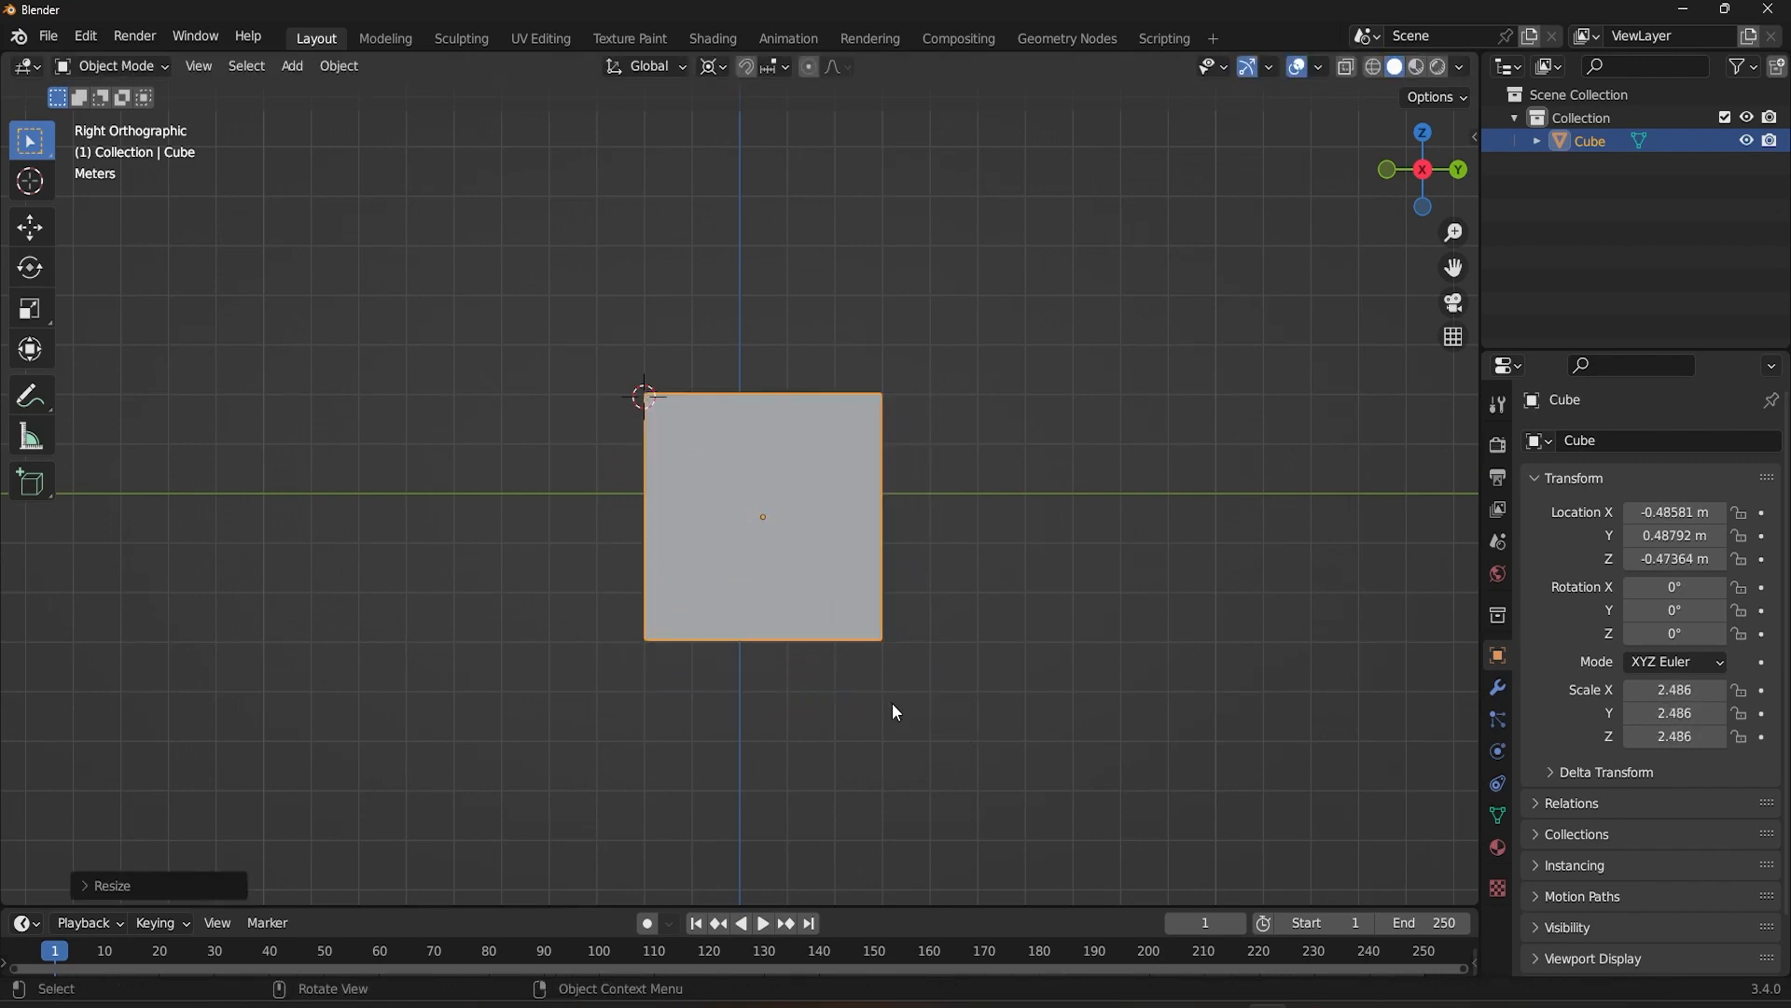
pyautogui.moveTo(911, 588)
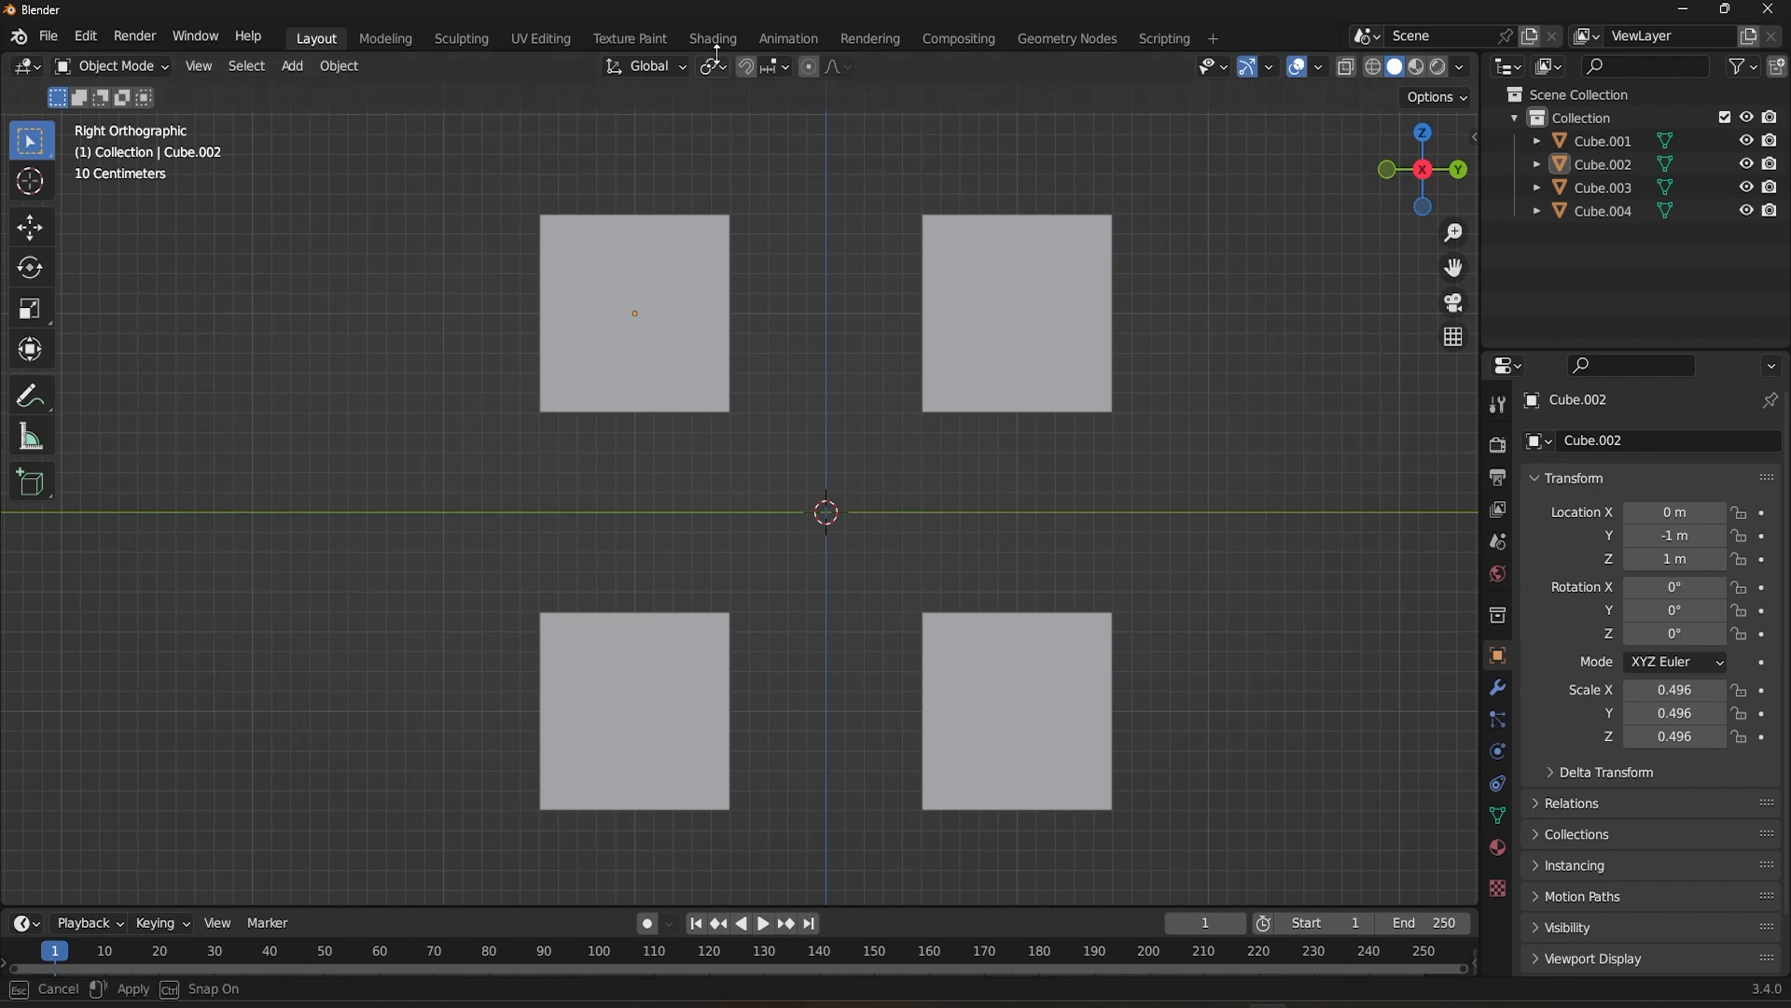
# Set the pivot to Individual Origins and scale all four cubes together around their own centres
pyautogui.click(711, 66)
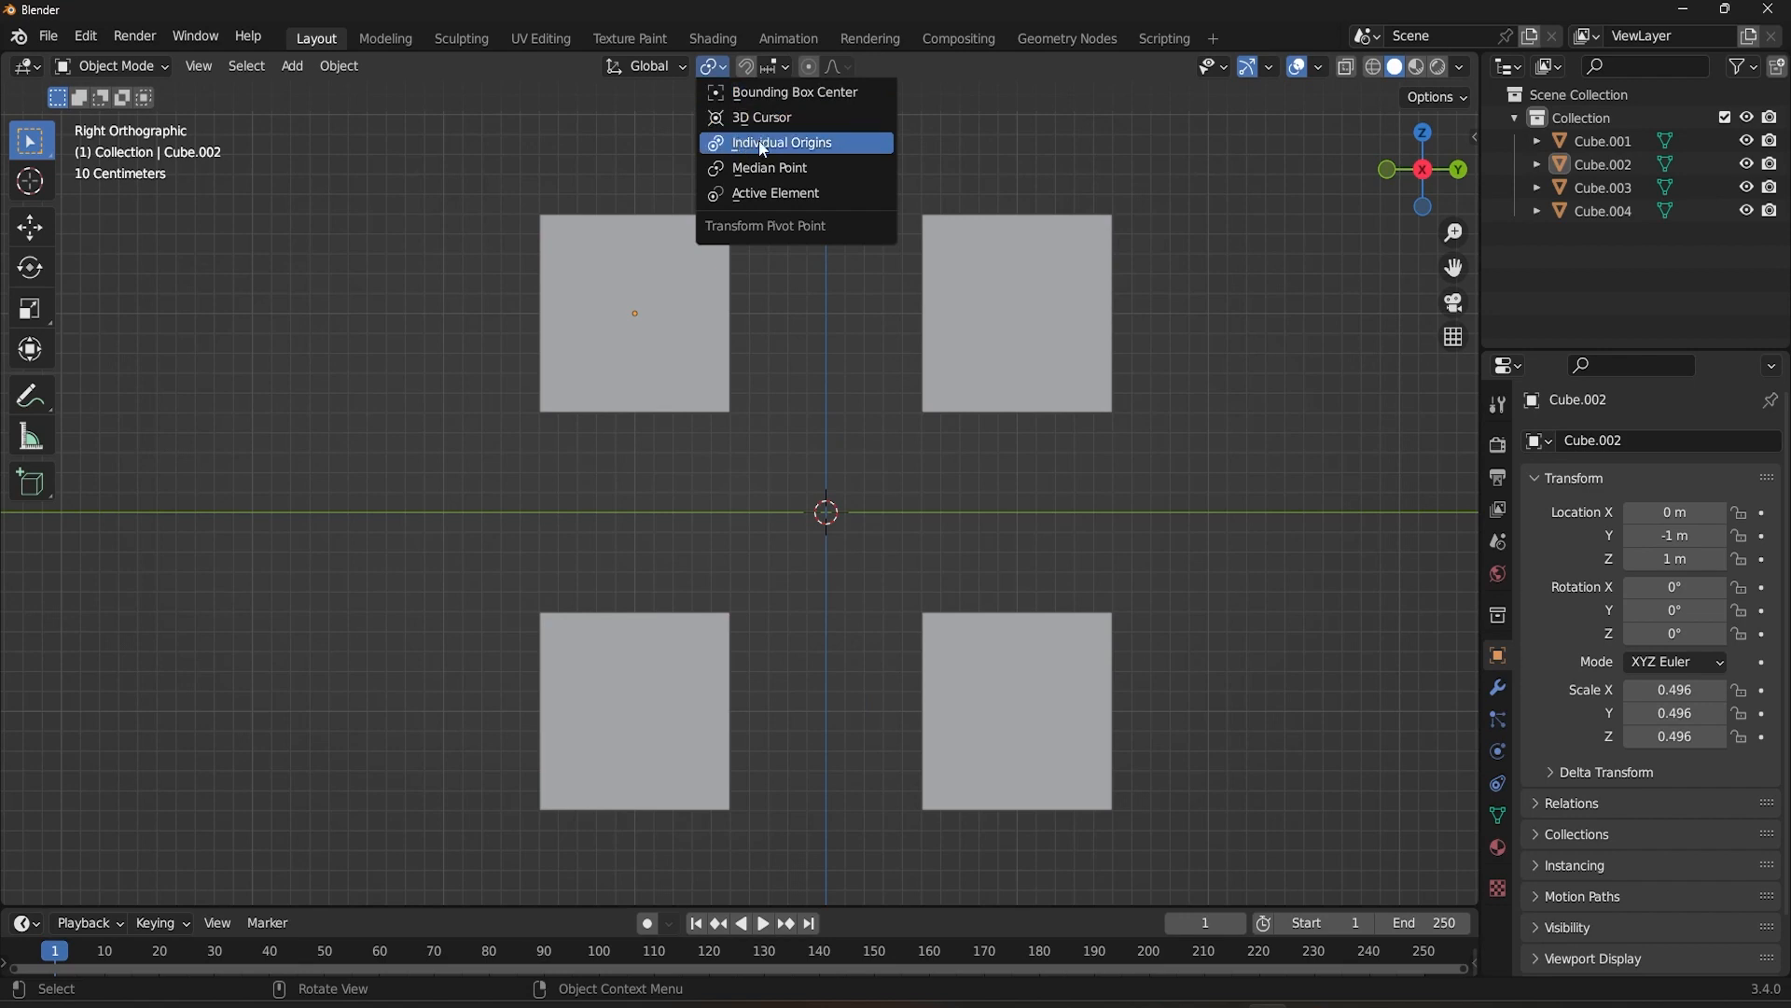
pyautogui.click(780, 142)
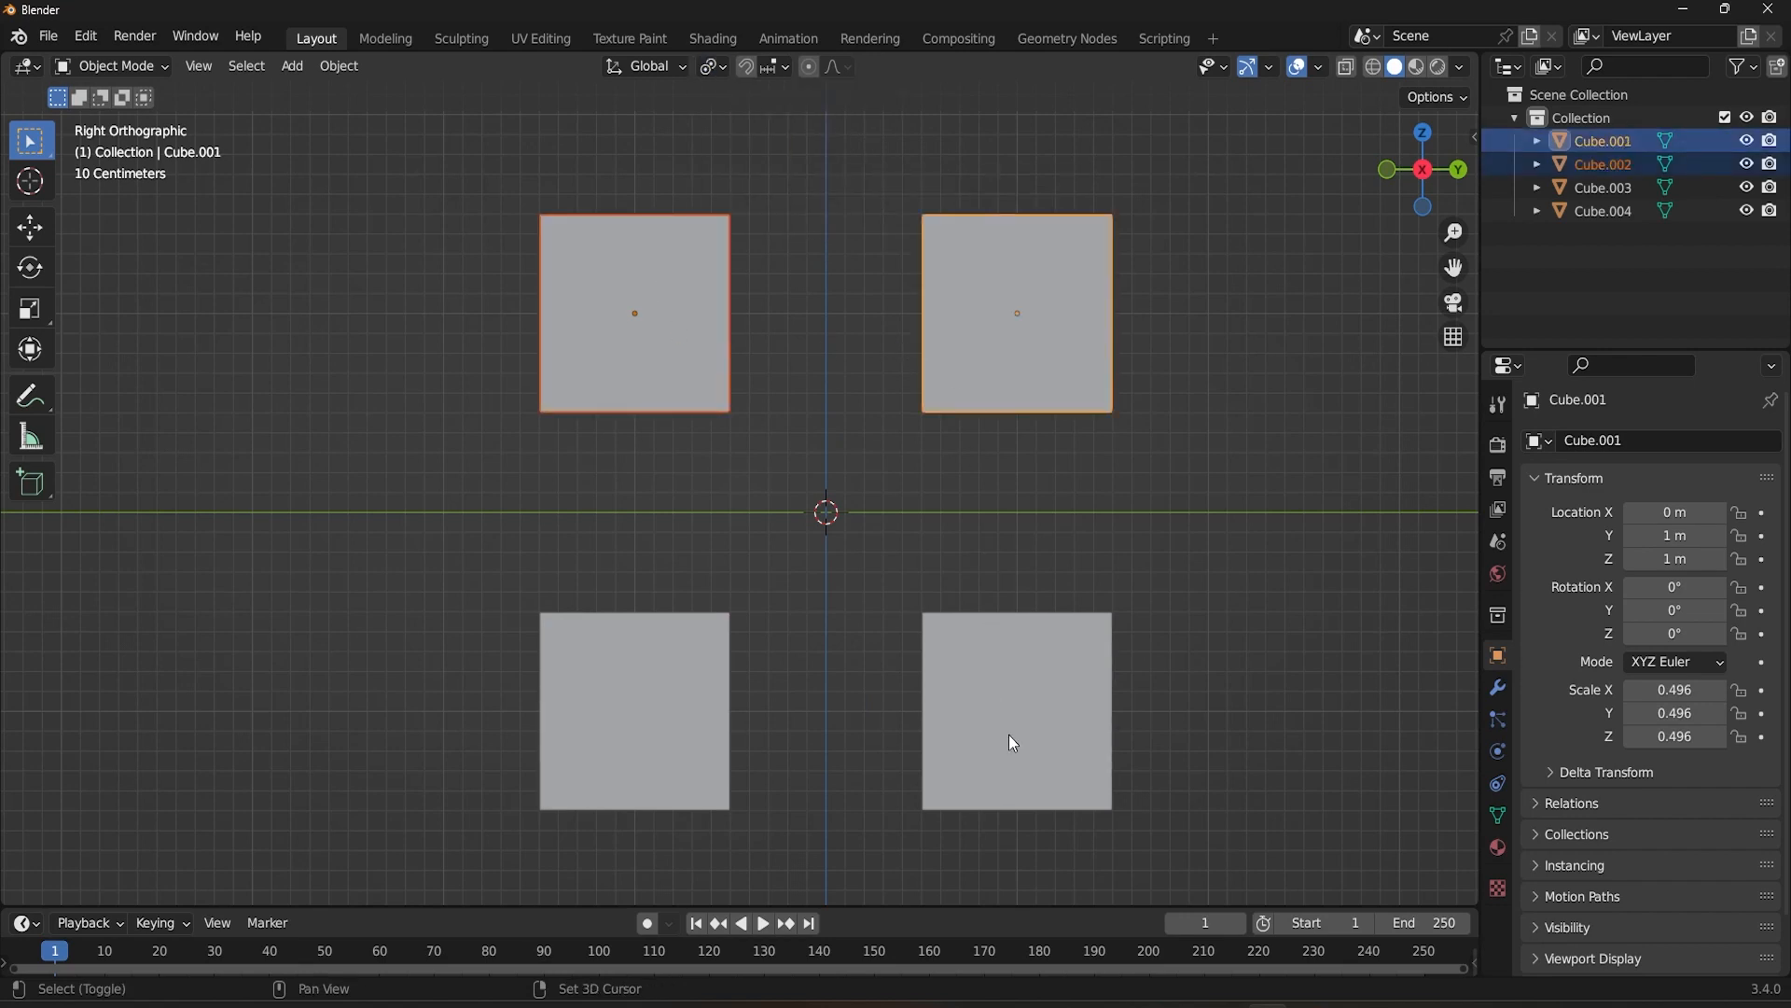
pyautogui.press('a')
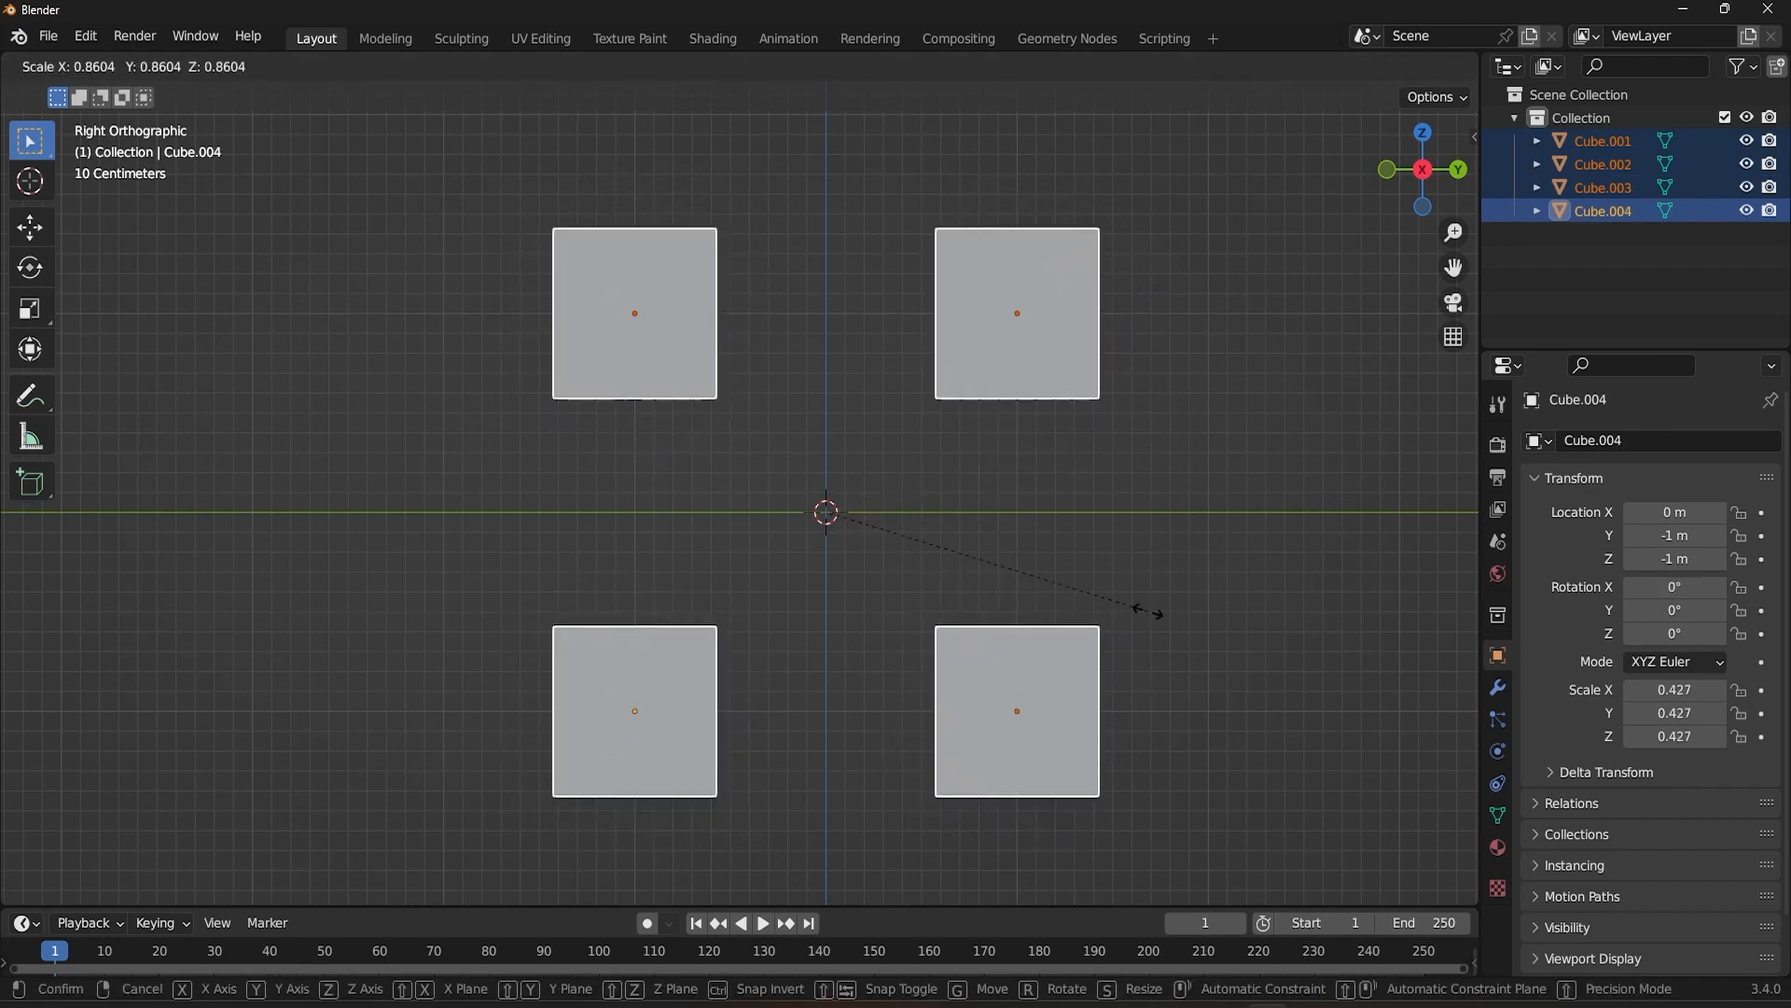
pyautogui.moveTo(1209, 665)
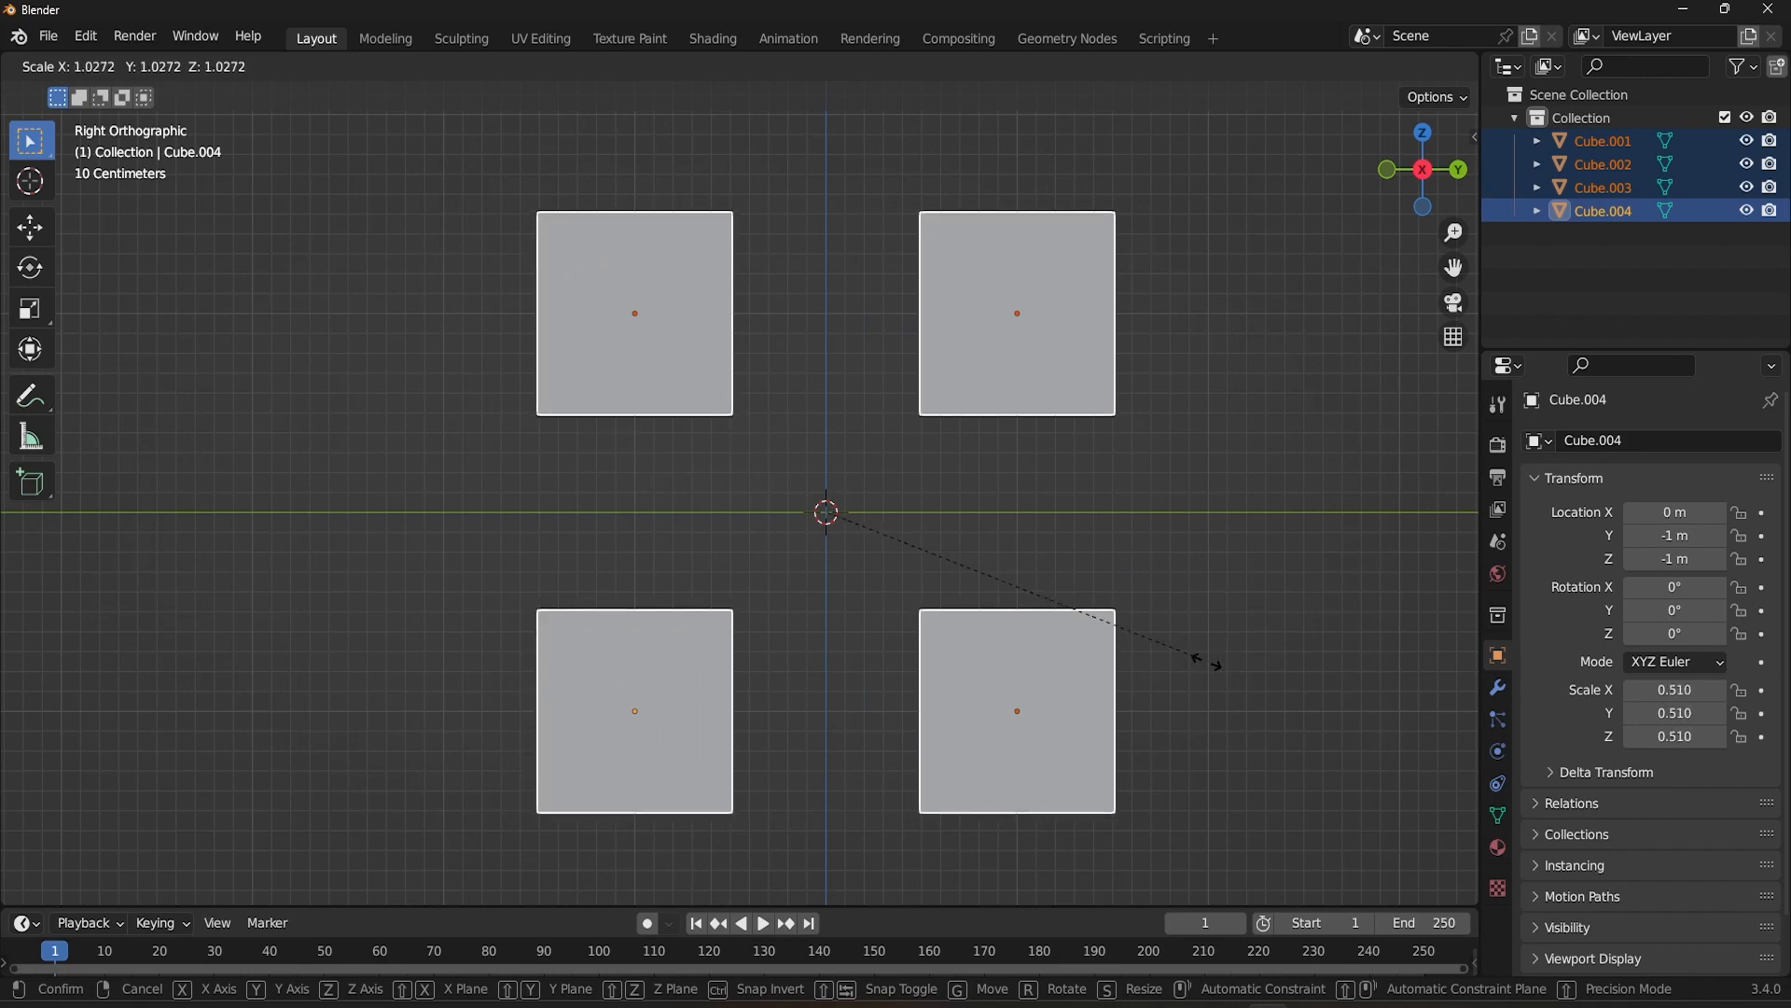
pyautogui.moveTo(1192, 668)
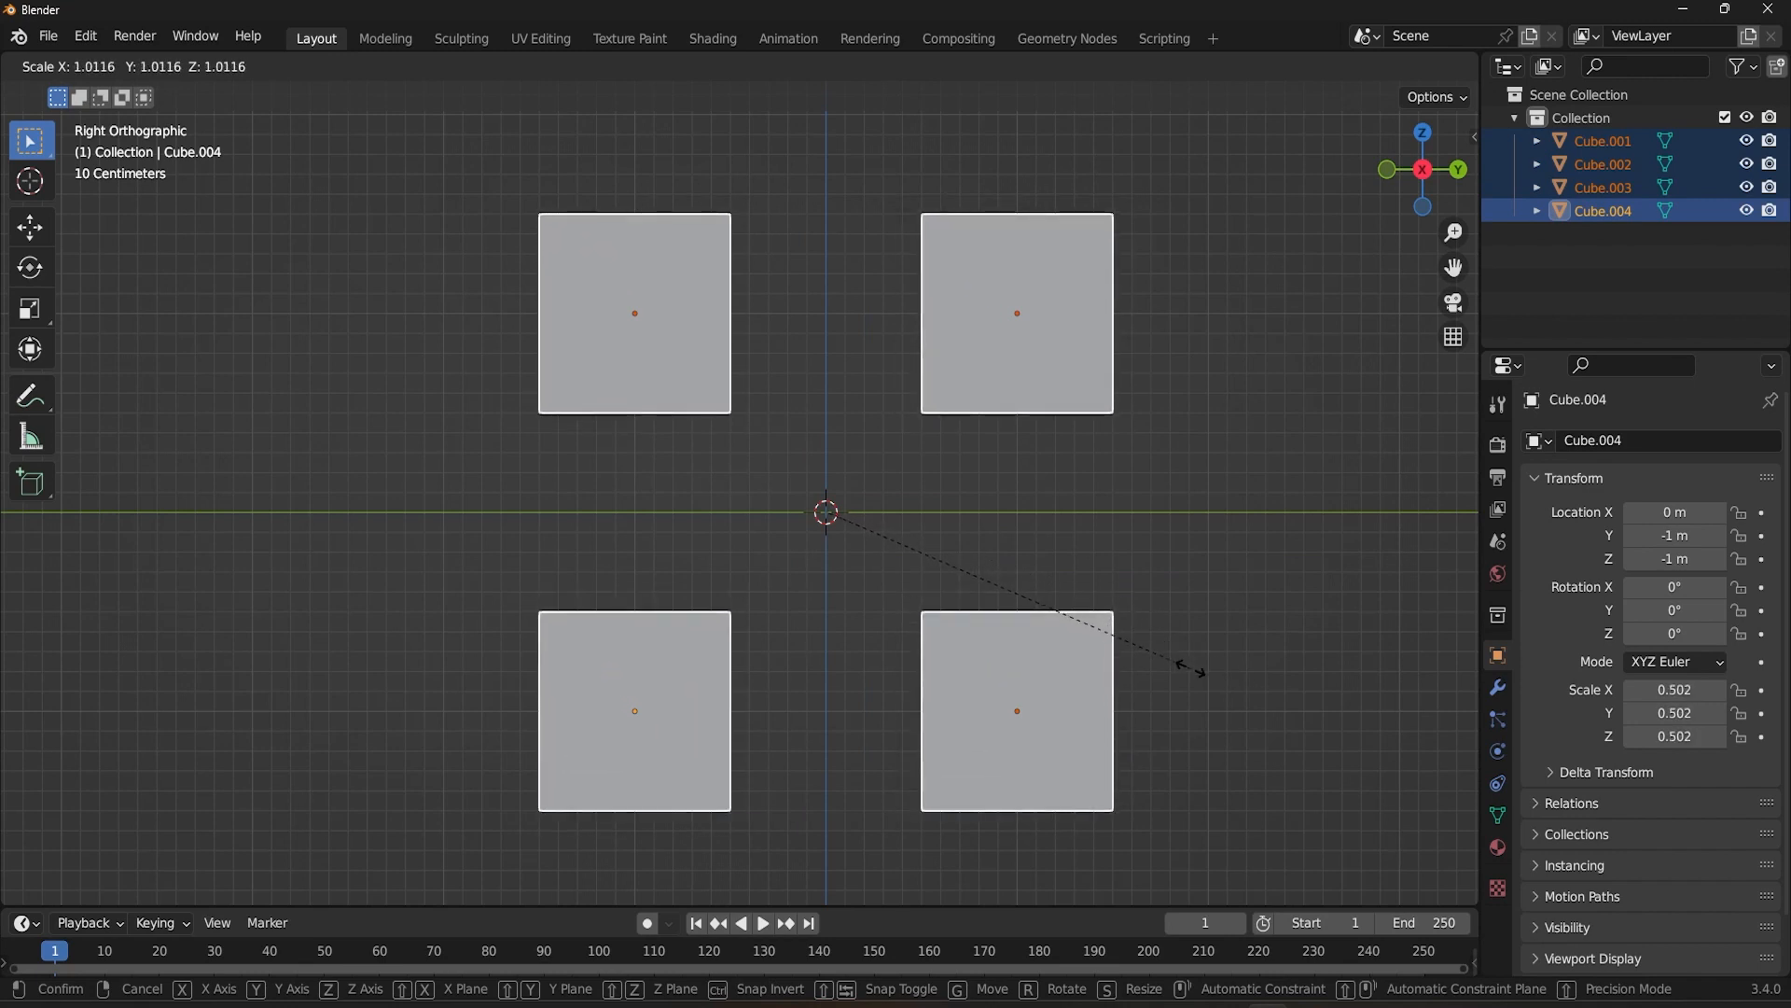
pyautogui.moveTo(1148, 603)
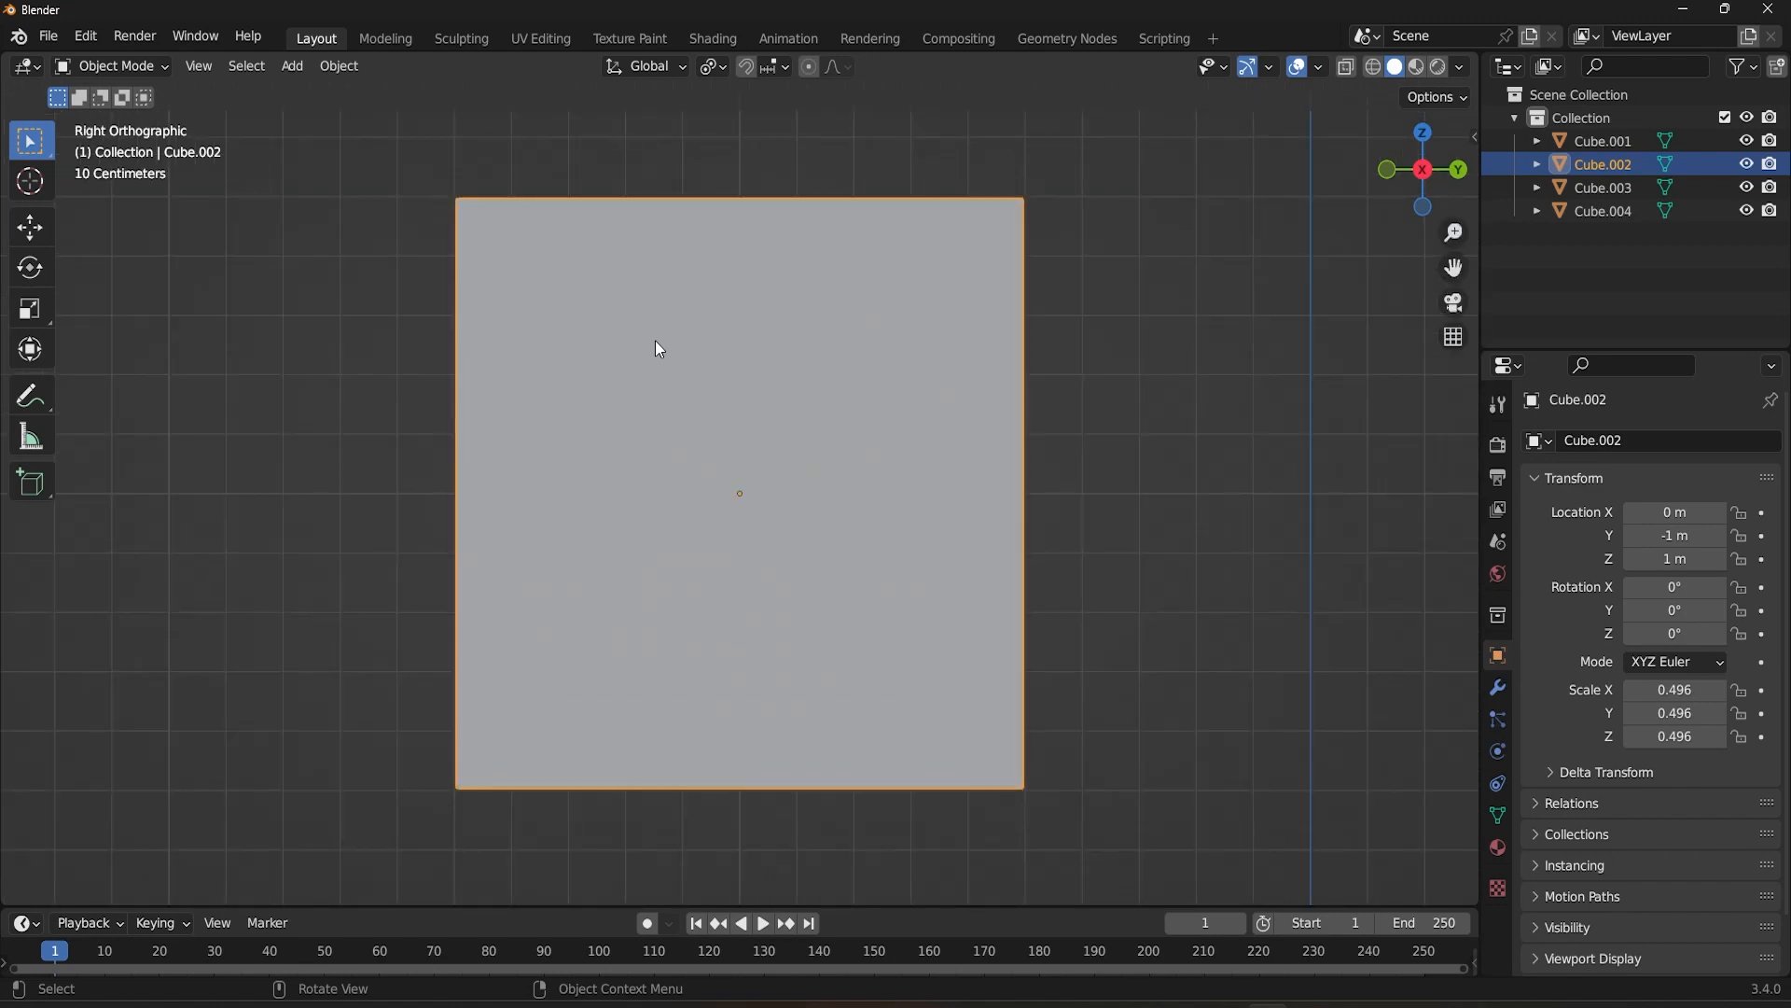
pyautogui.press('Tab')
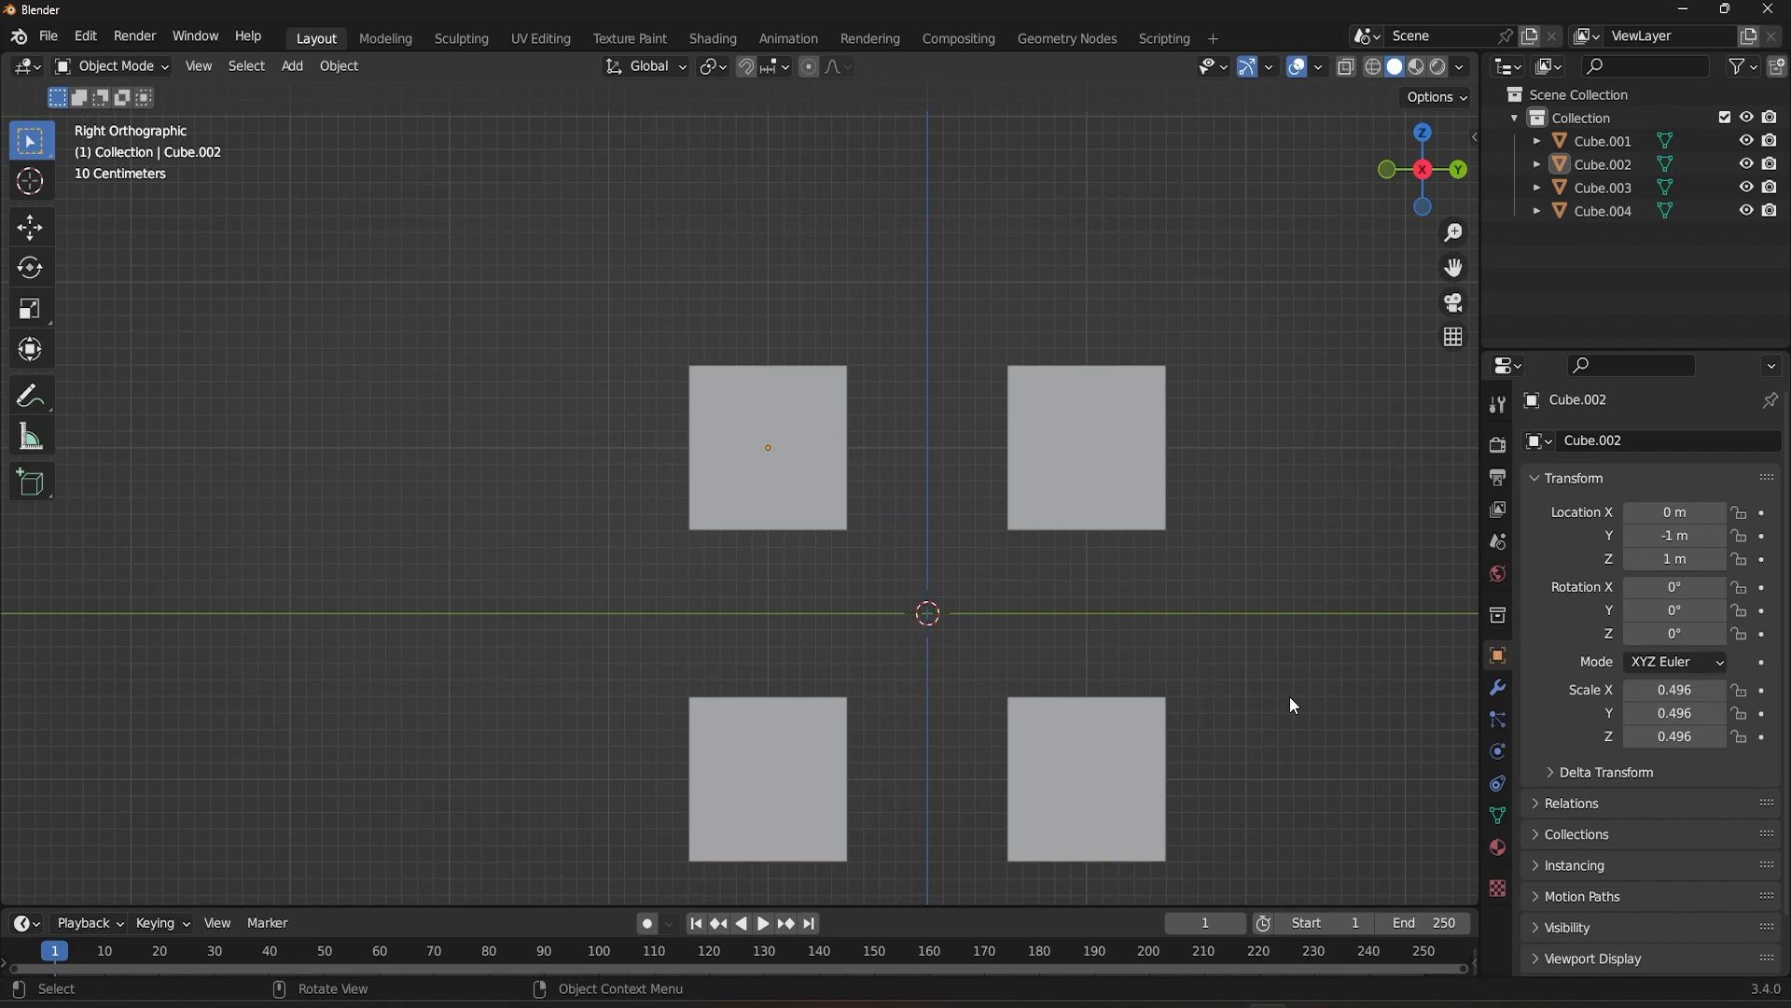
pyautogui.moveTo(722, 67)
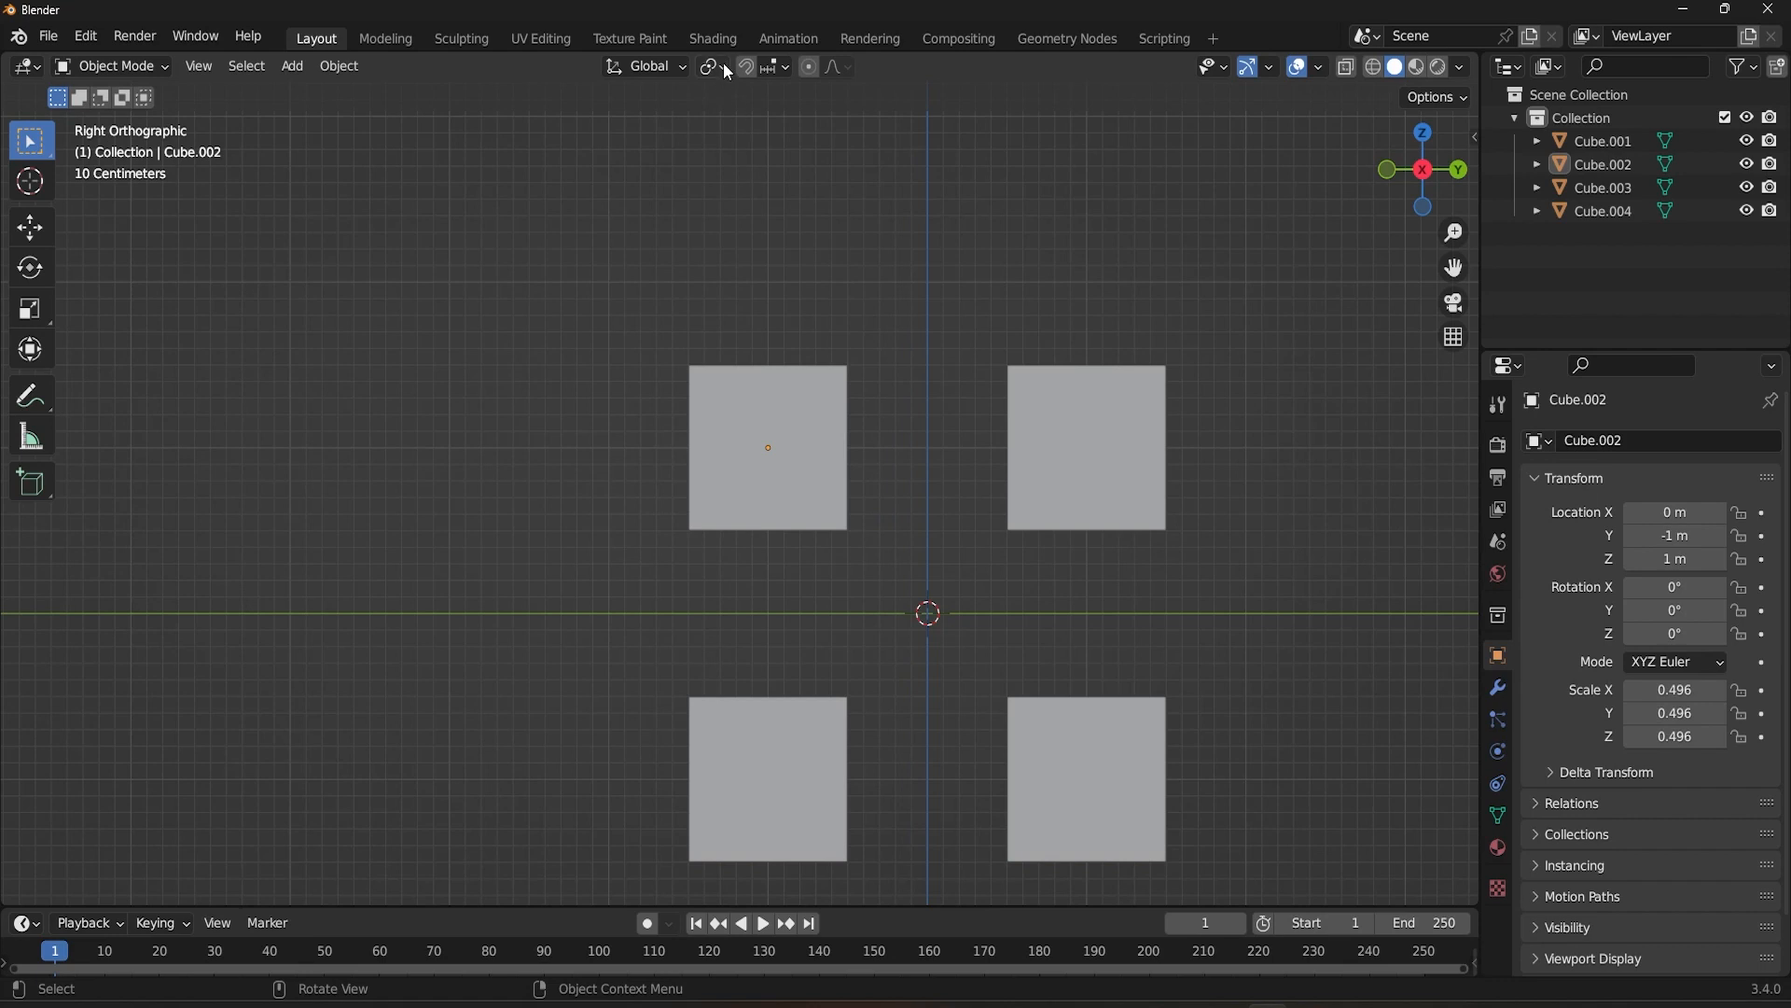
# Set the pivot to Active Element and try scaling several selected cubes together, then cancel
pyautogui.click(710, 67)
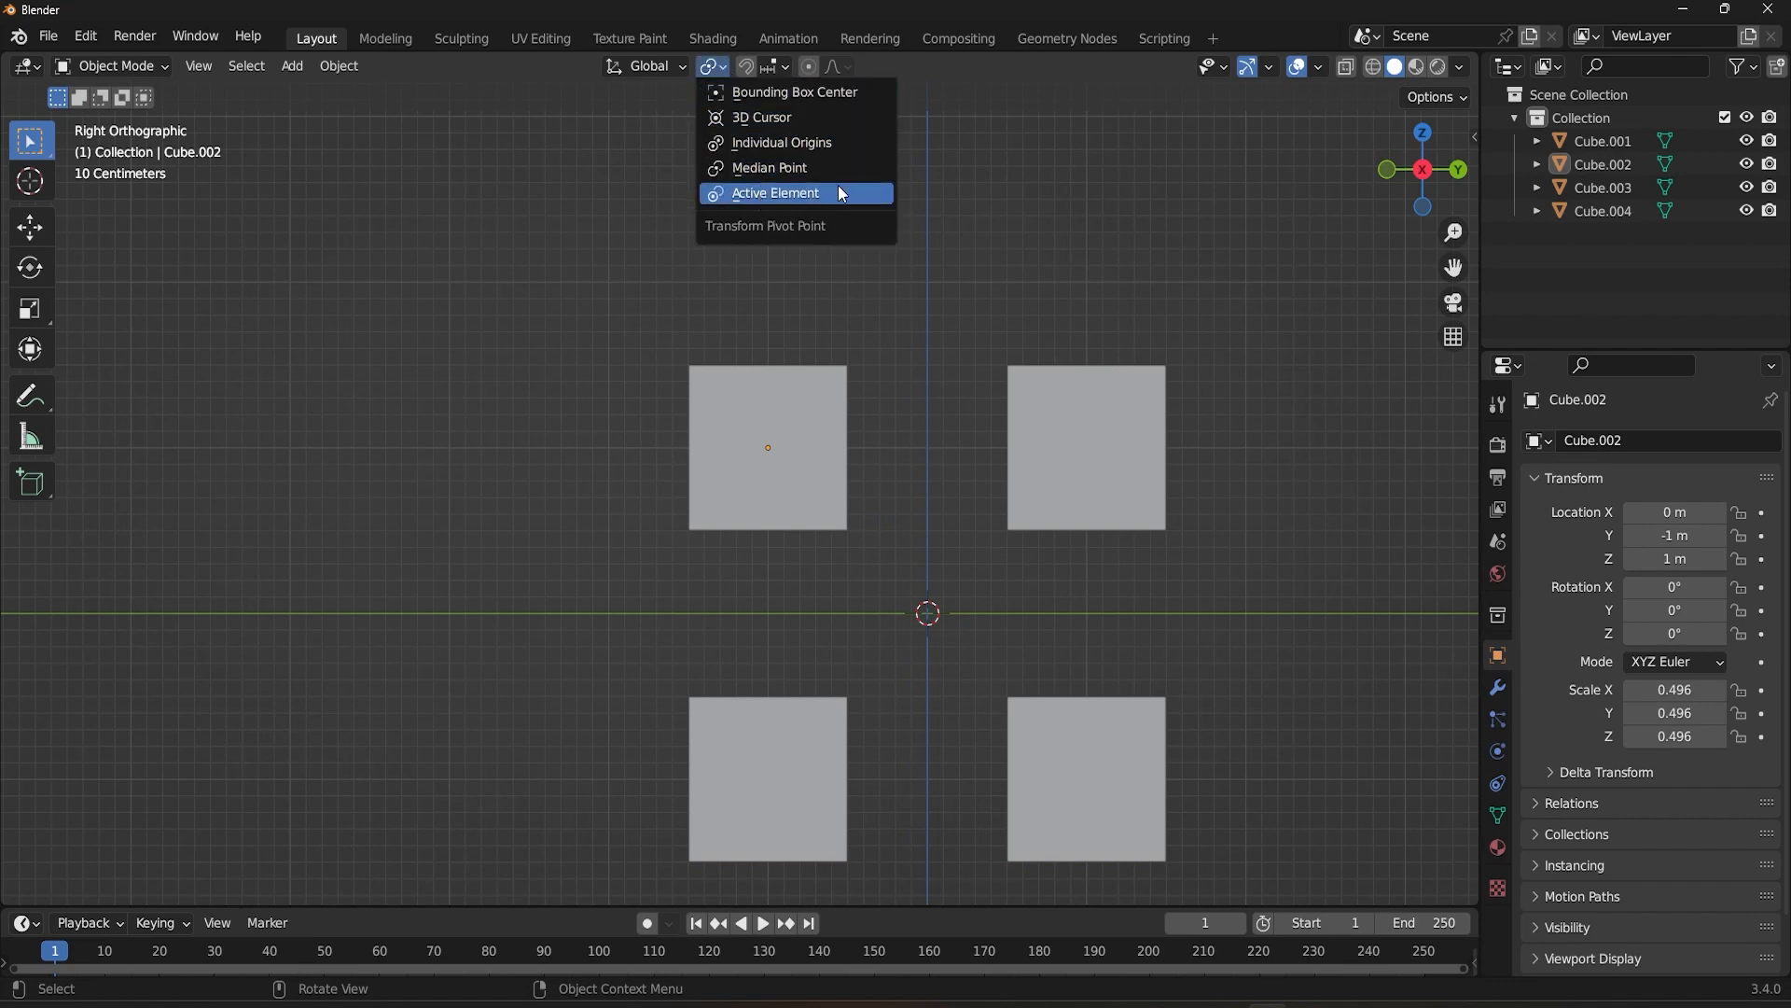
pyautogui.click(774, 192)
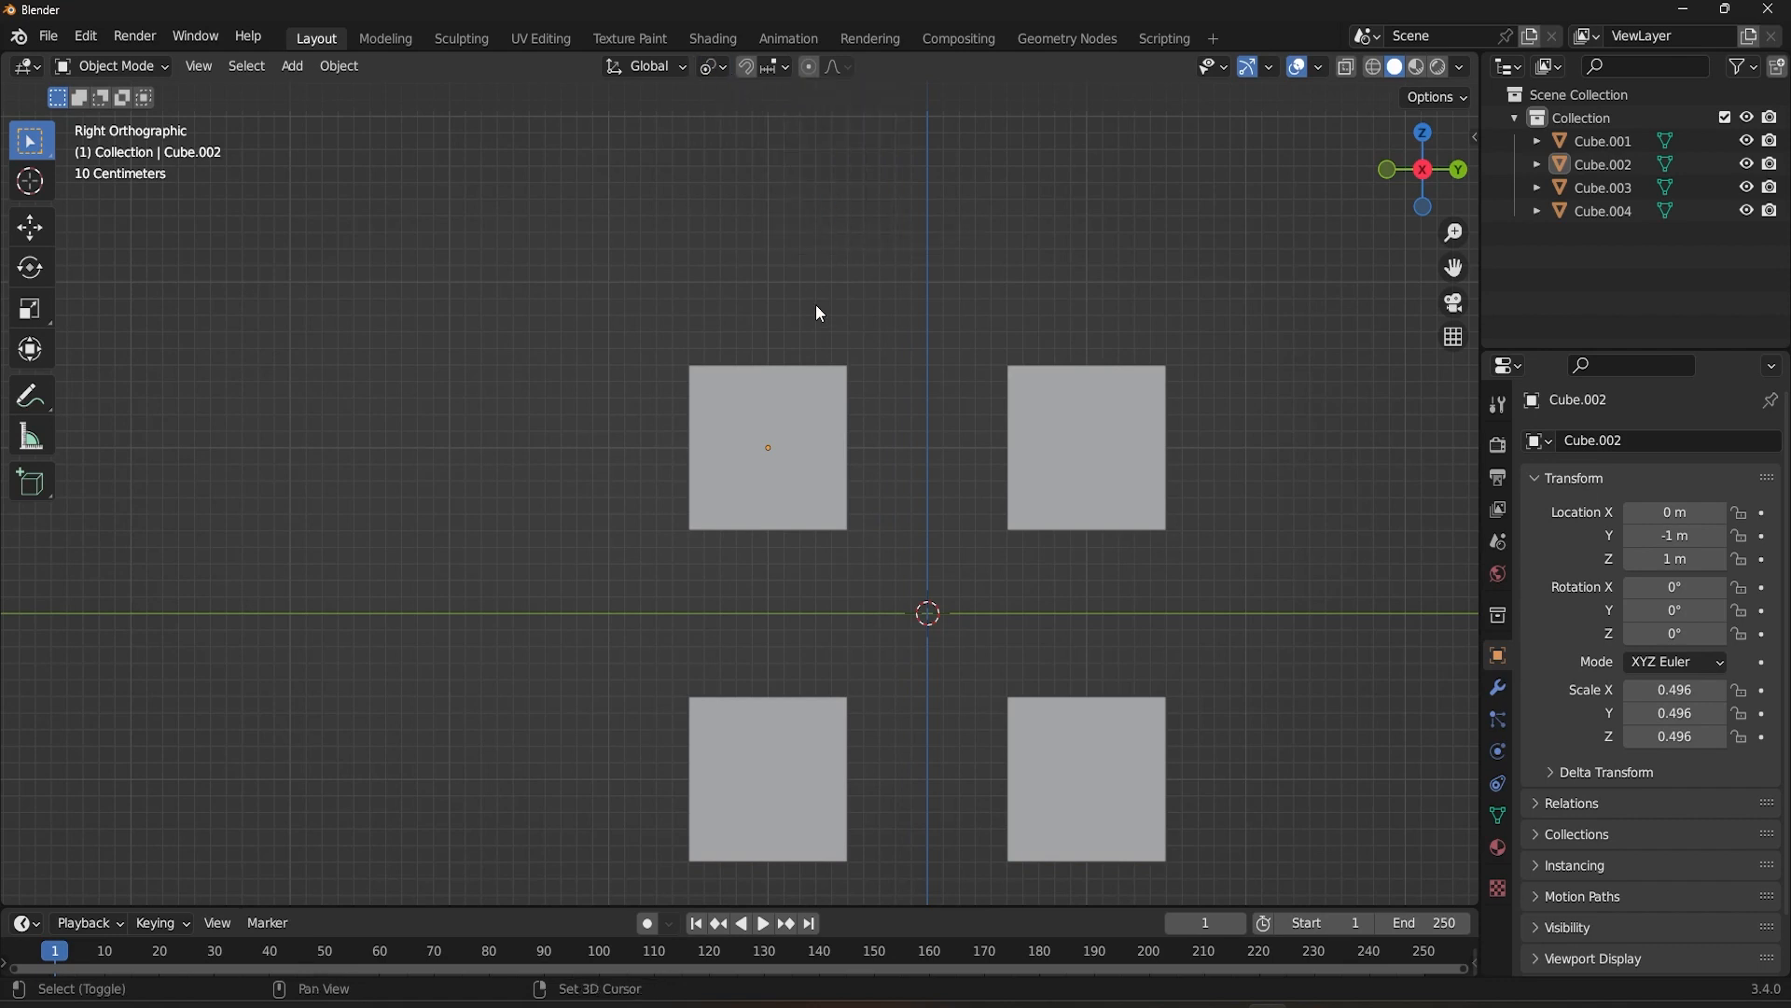
pyautogui.click(767, 776)
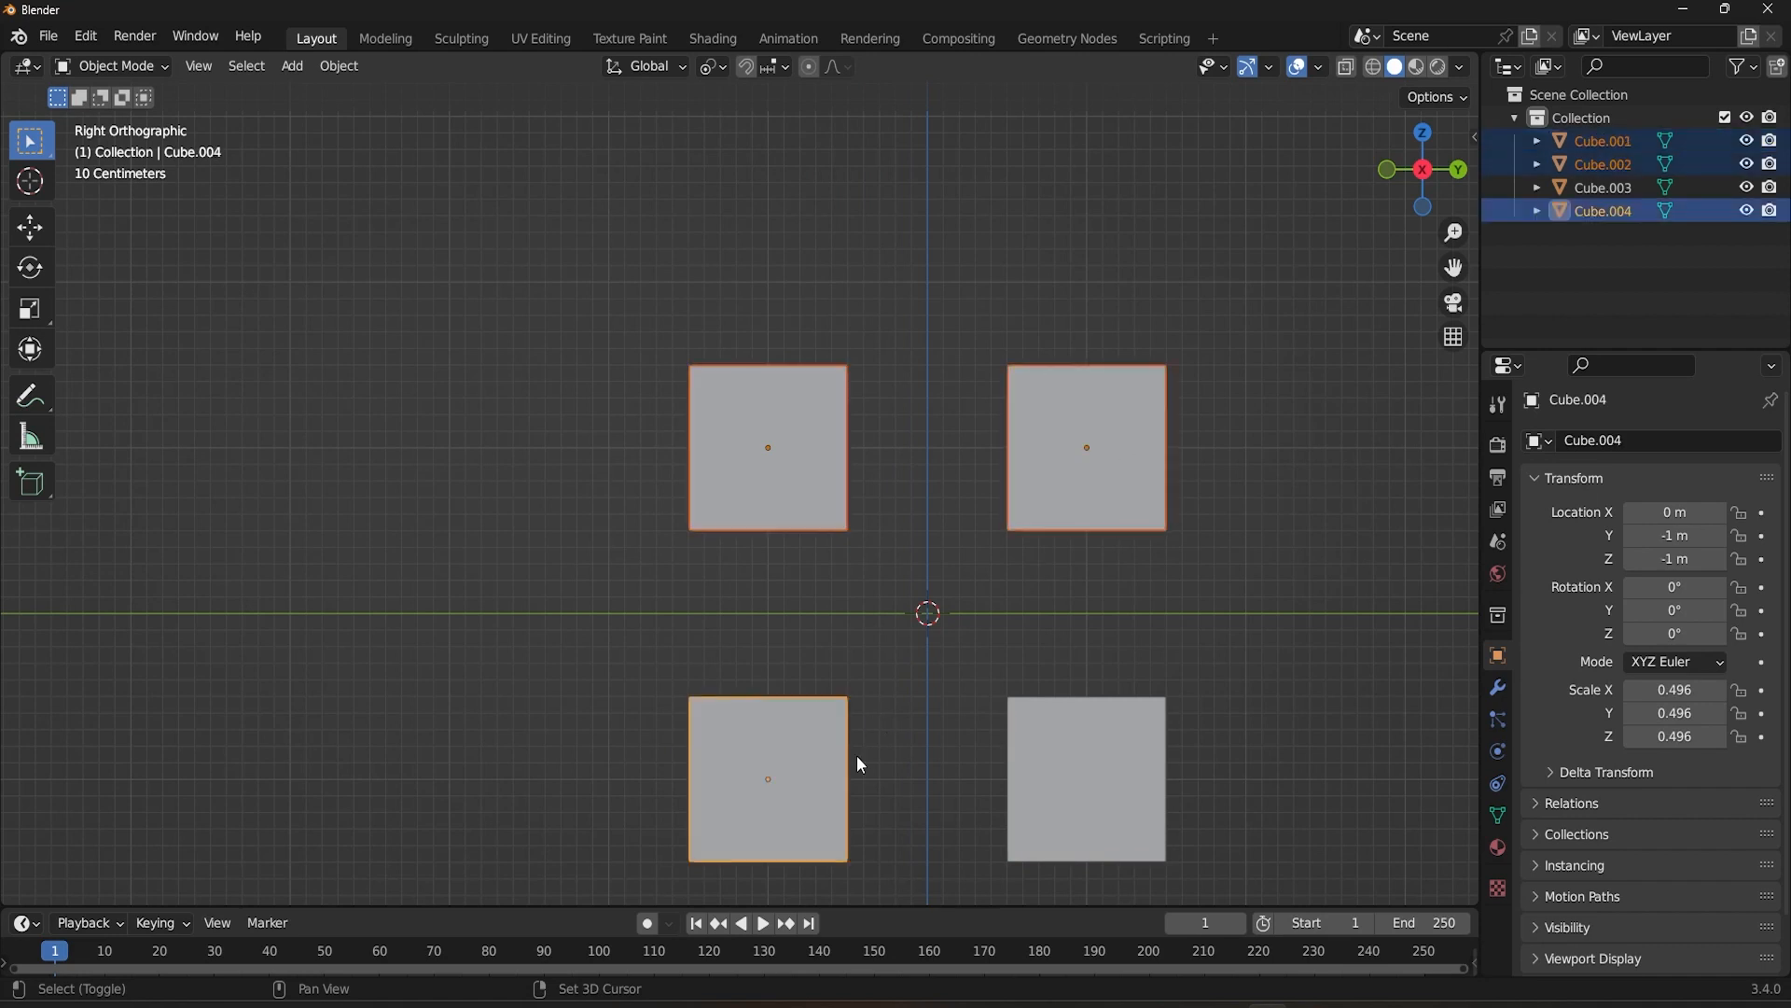
pyautogui.click(1085, 778)
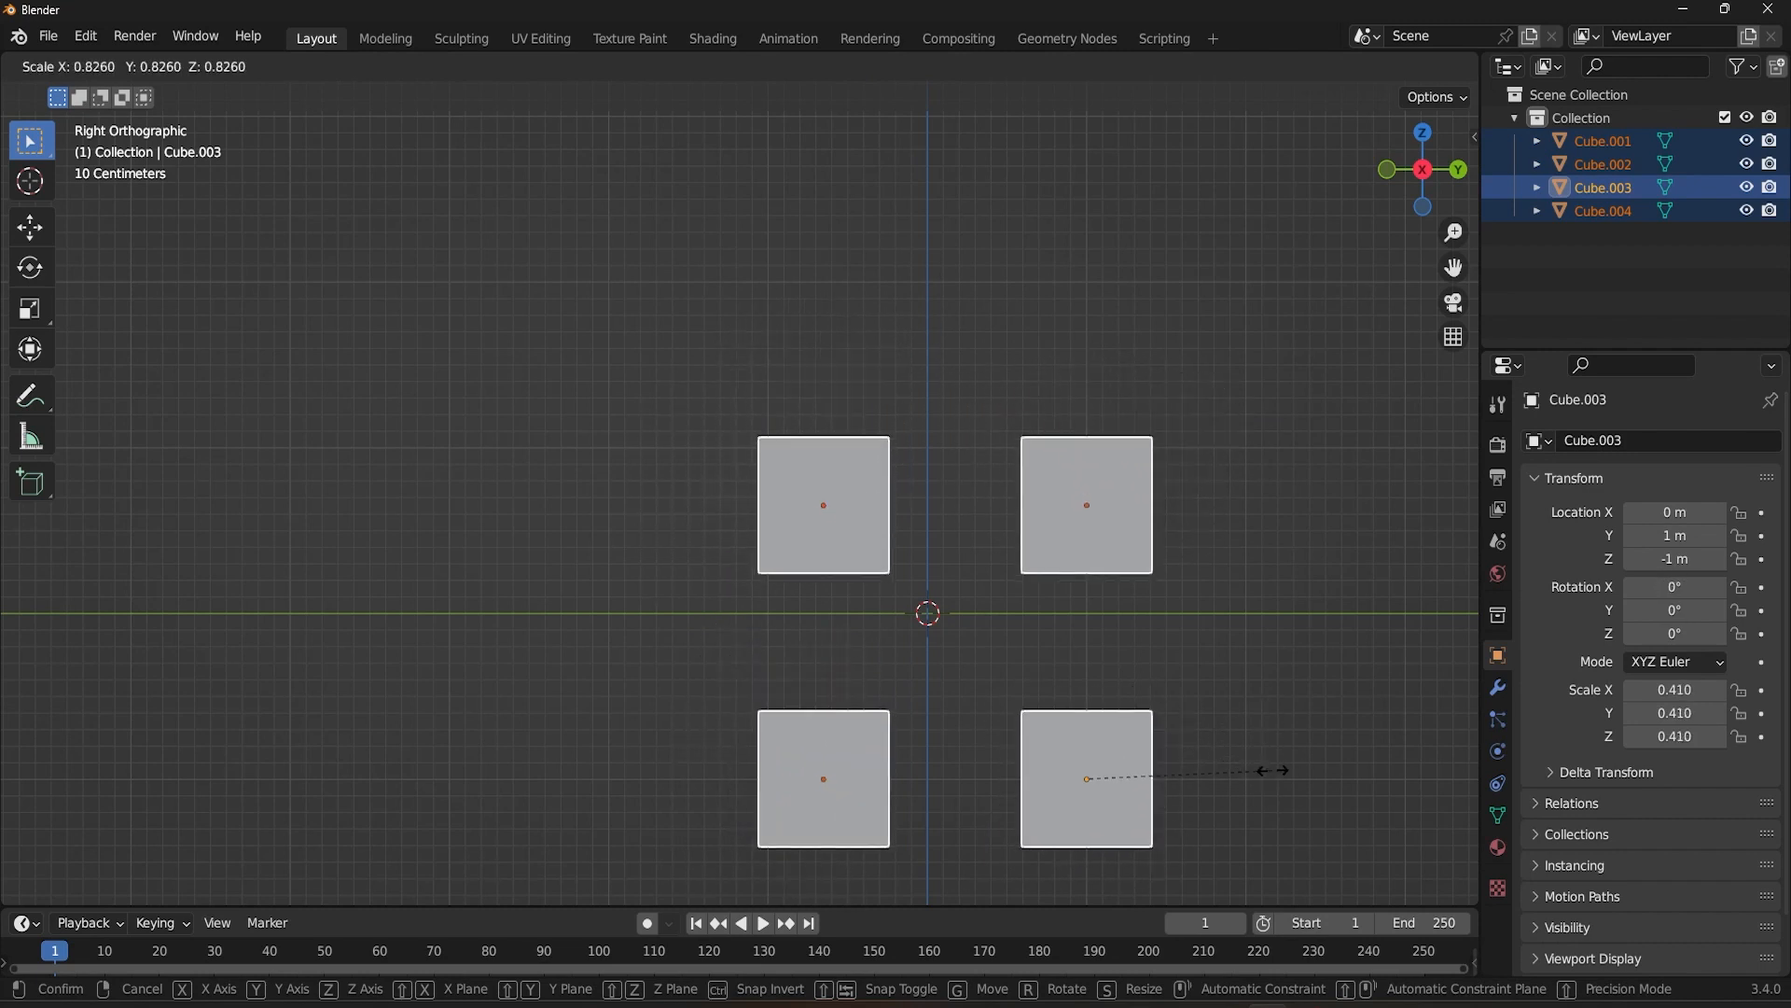
pyautogui.moveTo(1319, 815)
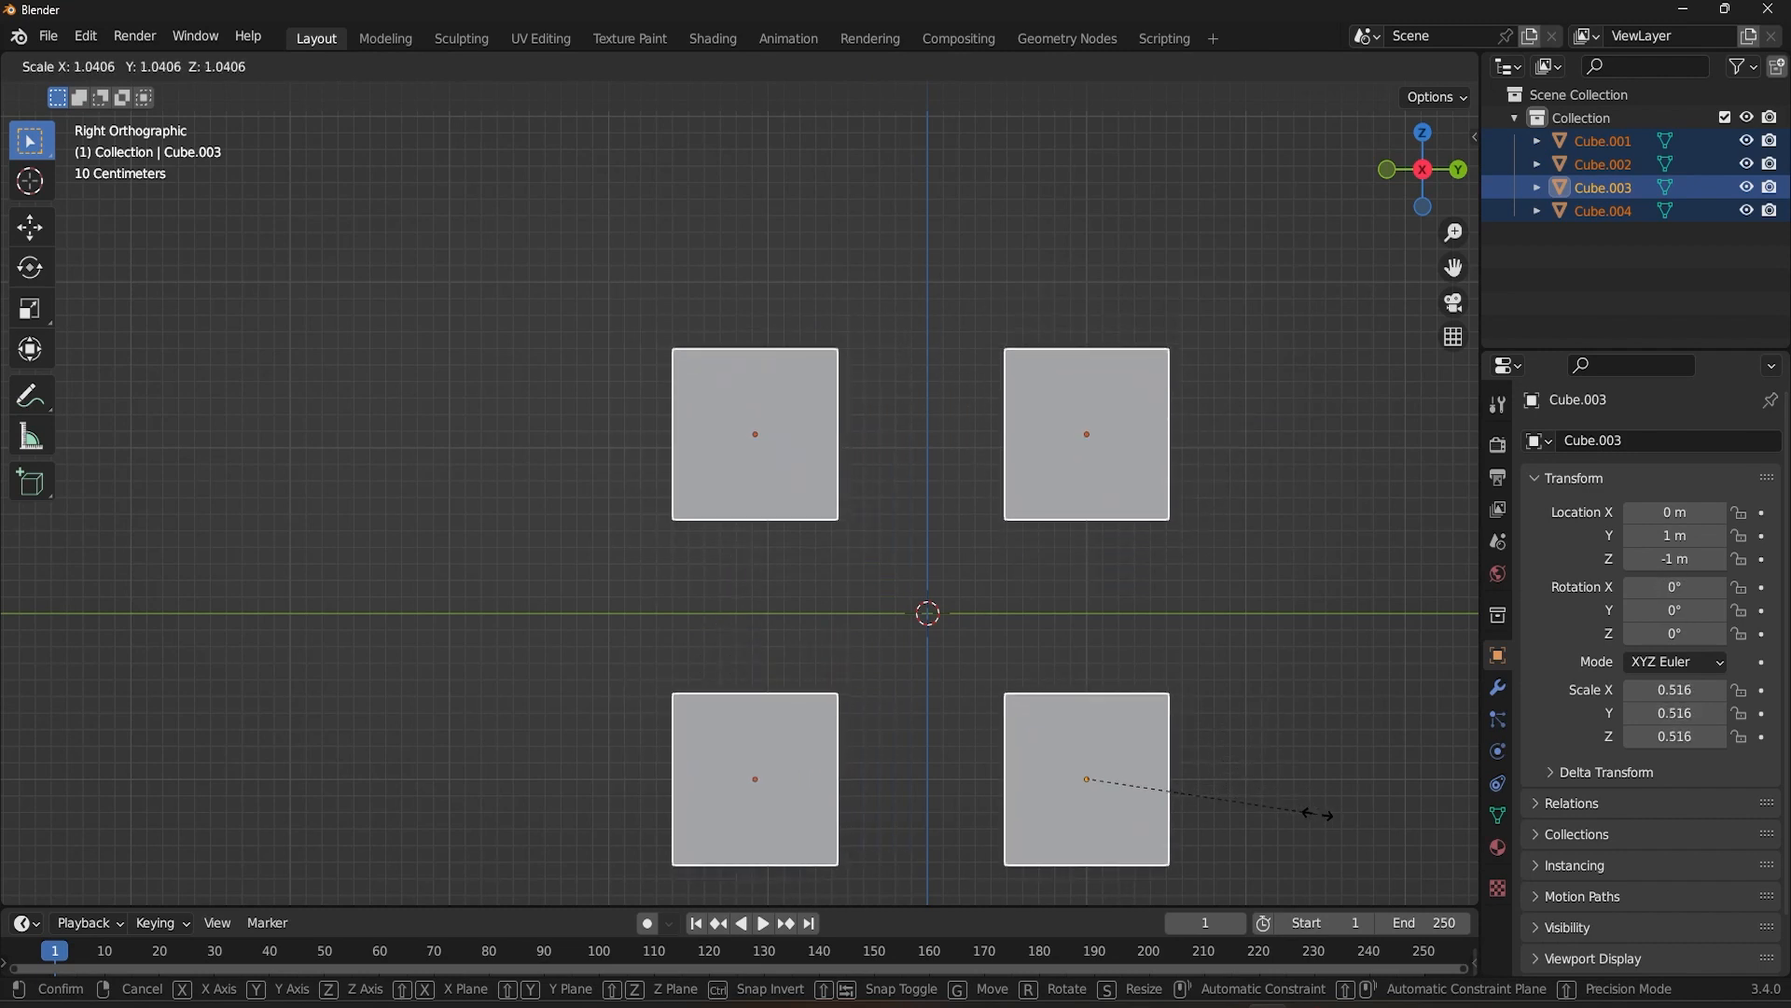
pyautogui.click(1263, 810)
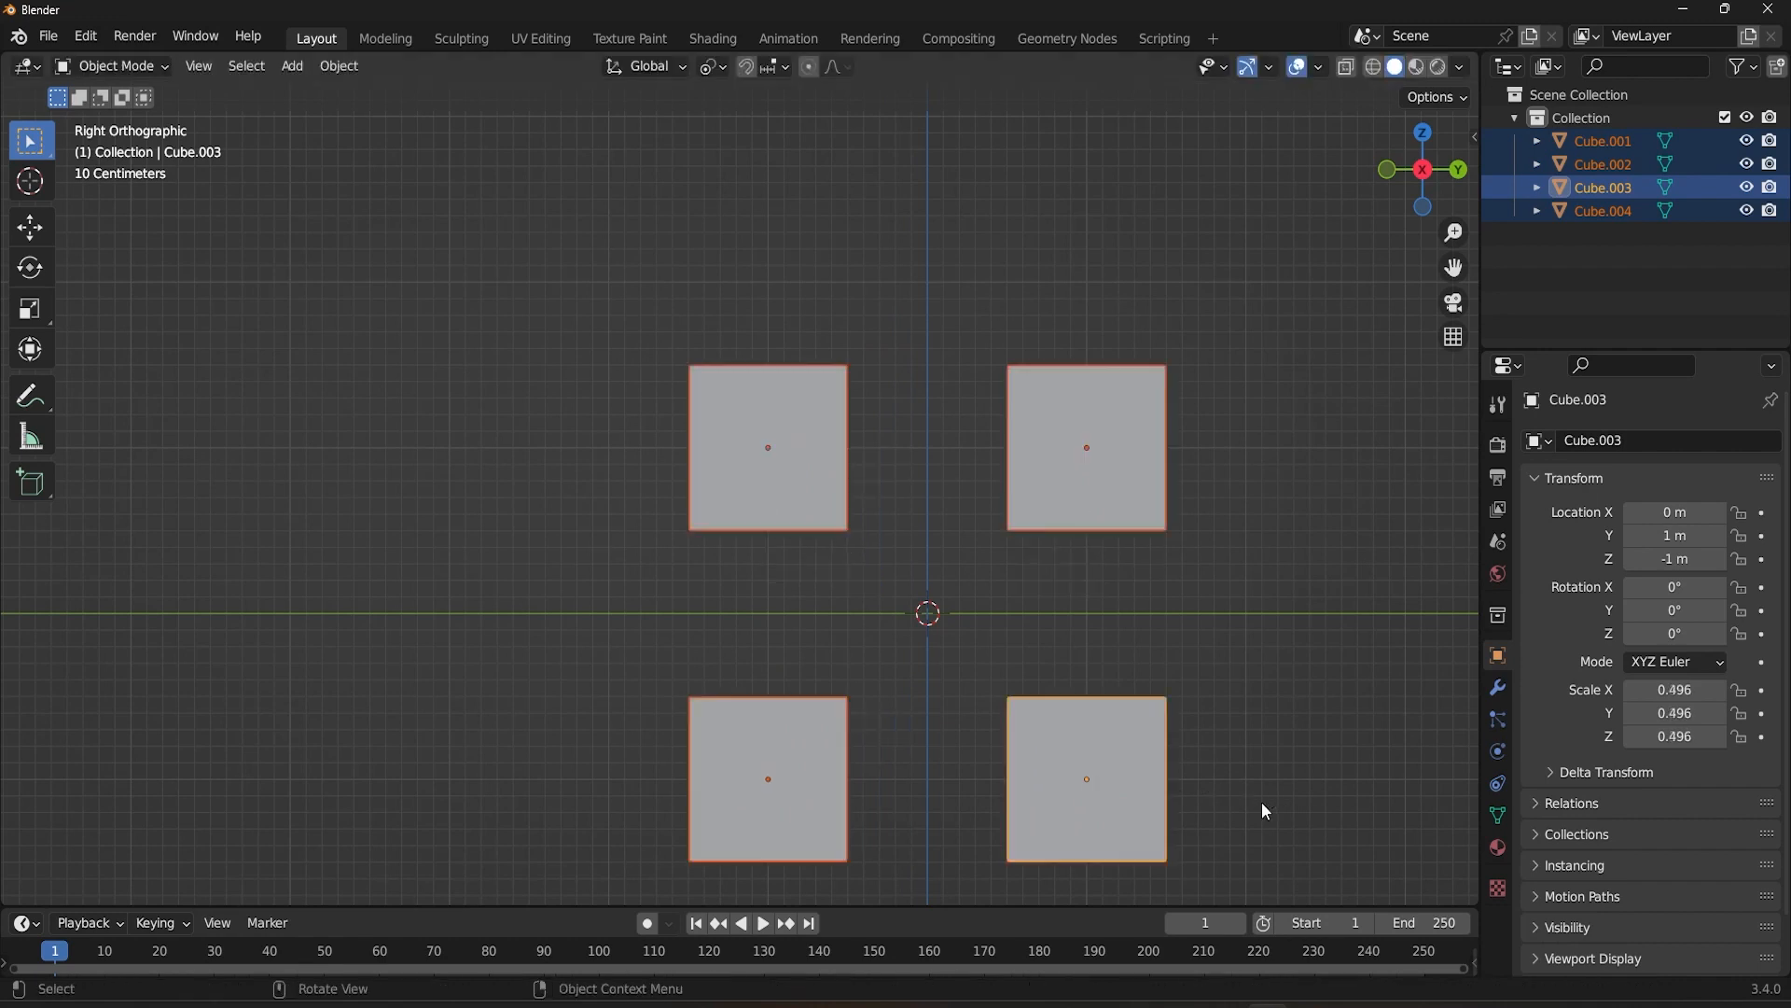
# Select just the top-left cube and enter Edit Mode on its mesh
pyautogui.click(767, 446)
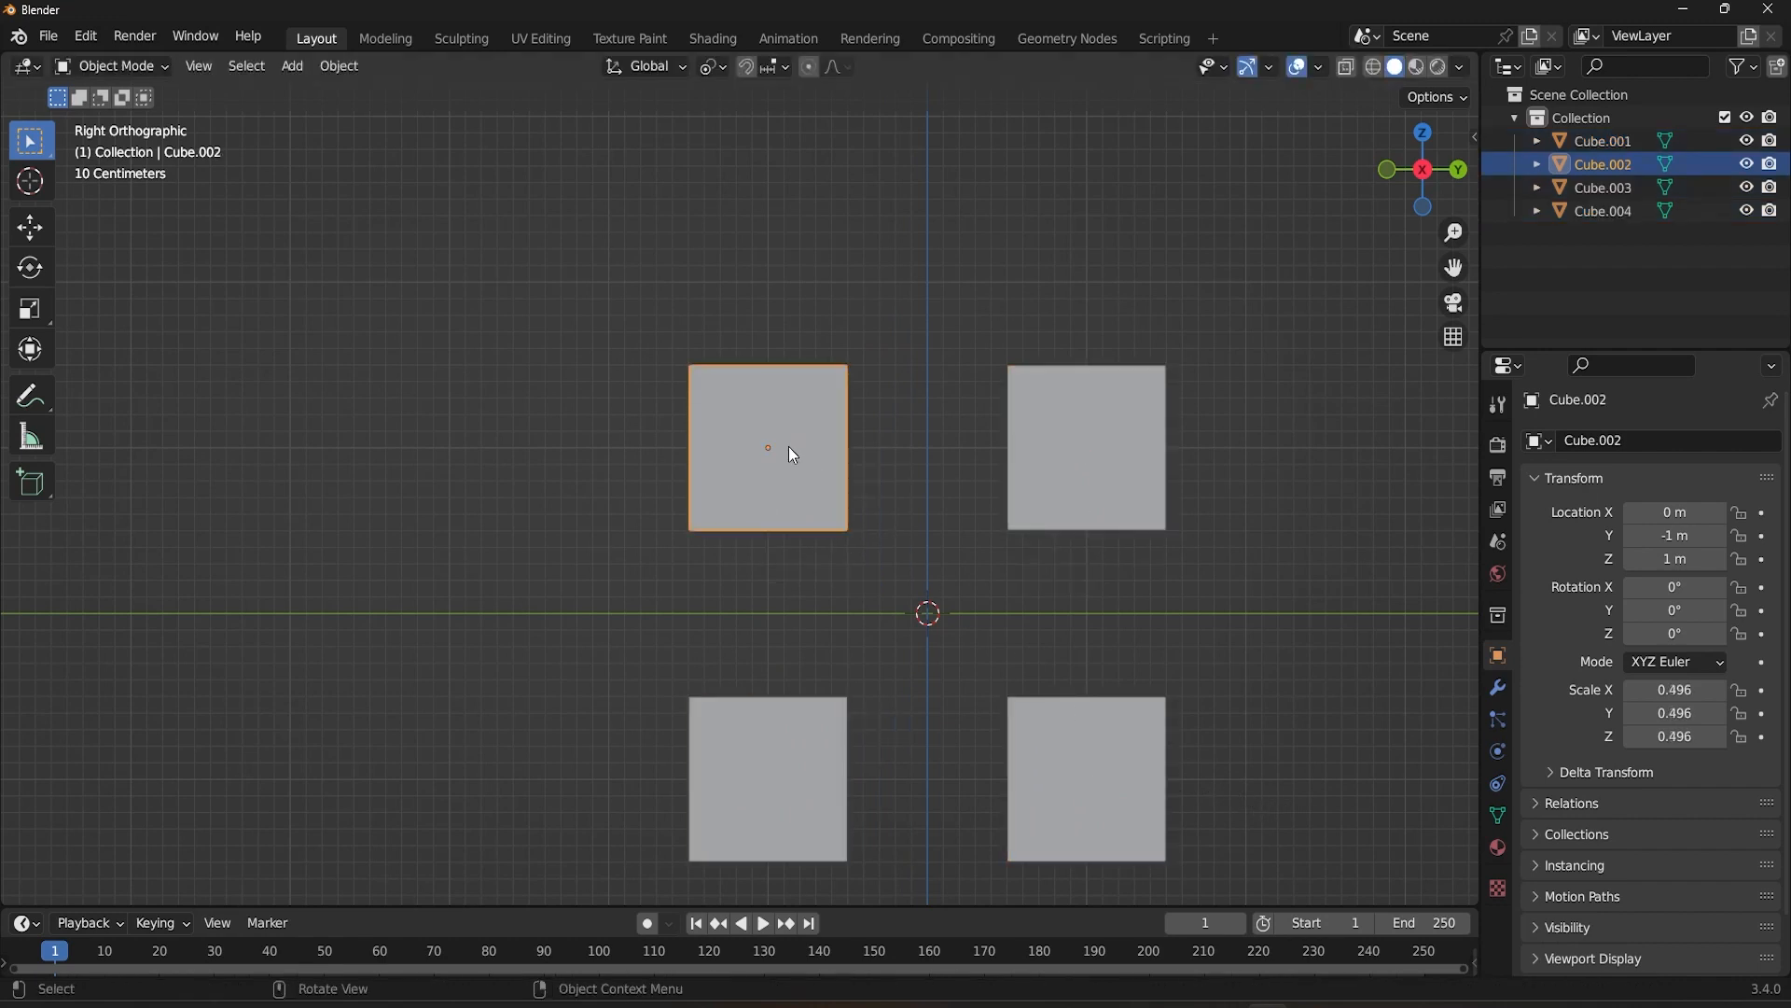
pyautogui.moveTo(893, 543)
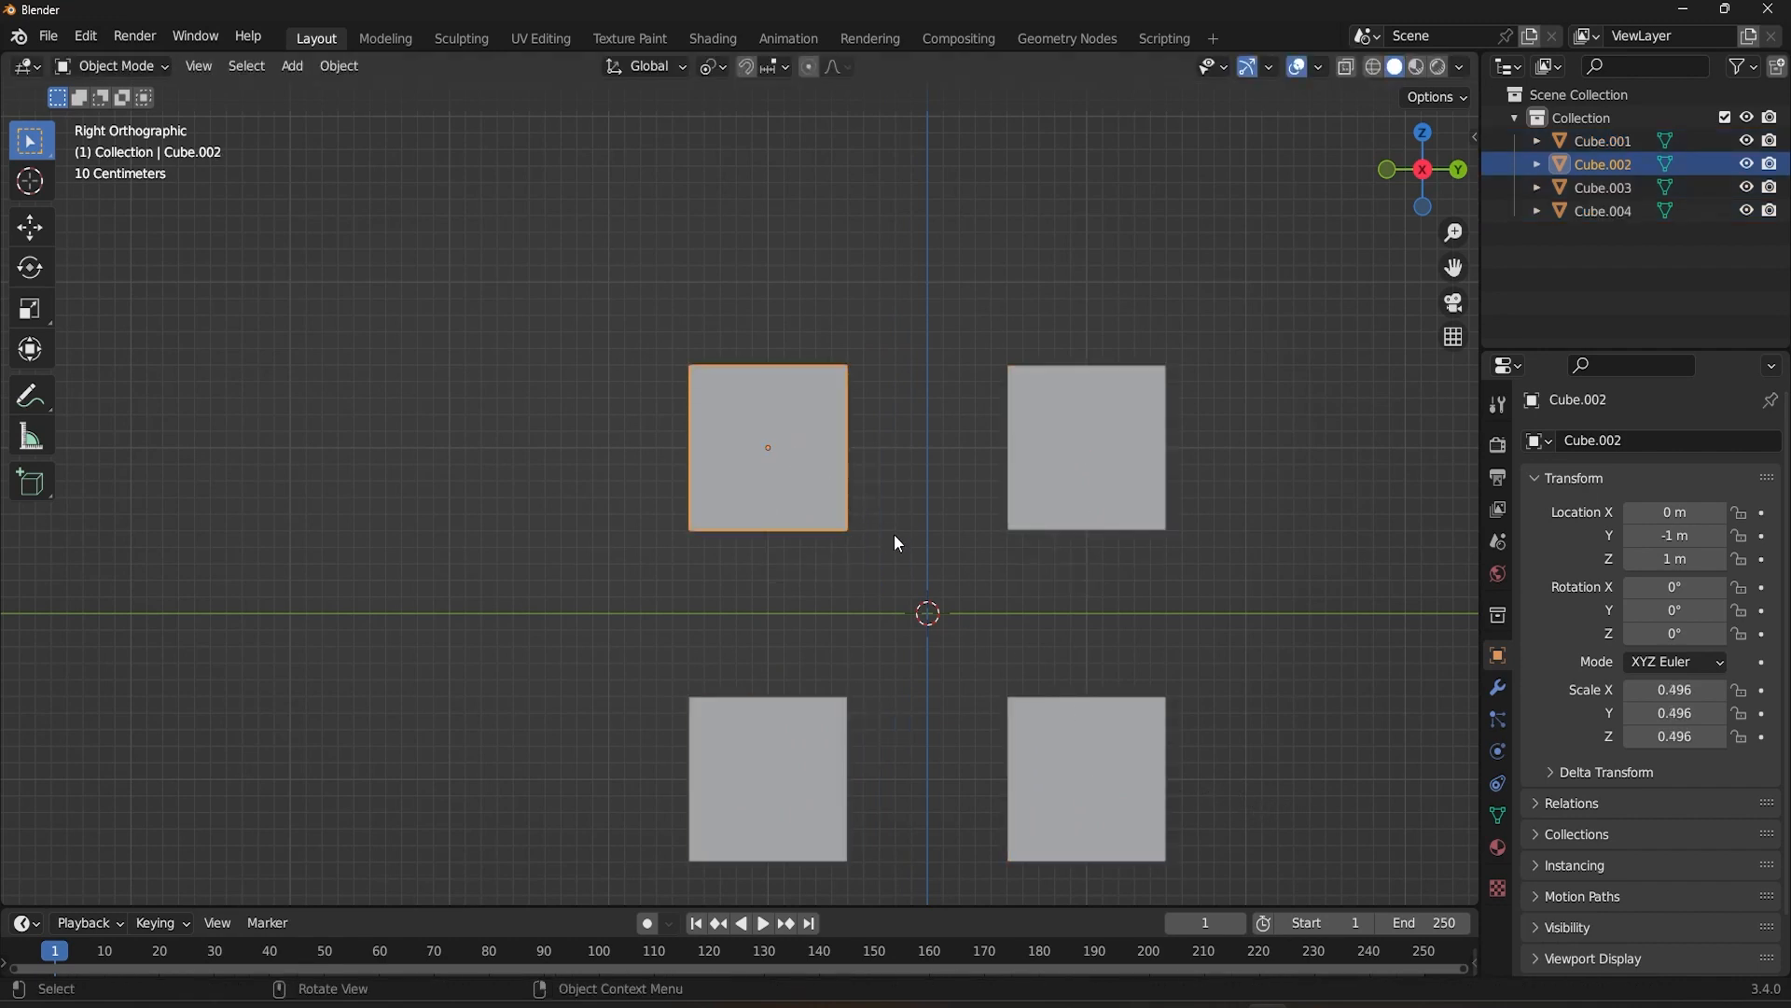
pyautogui.press('Tab')
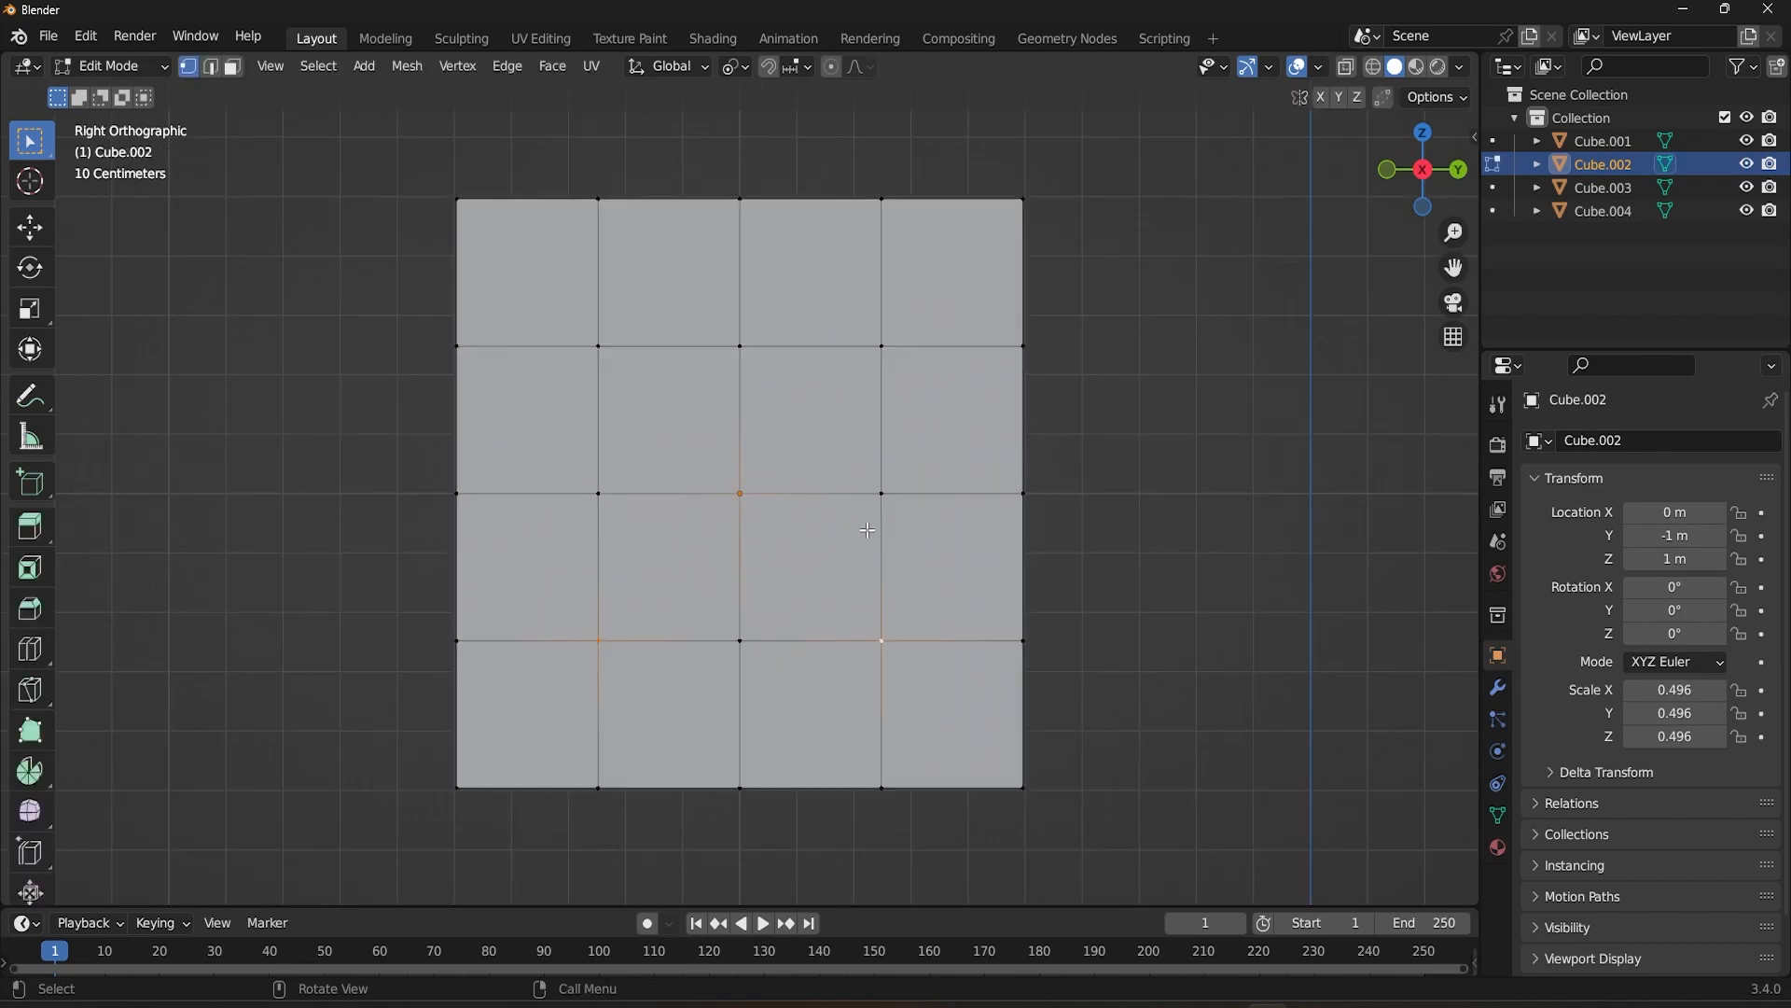
# Select faces on Cube.002's grid and rotate edges and vertices about the active element
pyautogui.click(709, 444)
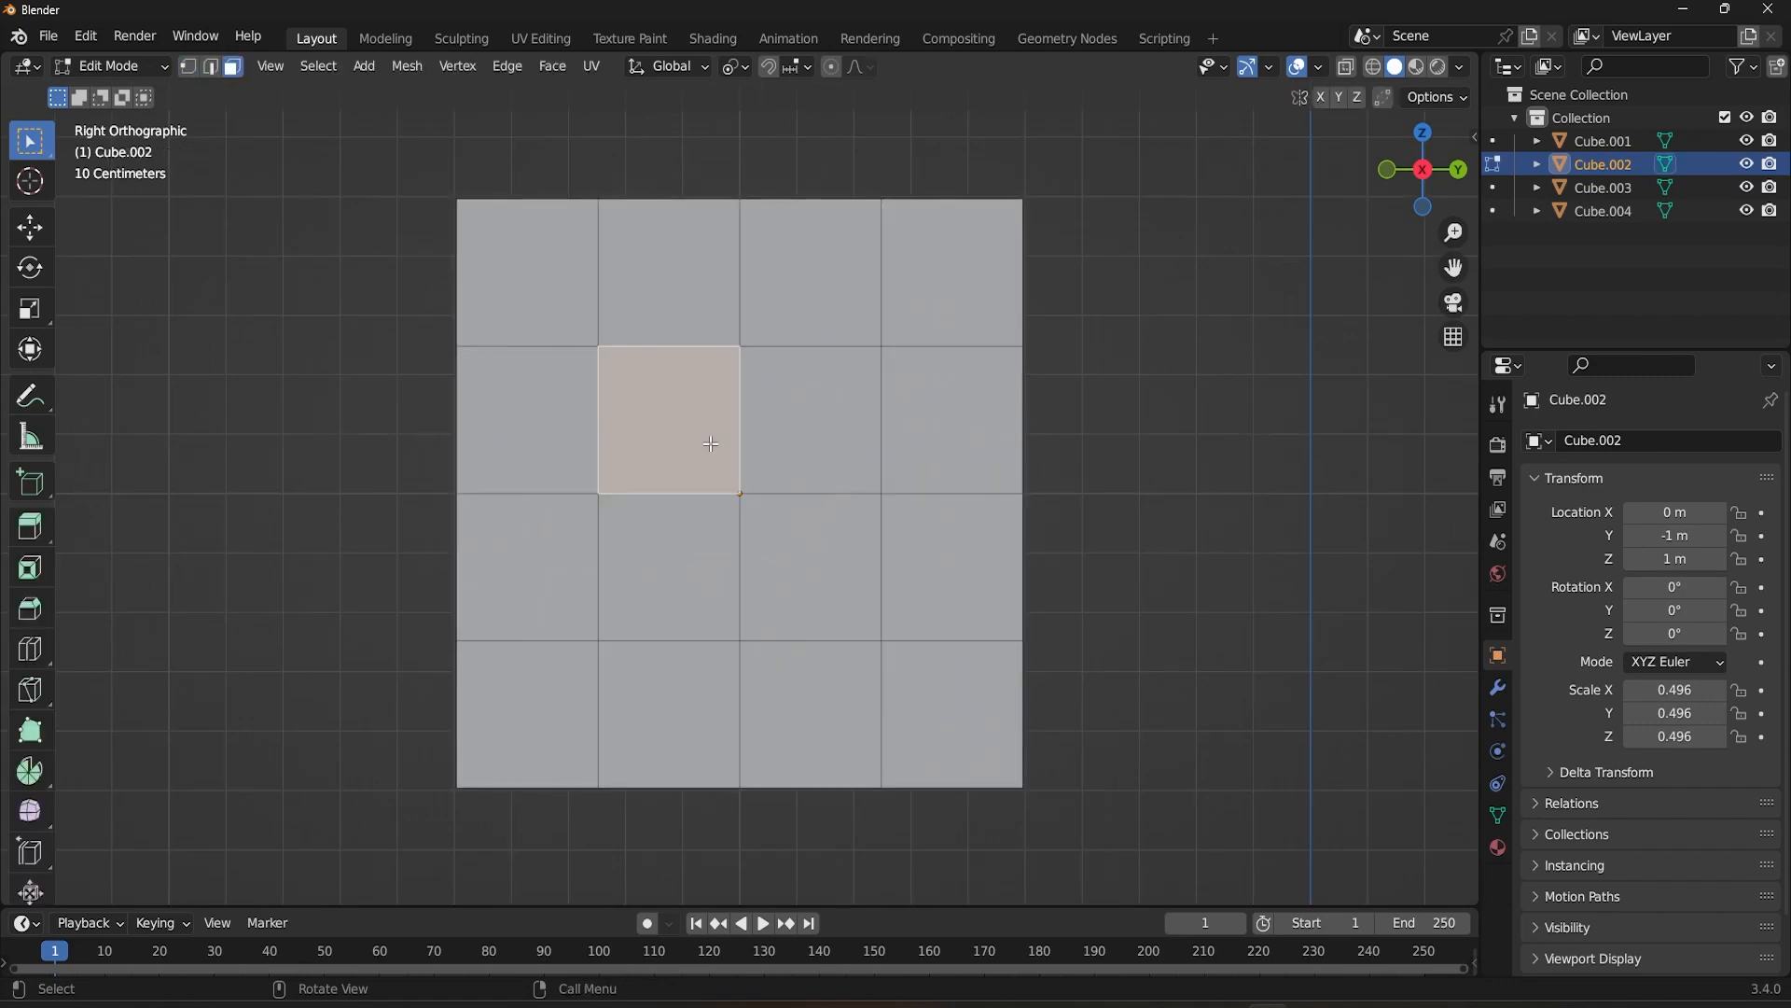
pyautogui.click(929, 730)
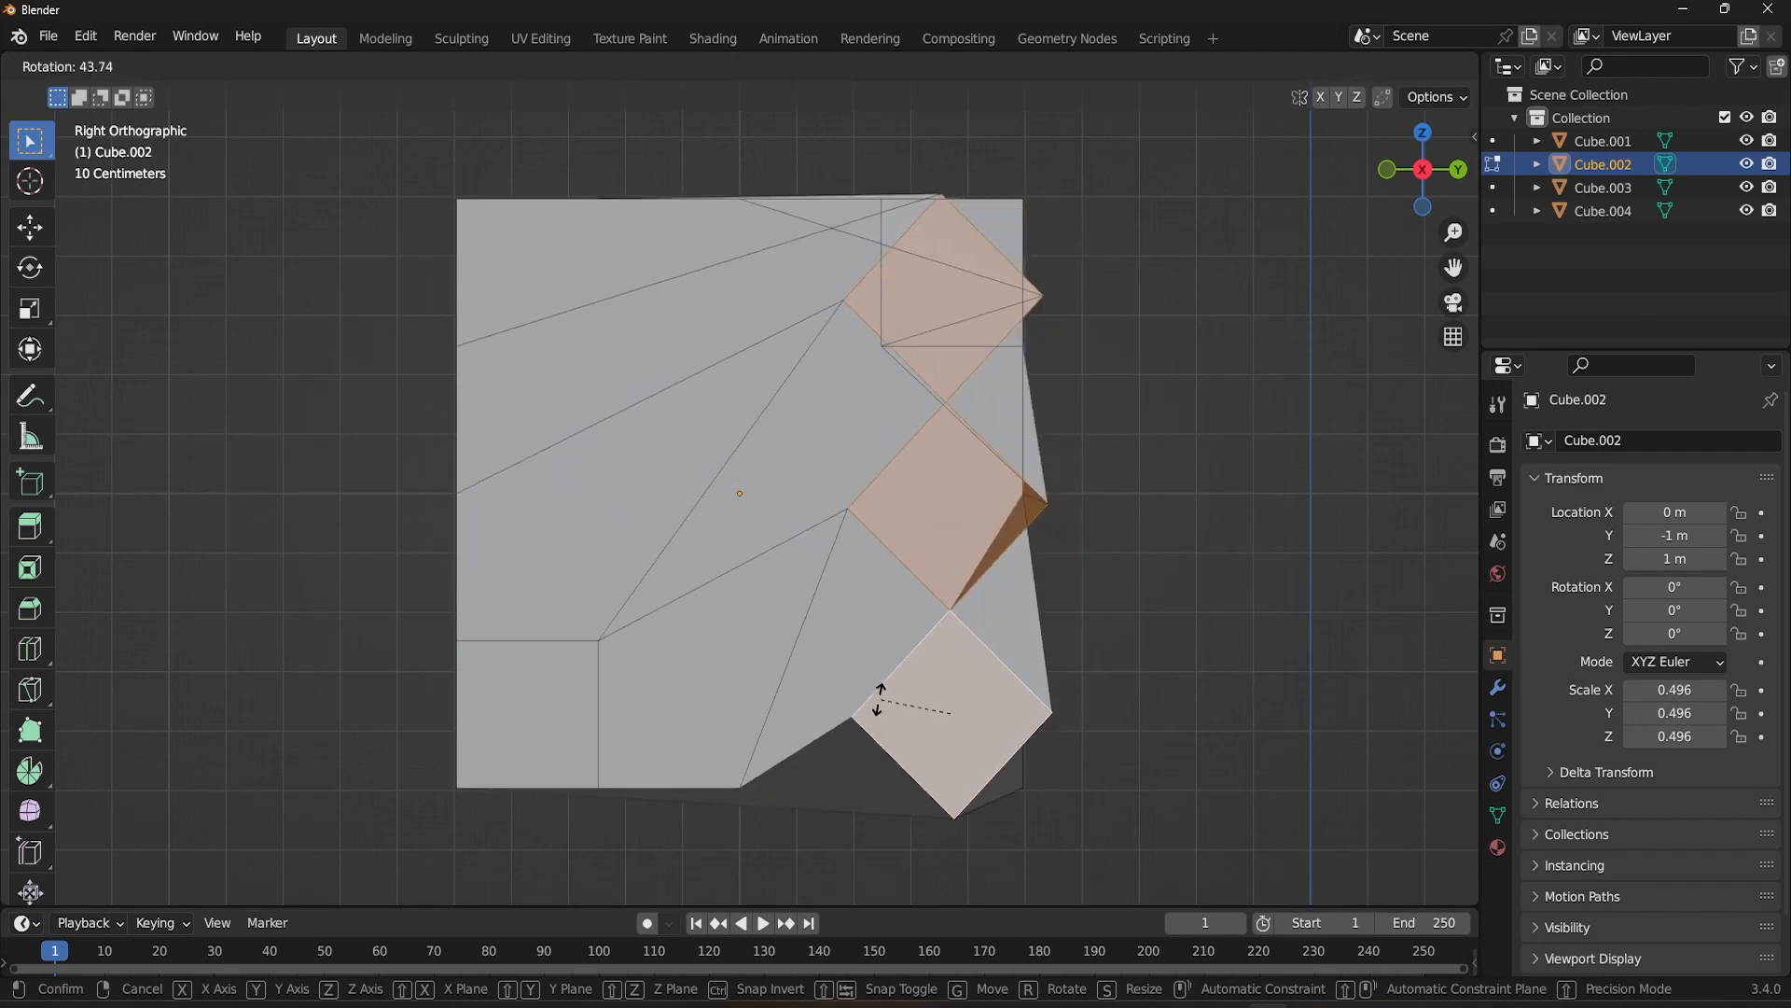
pyautogui.moveTo(898, 700)
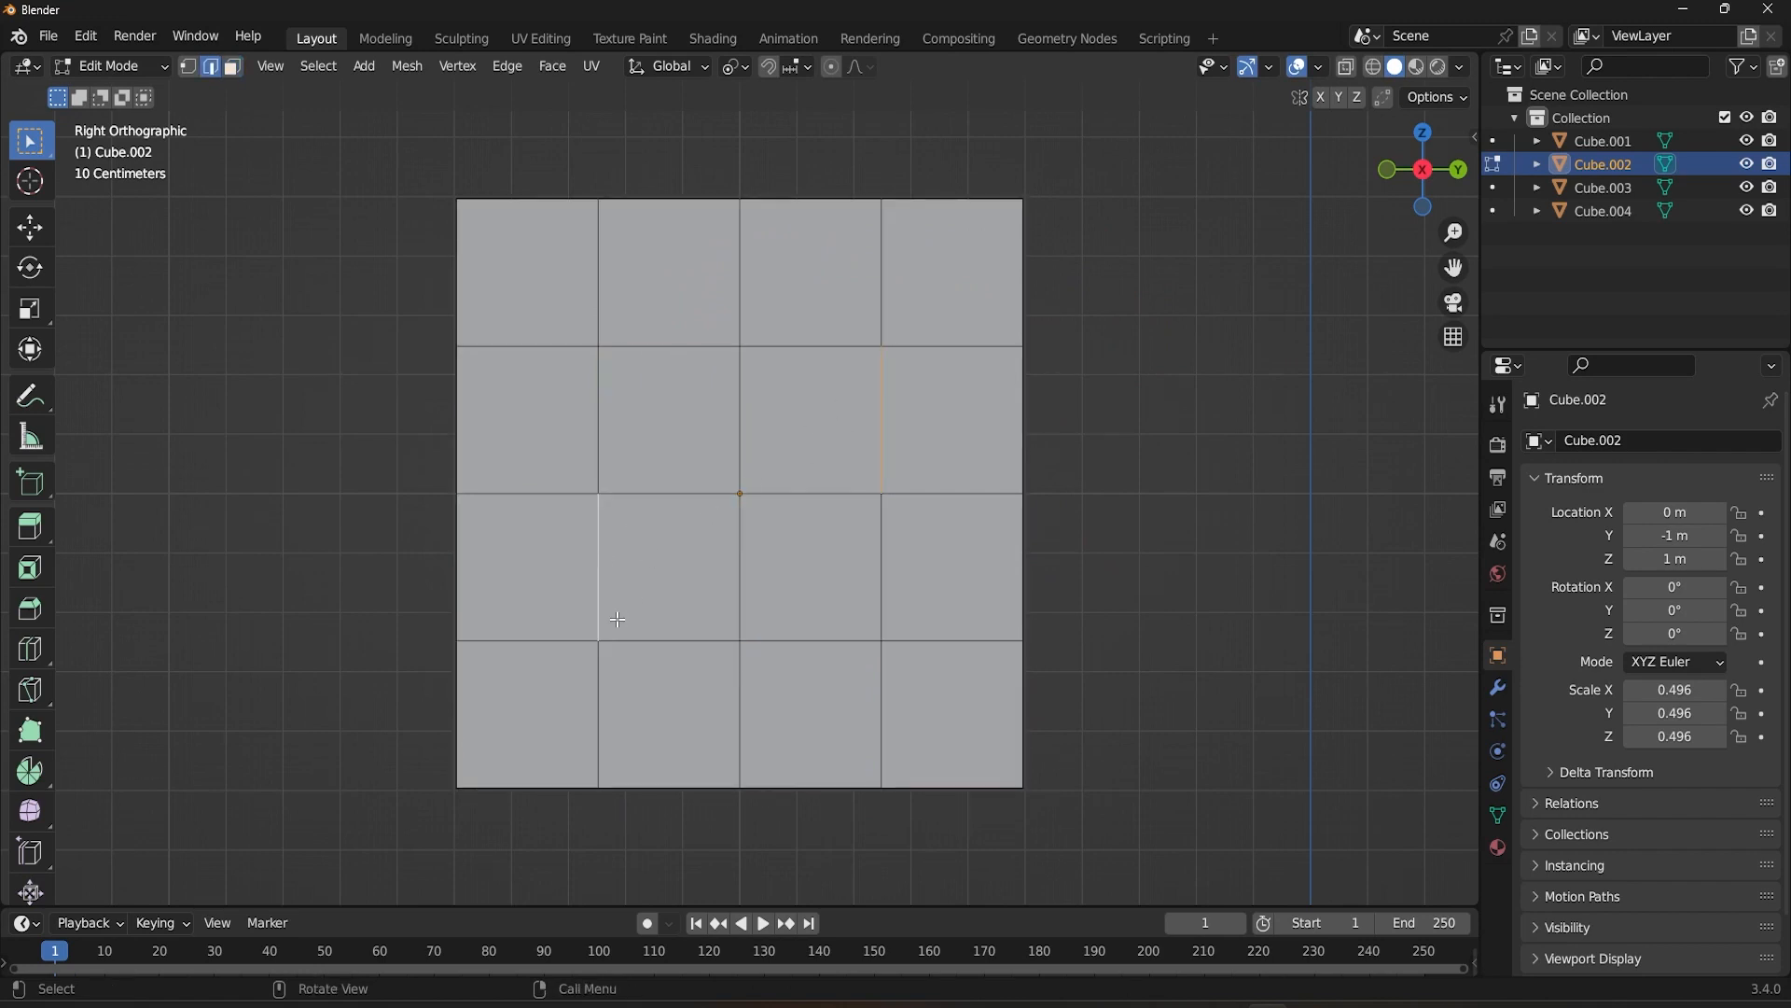
pyautogui.press('r')
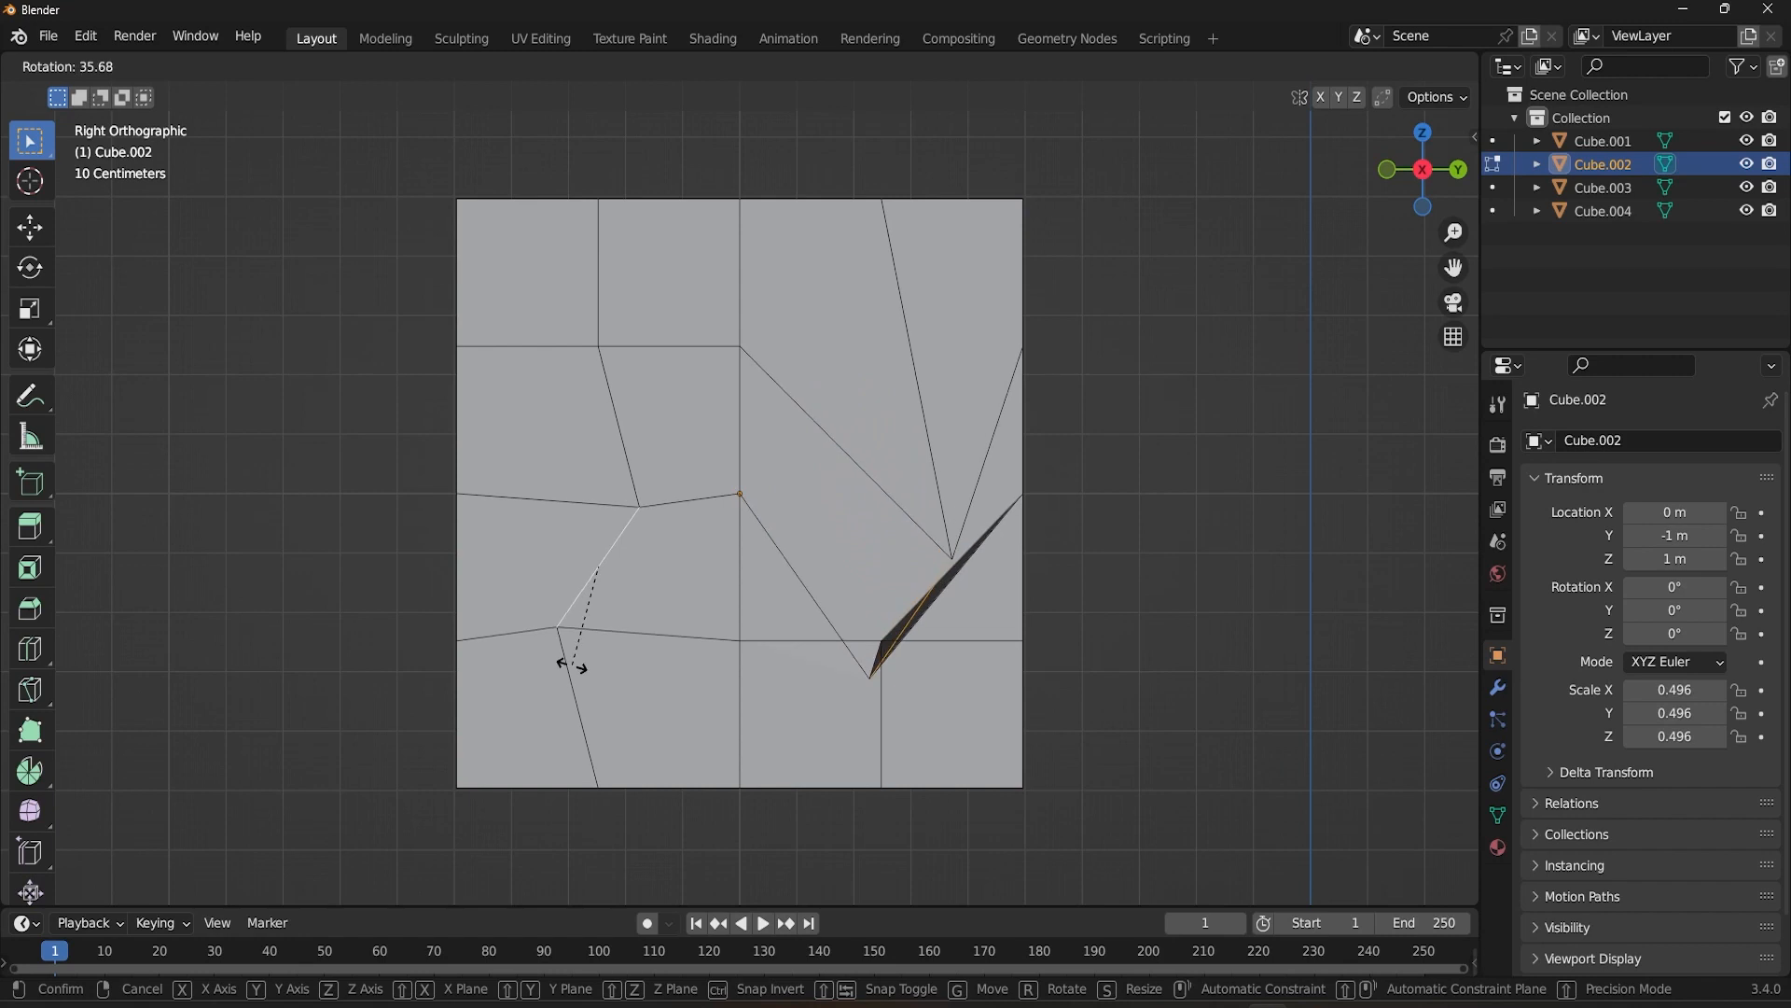
pyautogui.moveTo(617, 655)
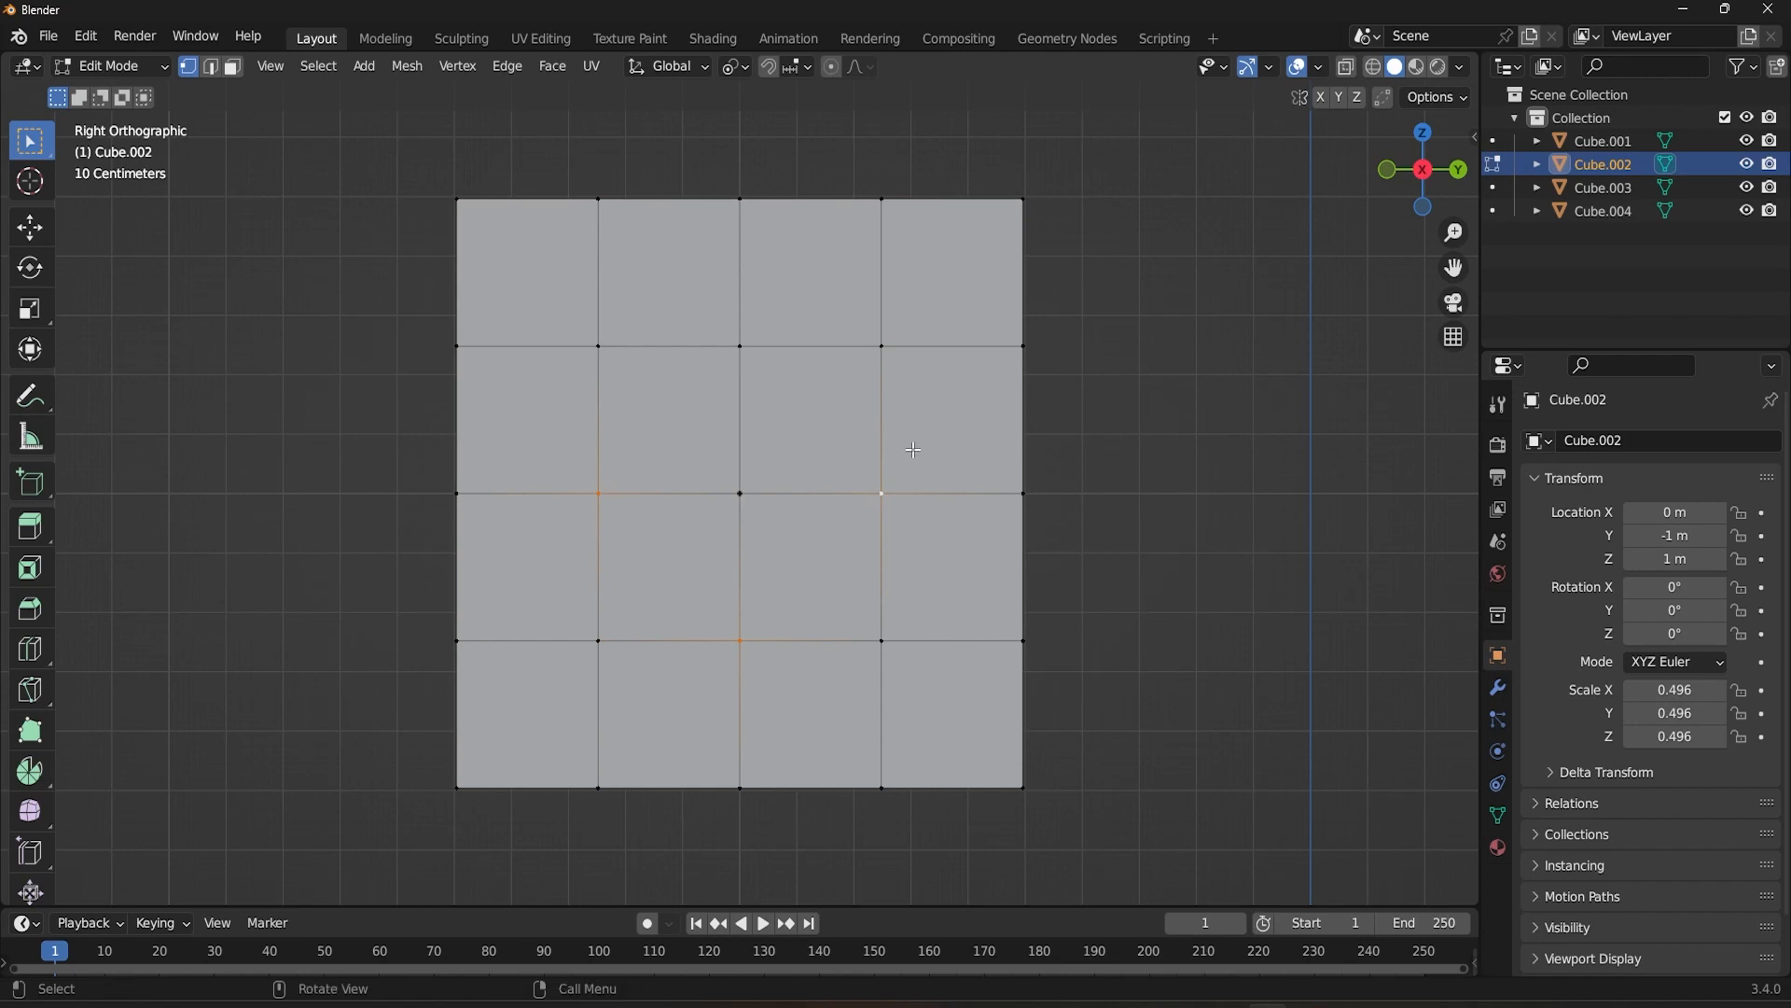
pyautogui.press('r')
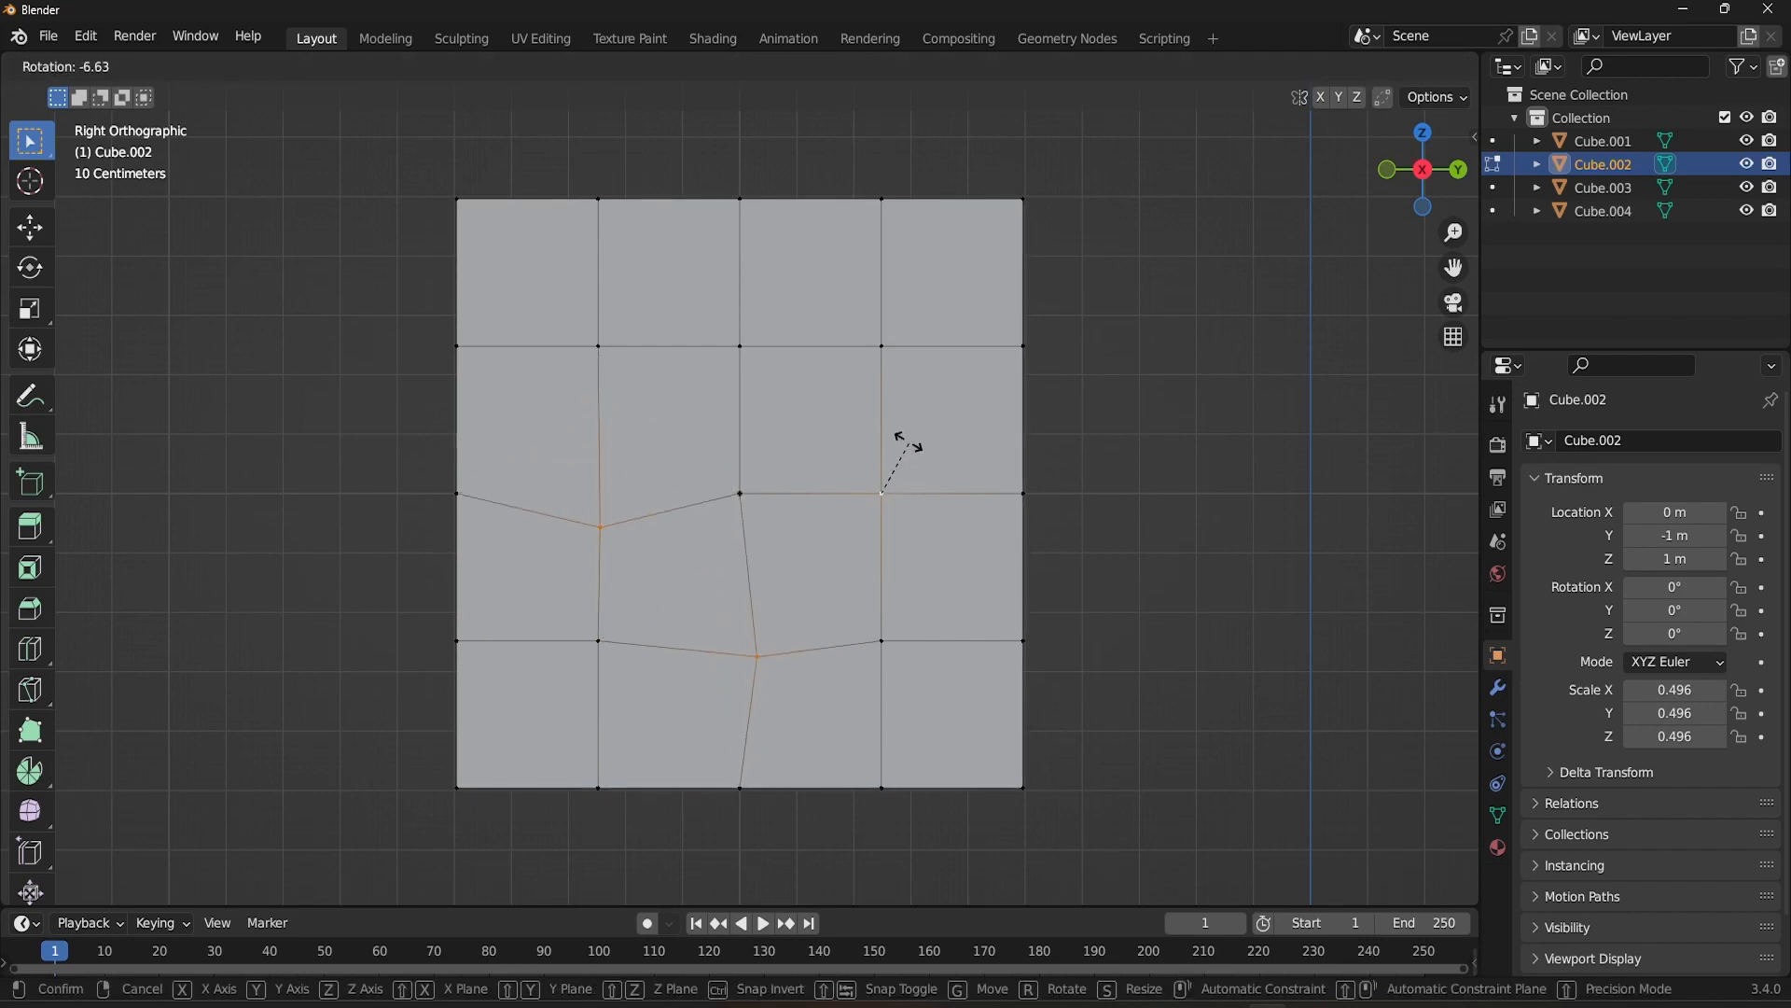
pyautogui.moveTo(907, 456)
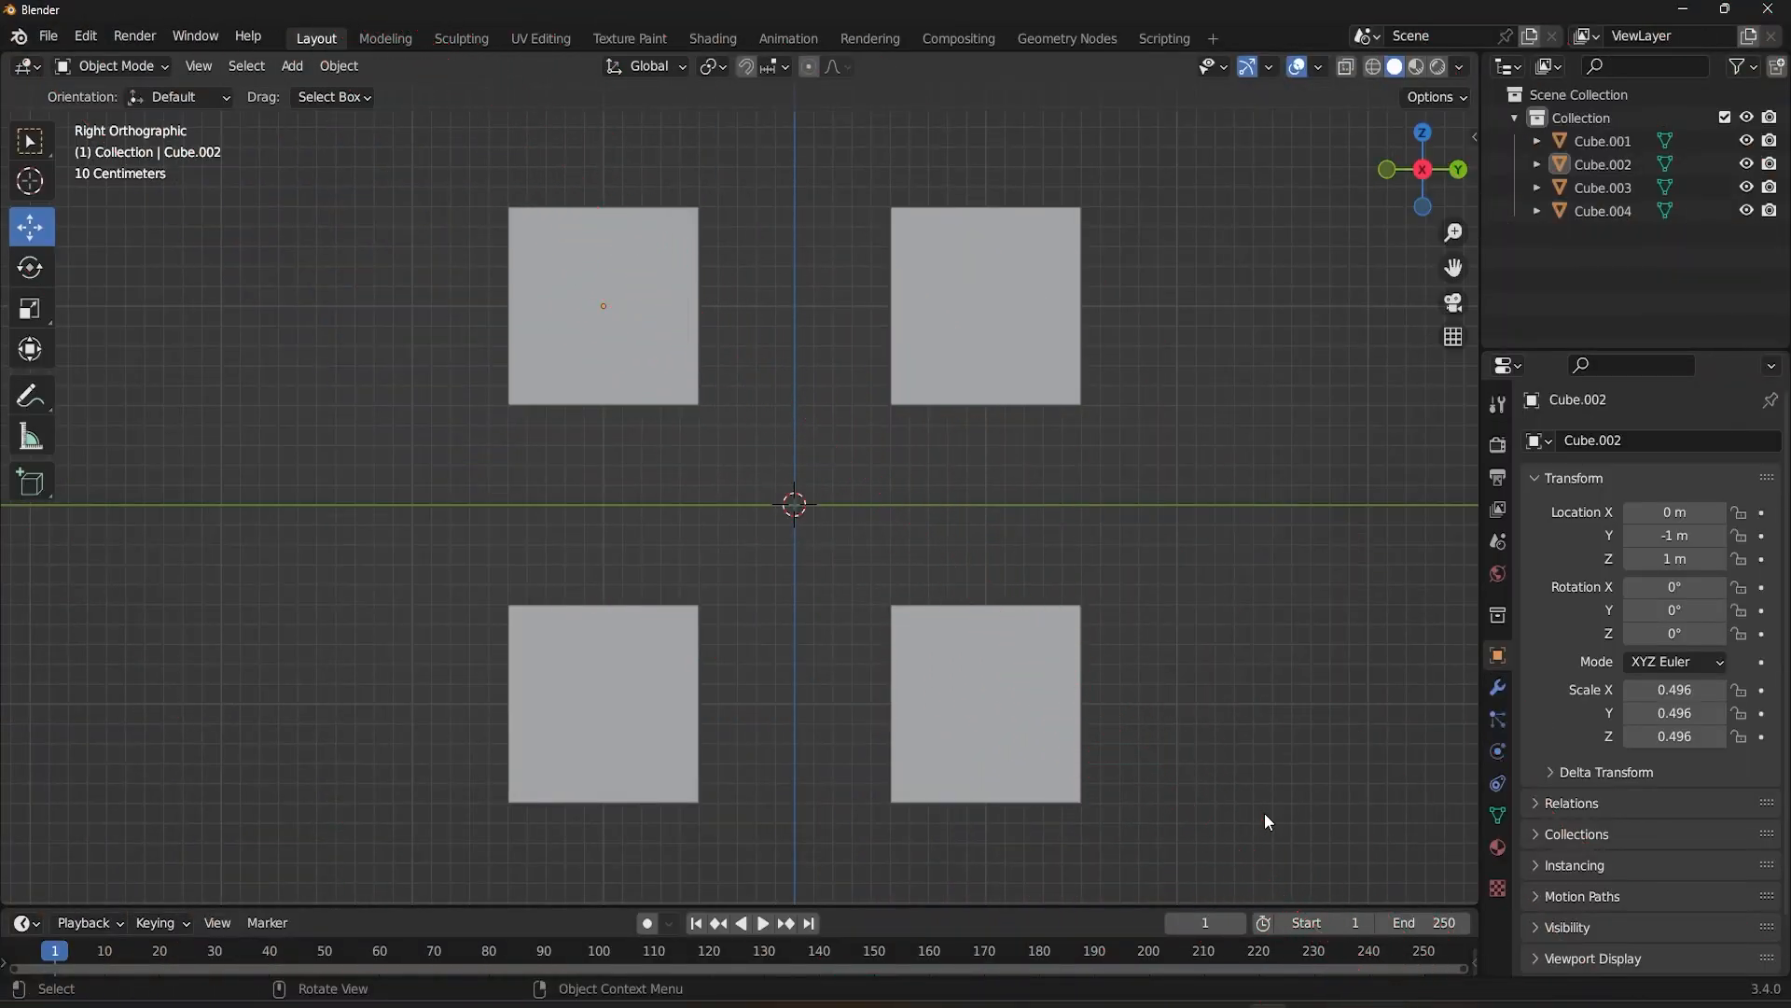
pyautogui.moveTo(745, 134)
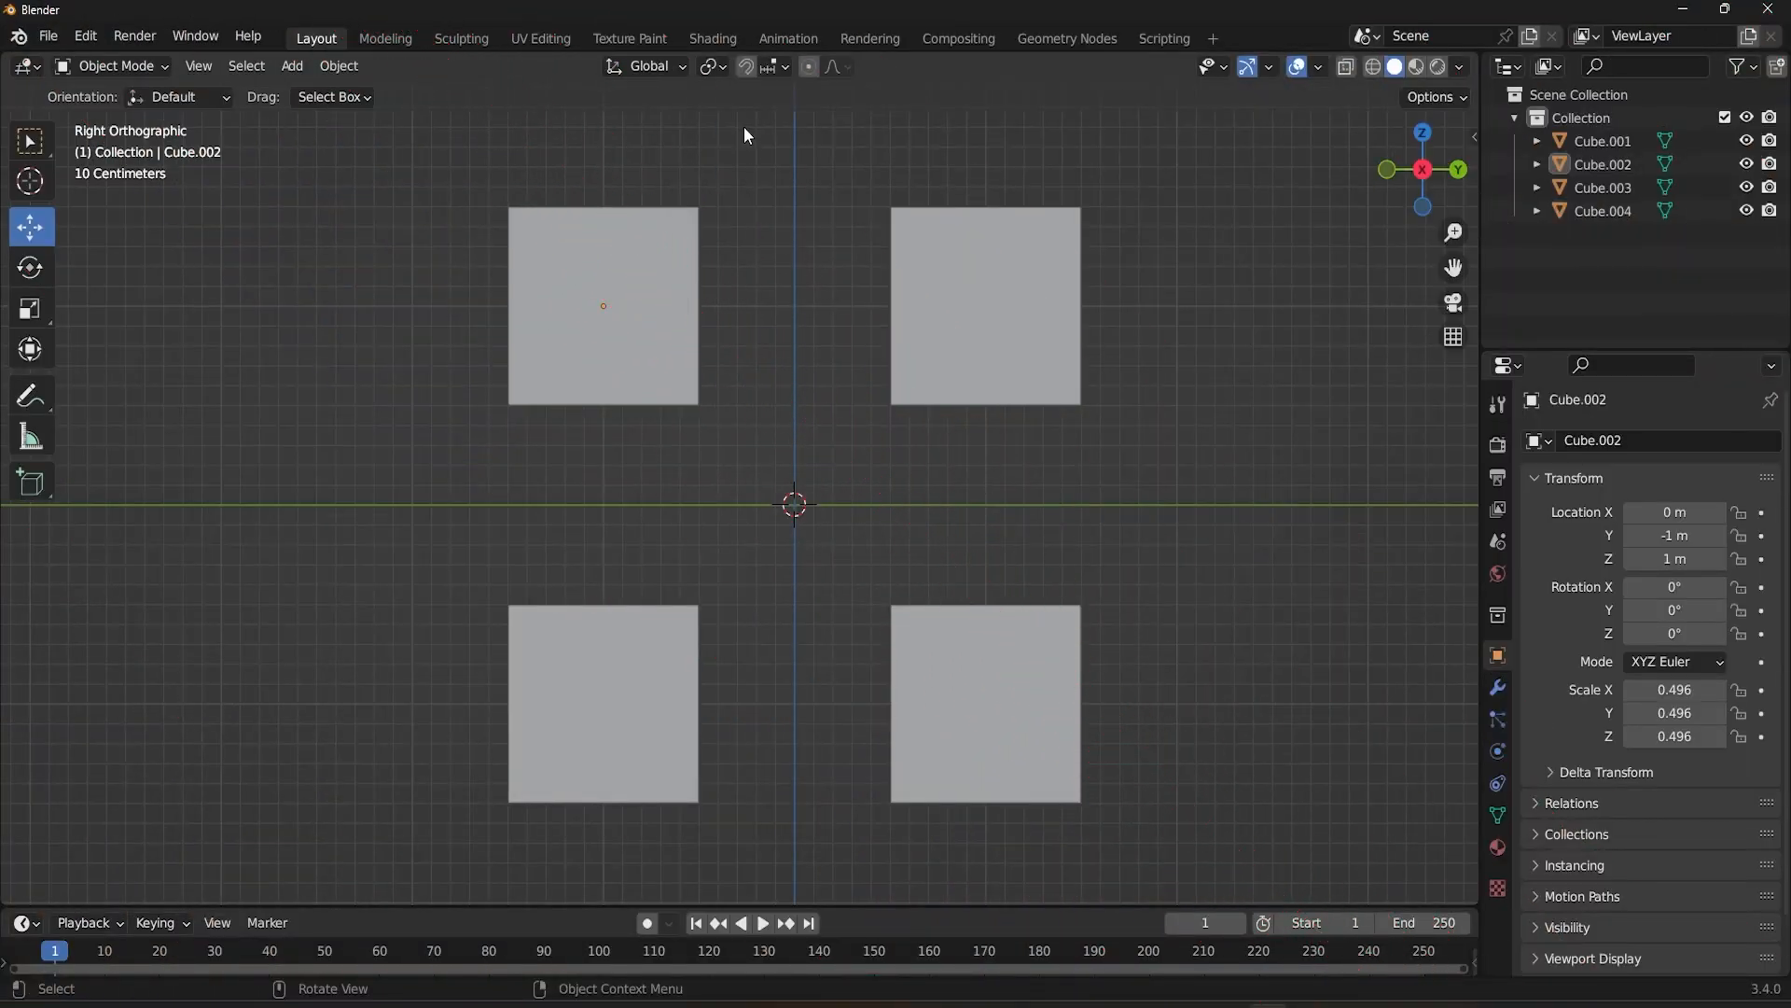
# Change the pivot point mode and Shift-select all four cubes for a shared rotation
pyautogui.click(709, 67)
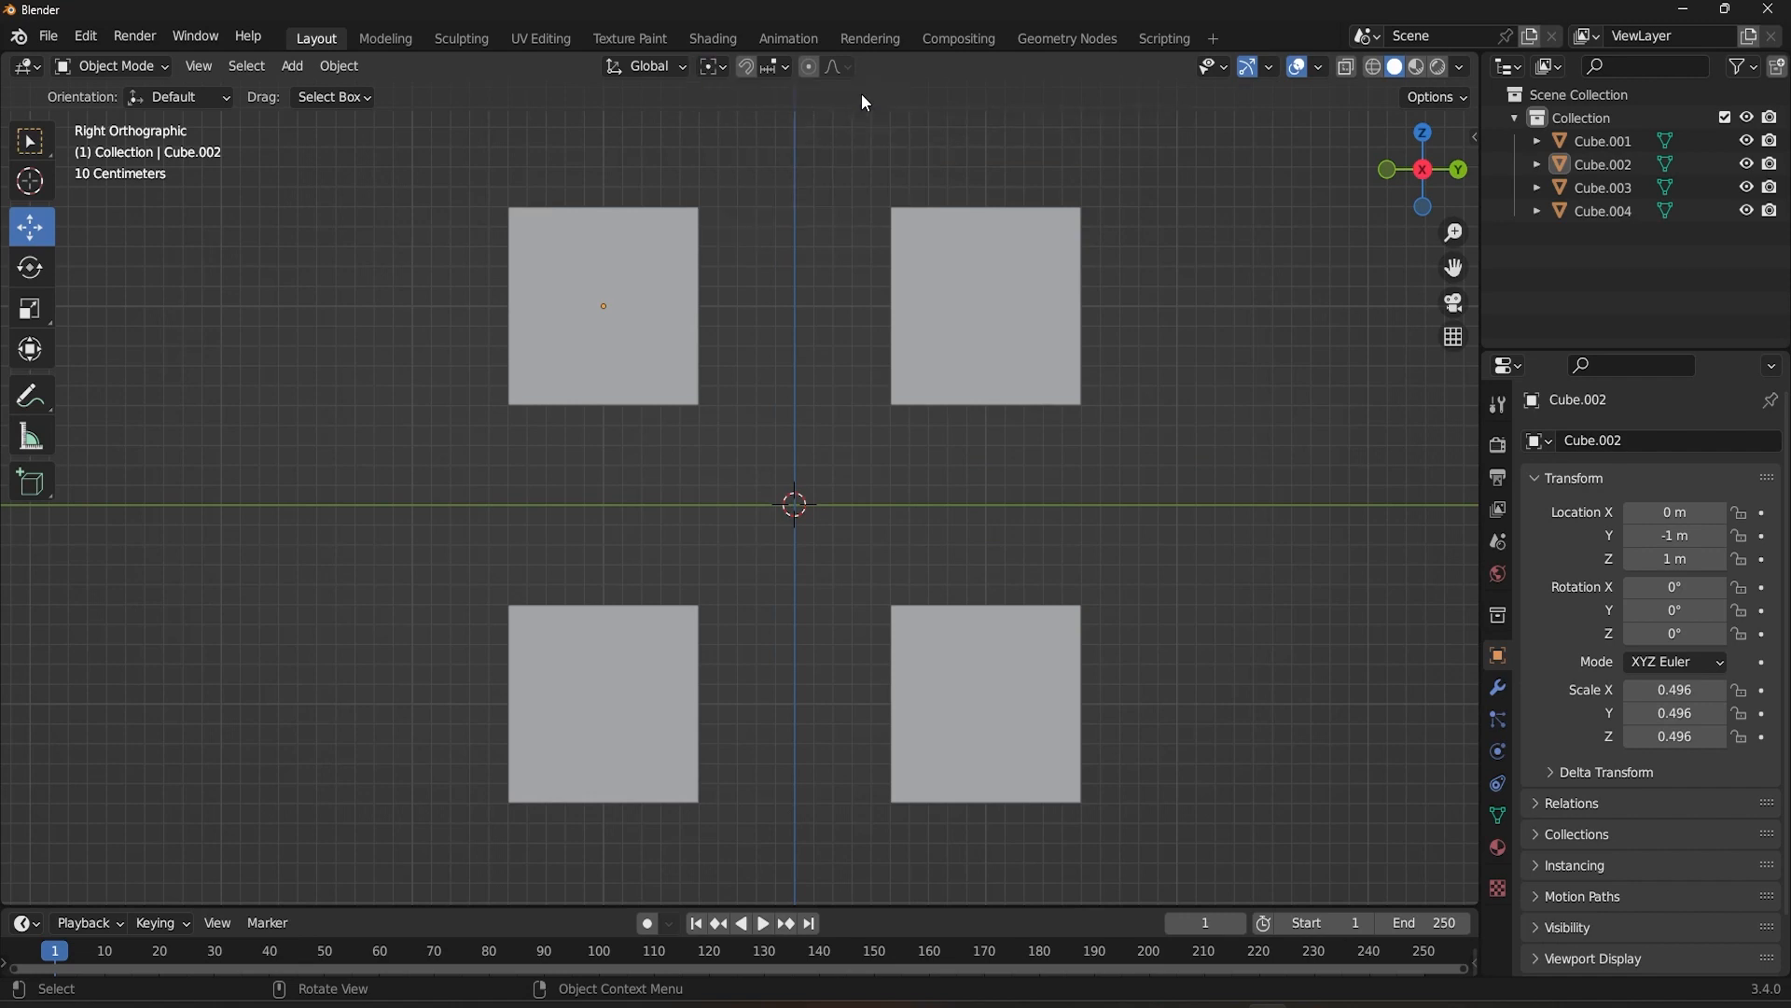
pyautogui.moveTo(1053, 550)
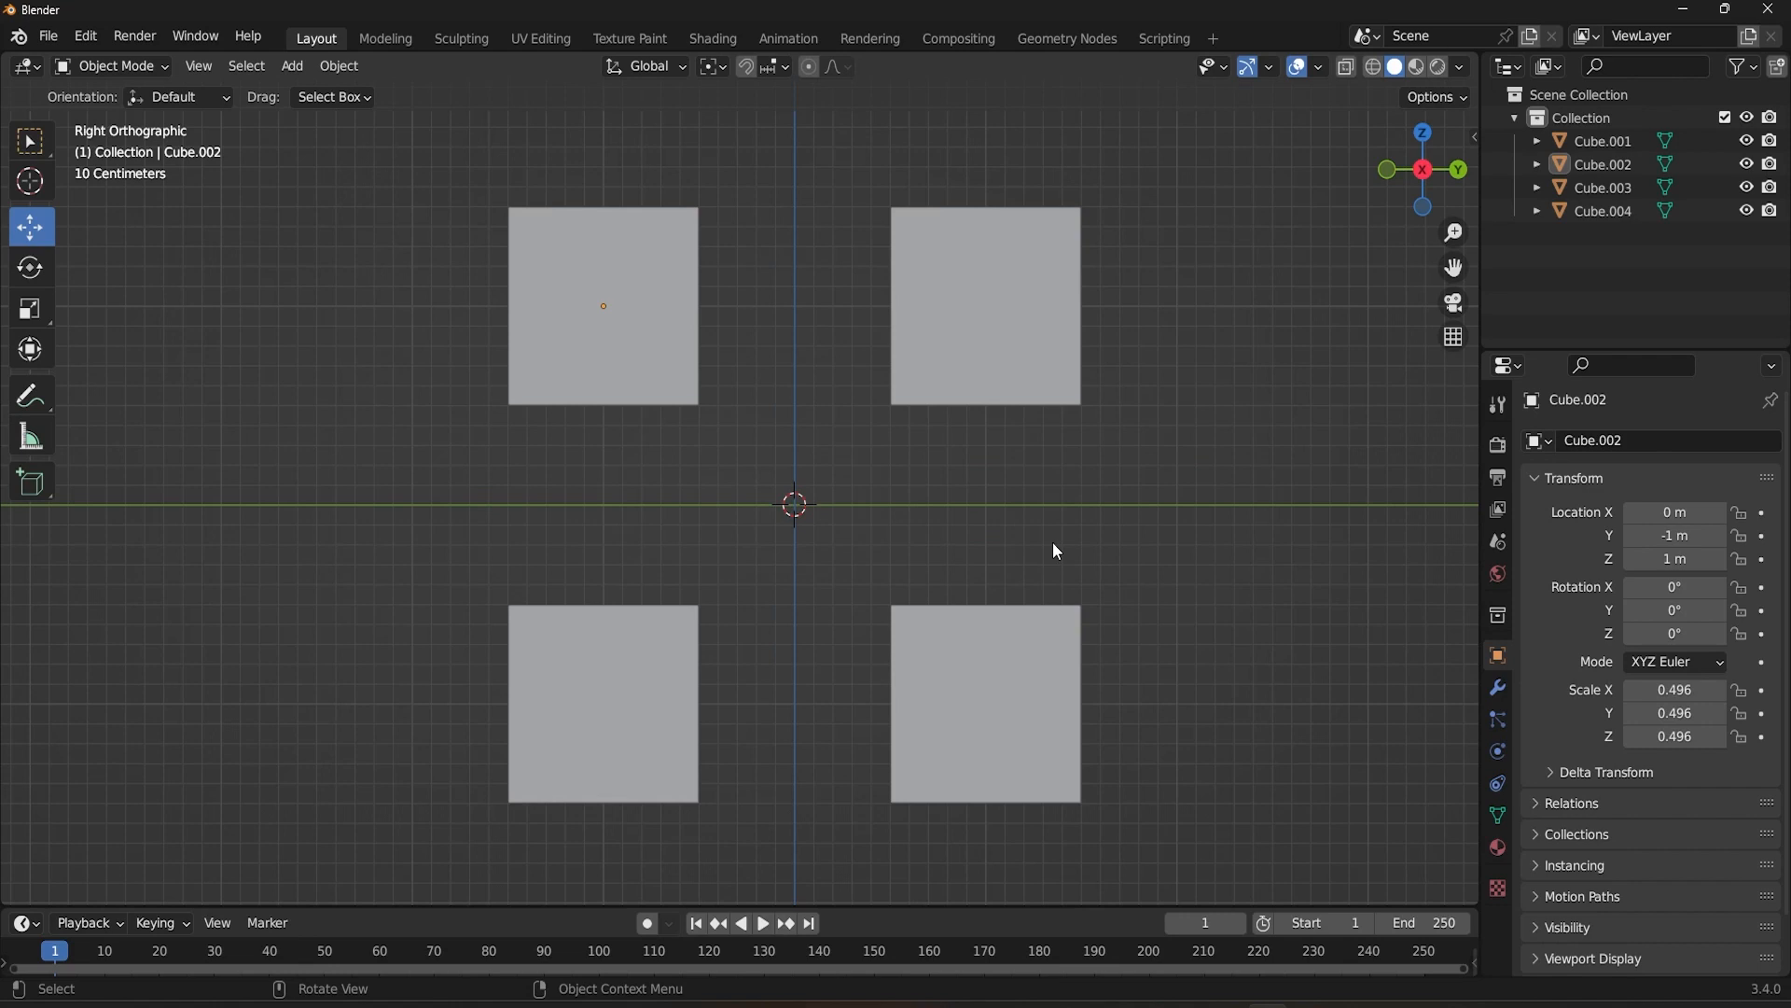
pyautogui.click(602, 305)
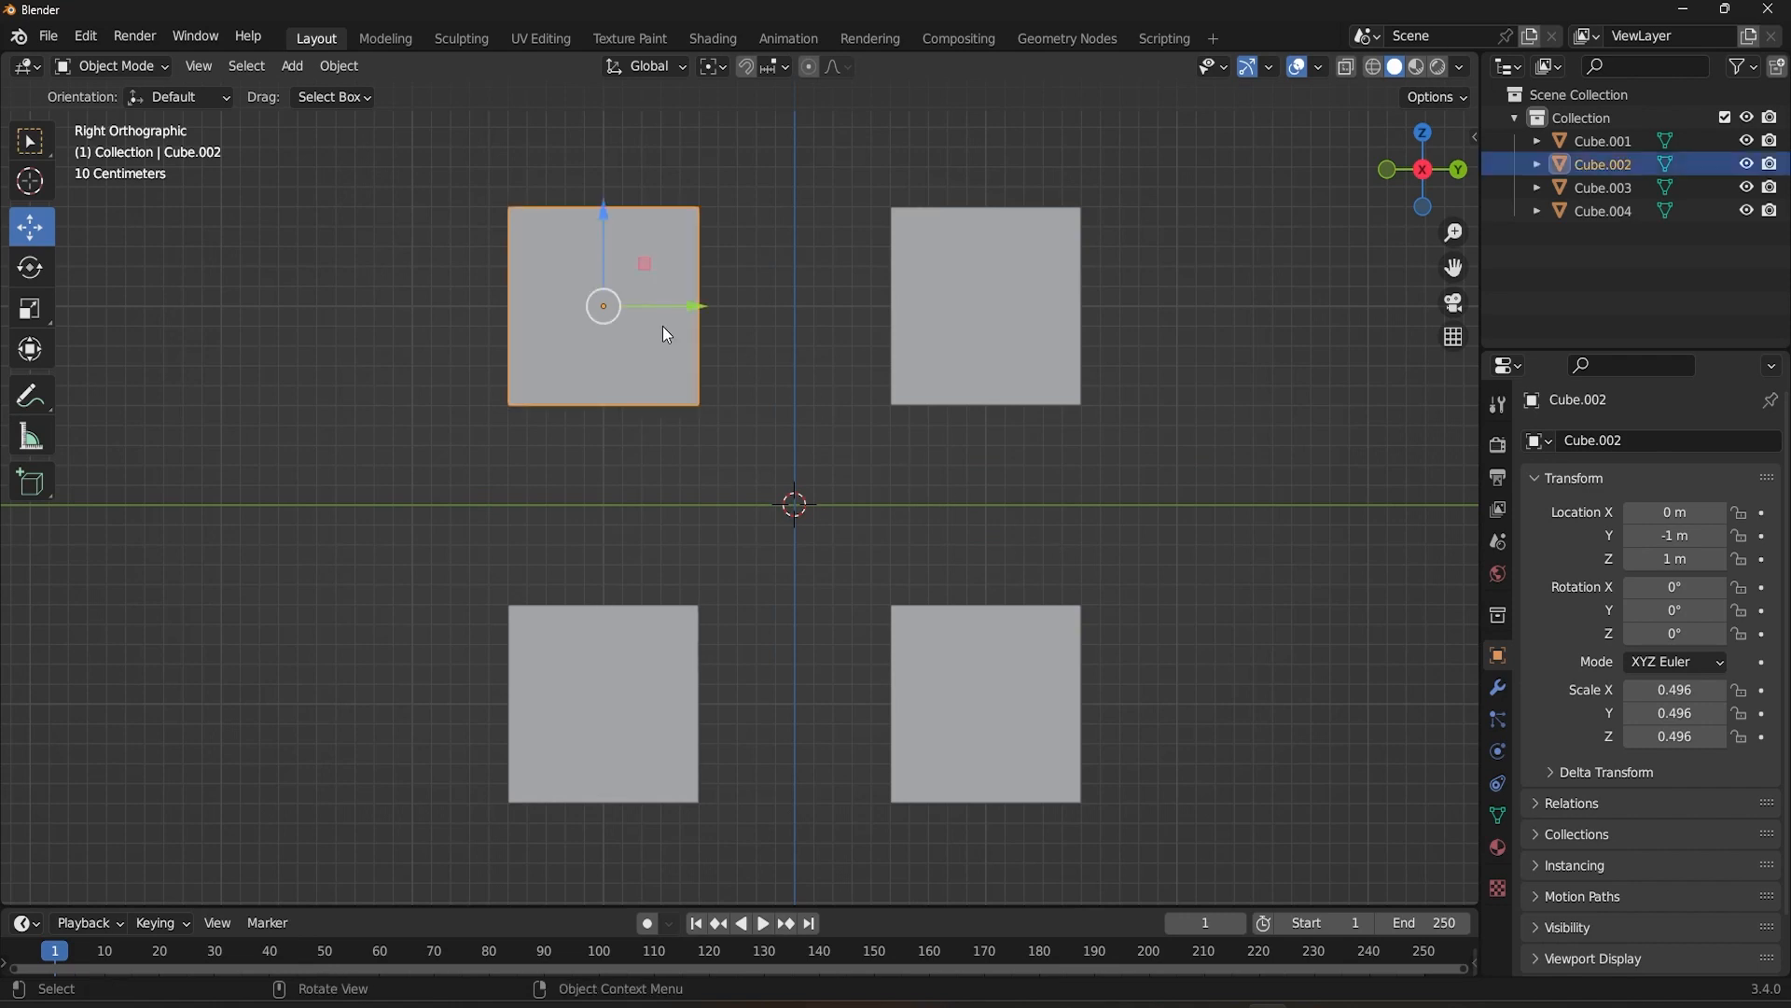
pyautogui.moveTo(616, 340)
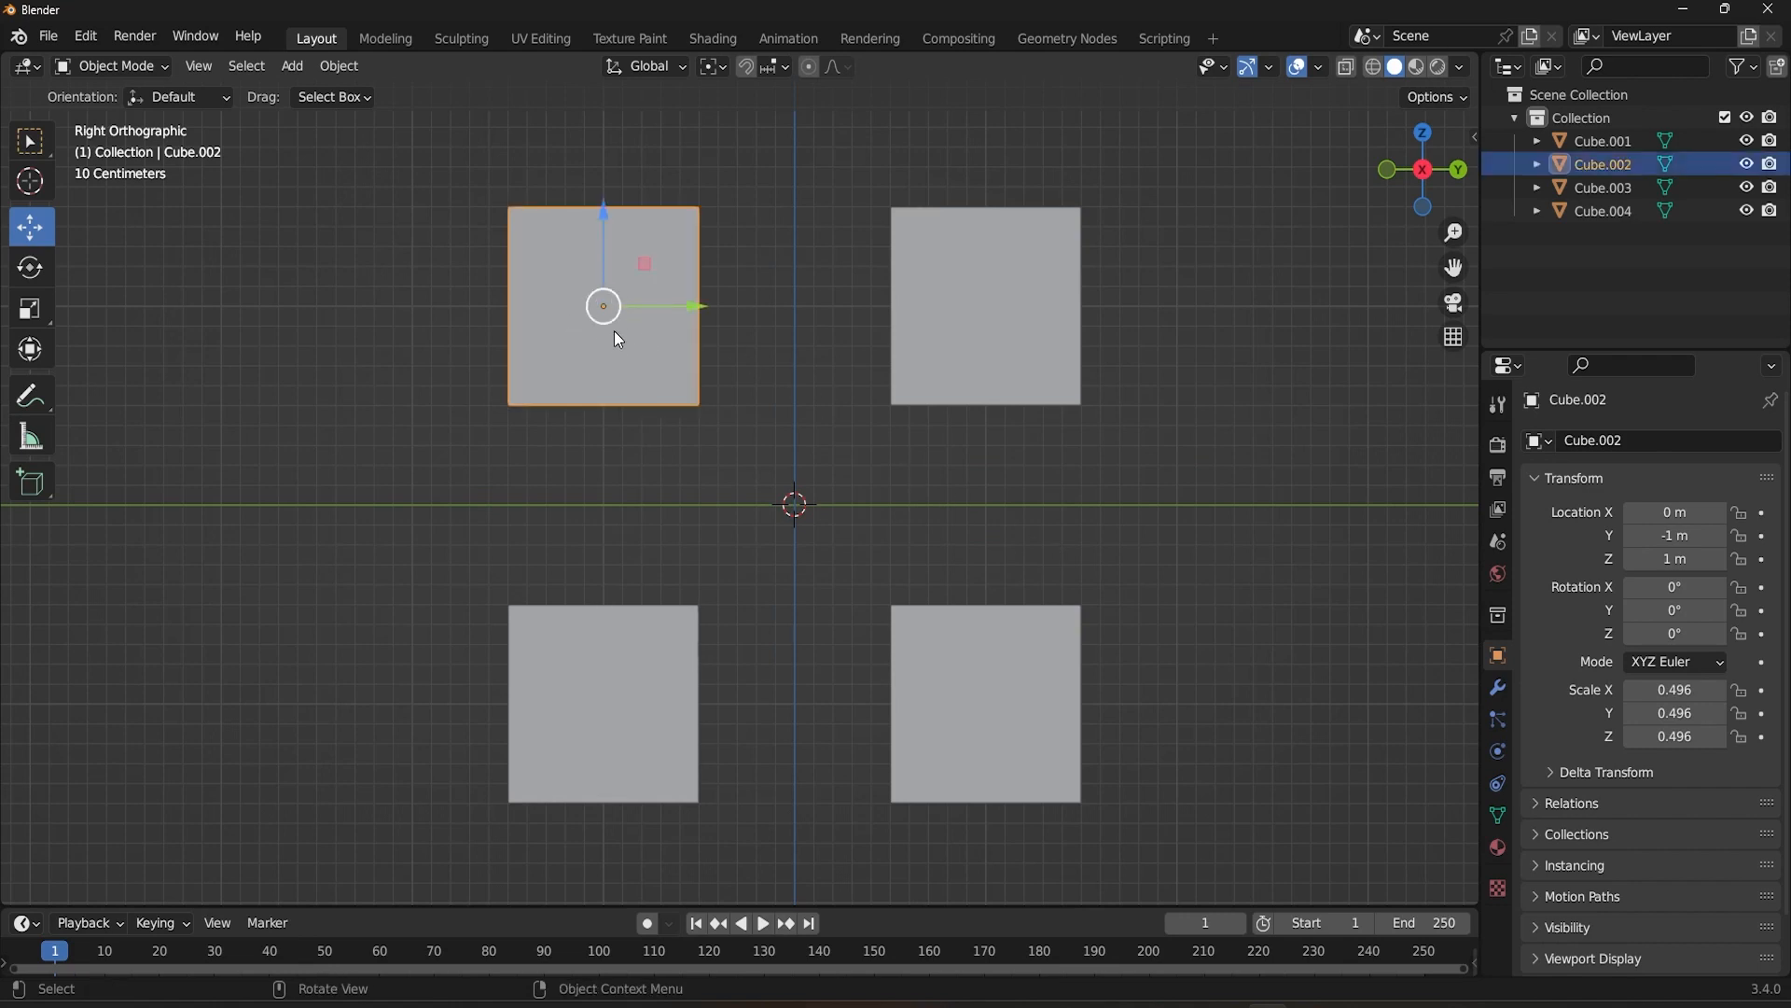
pyautogui.moveTo(655, 351)
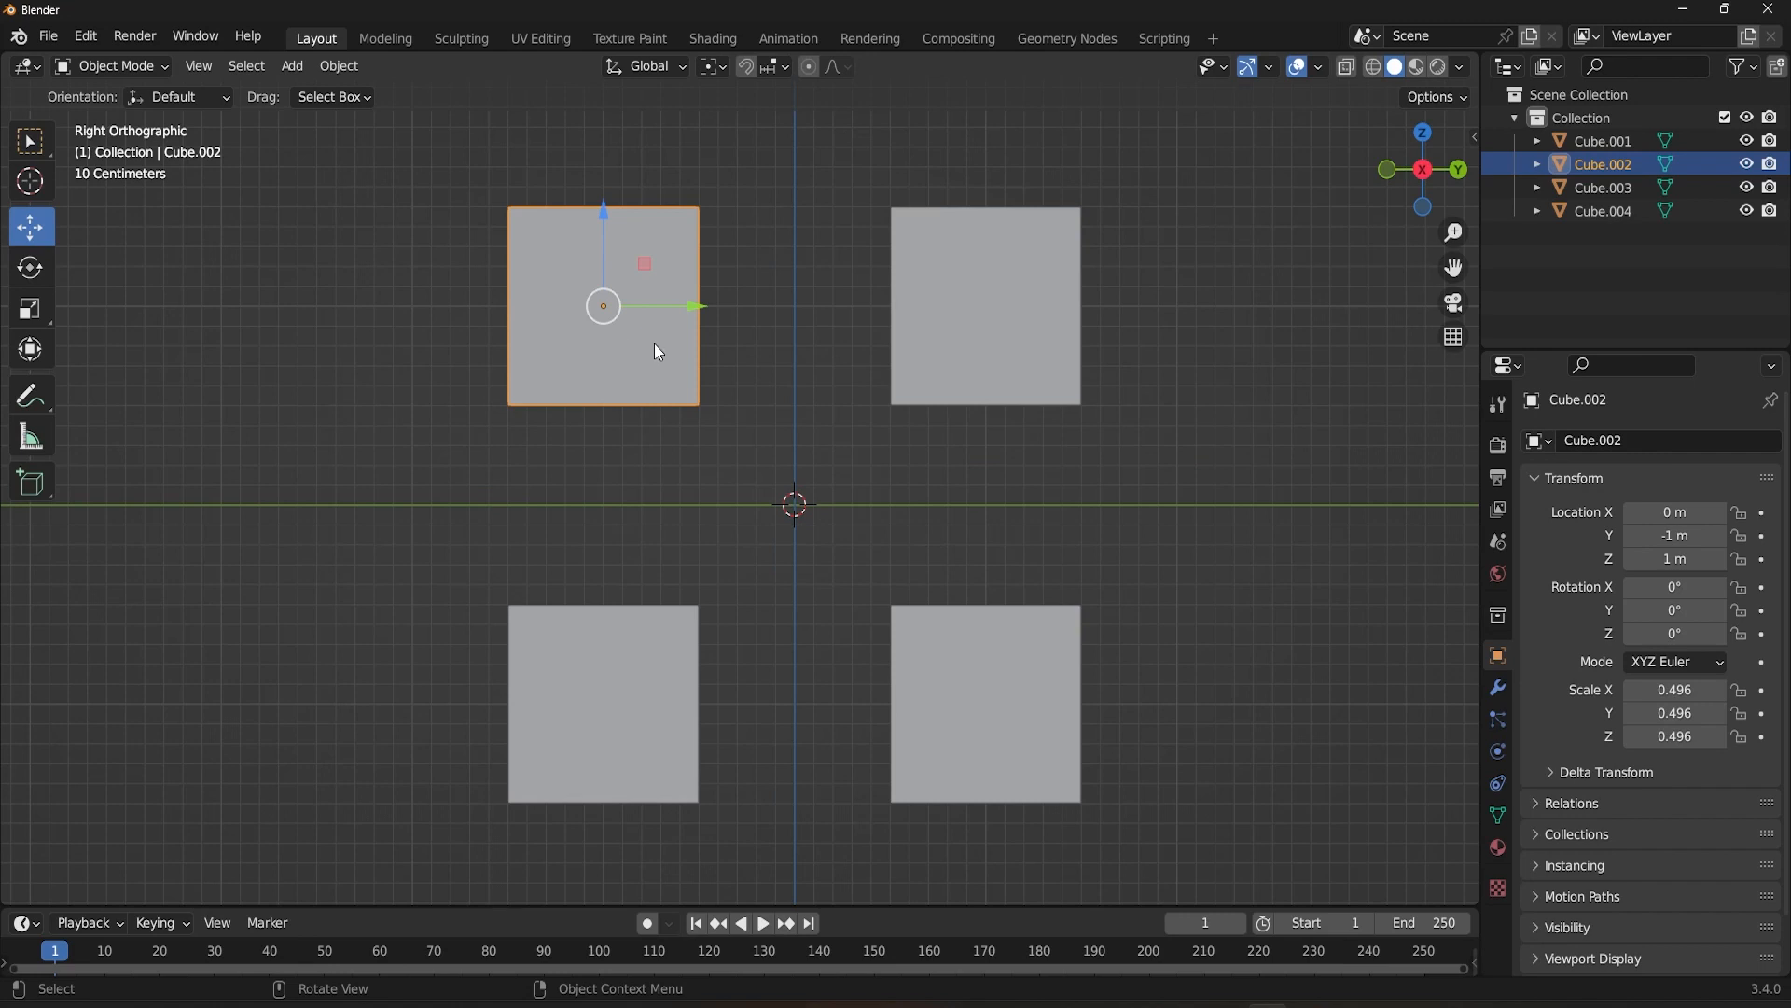
pyautogui.click(603, 703)
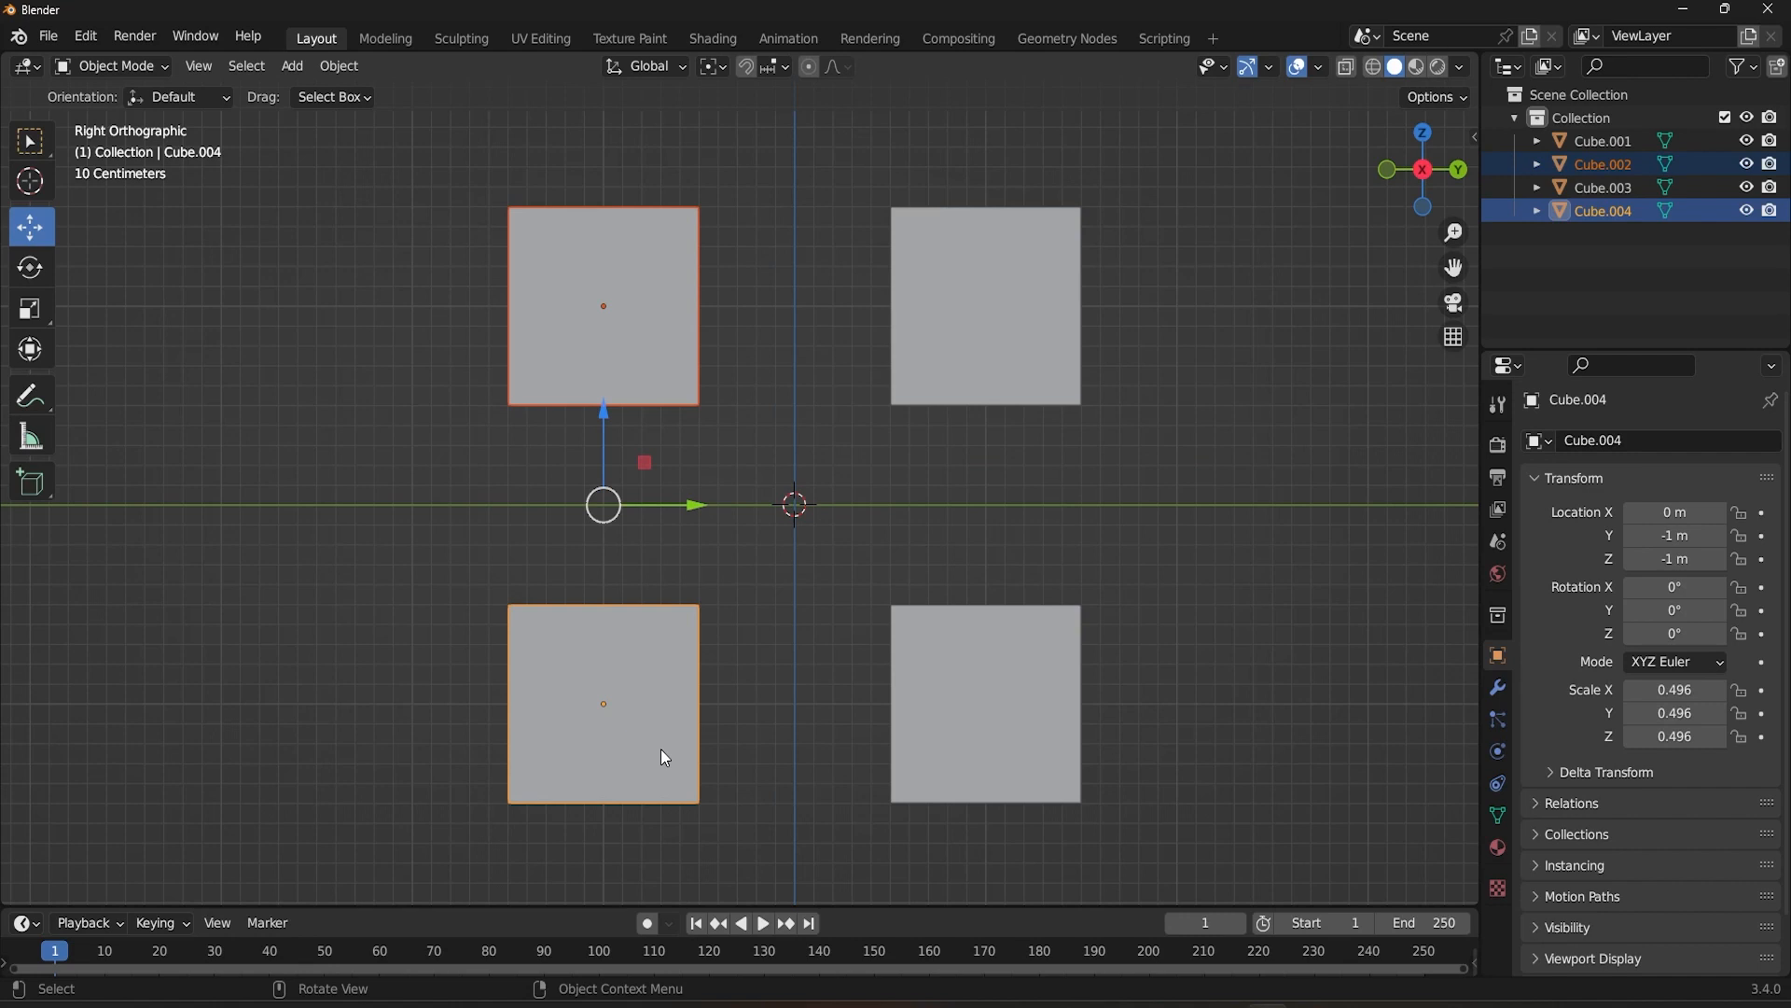
pyautogui.click(986, 304)
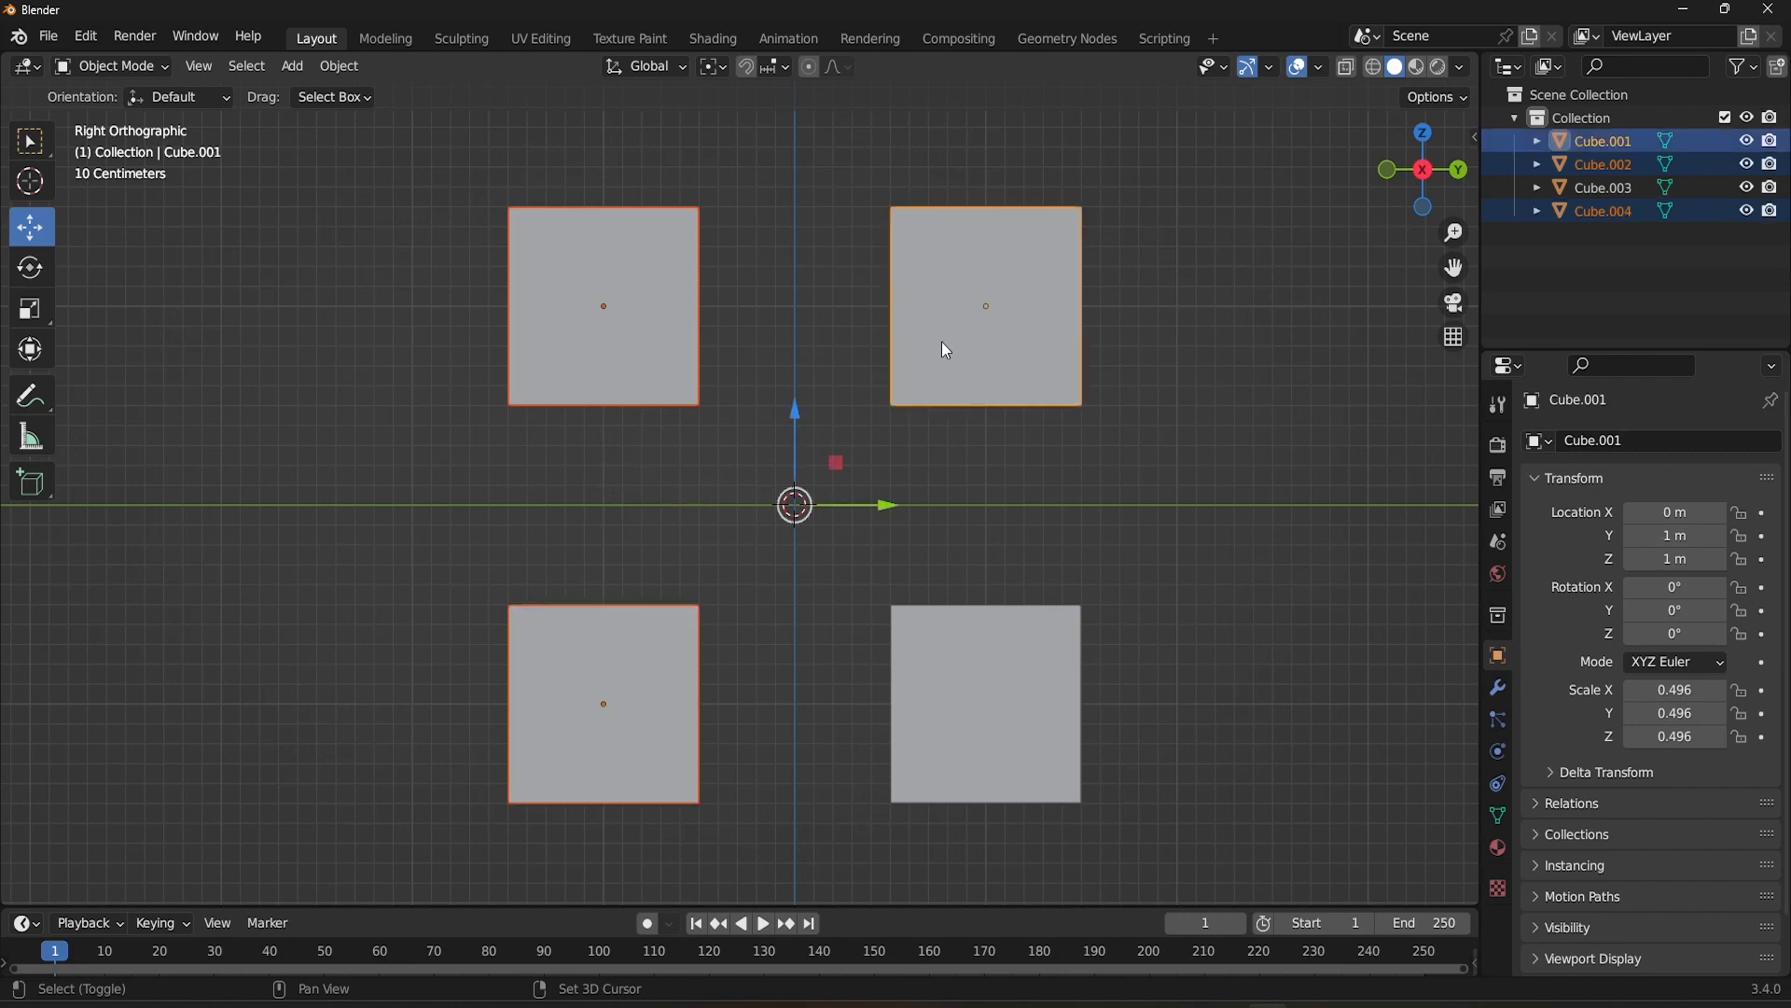
pyautogui.click(985, 701)
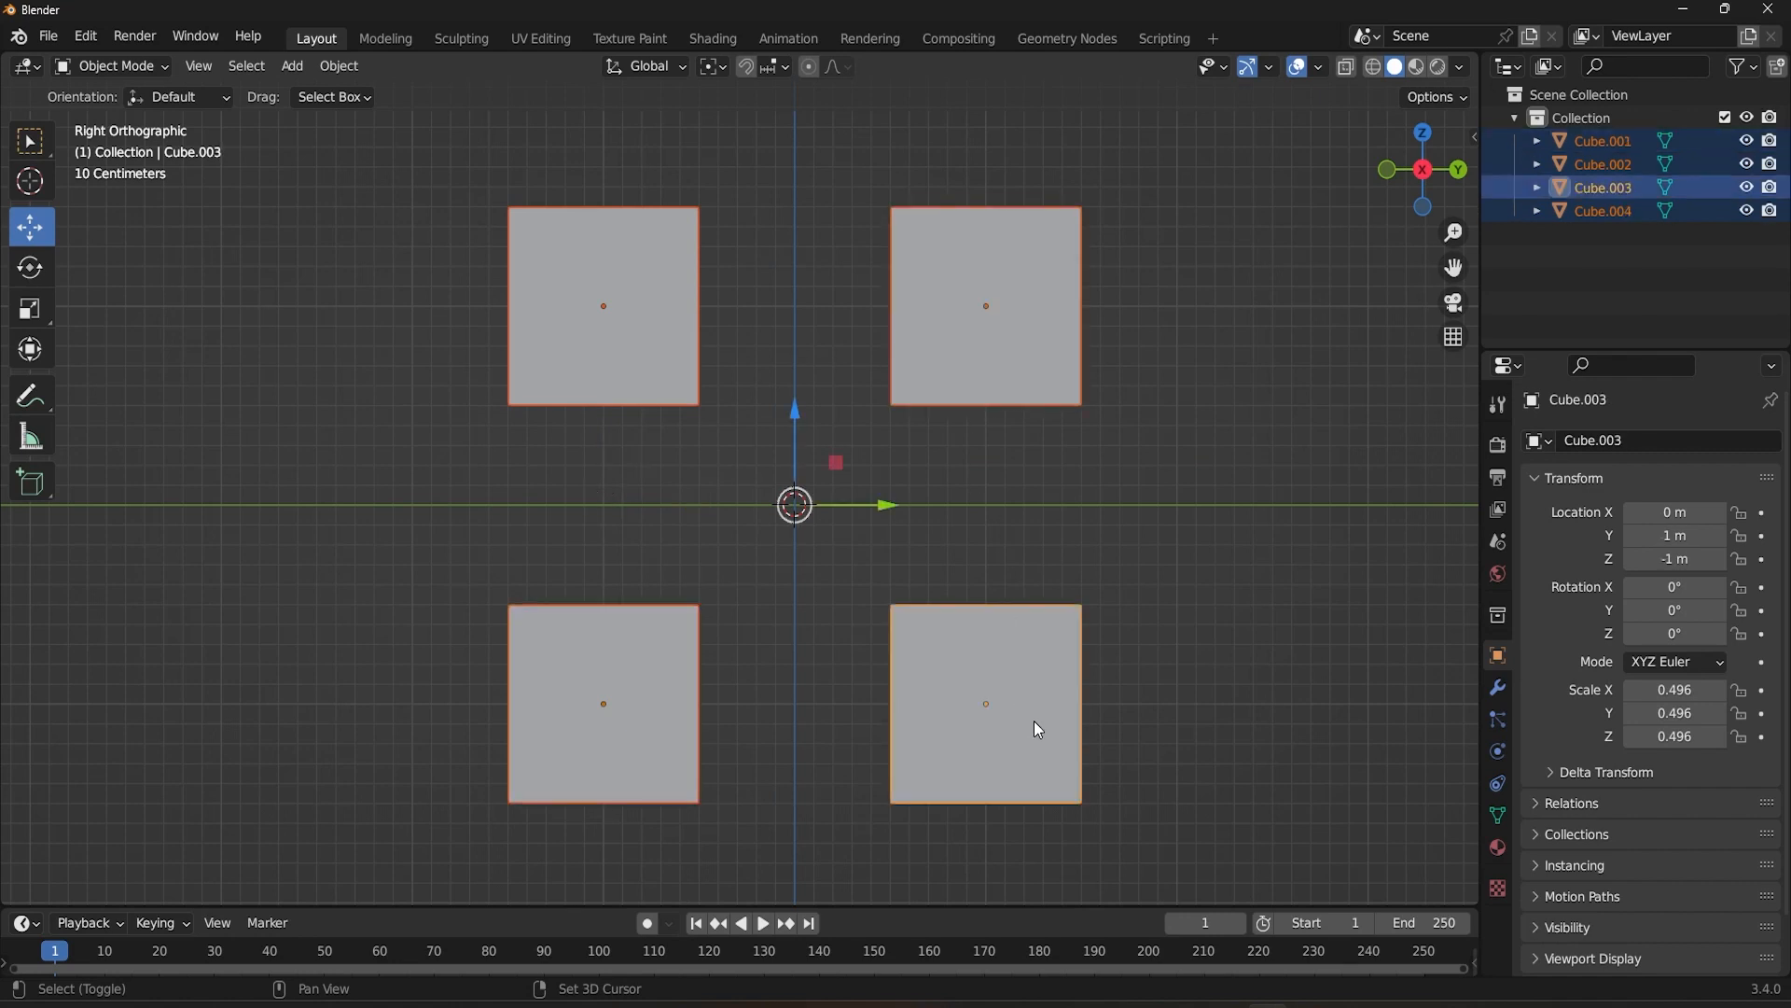
pyautogui.moveTo(1144, 736)
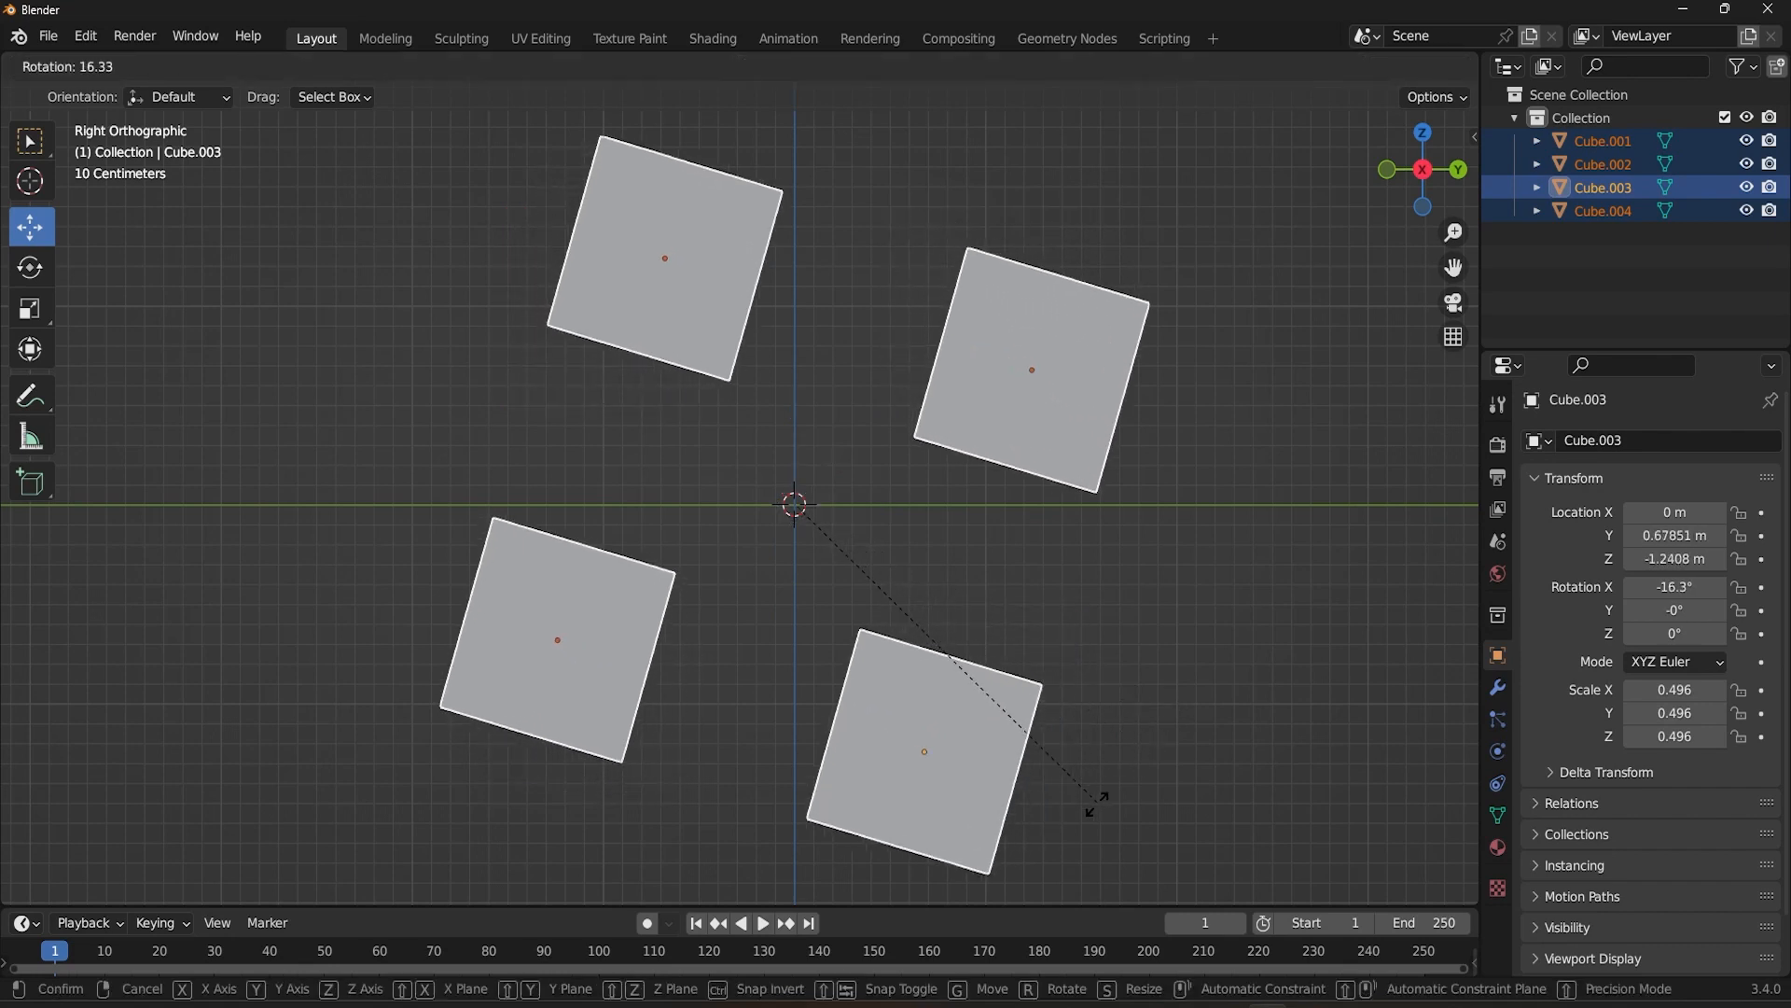
pyautogui.moveTo(1198, 651)
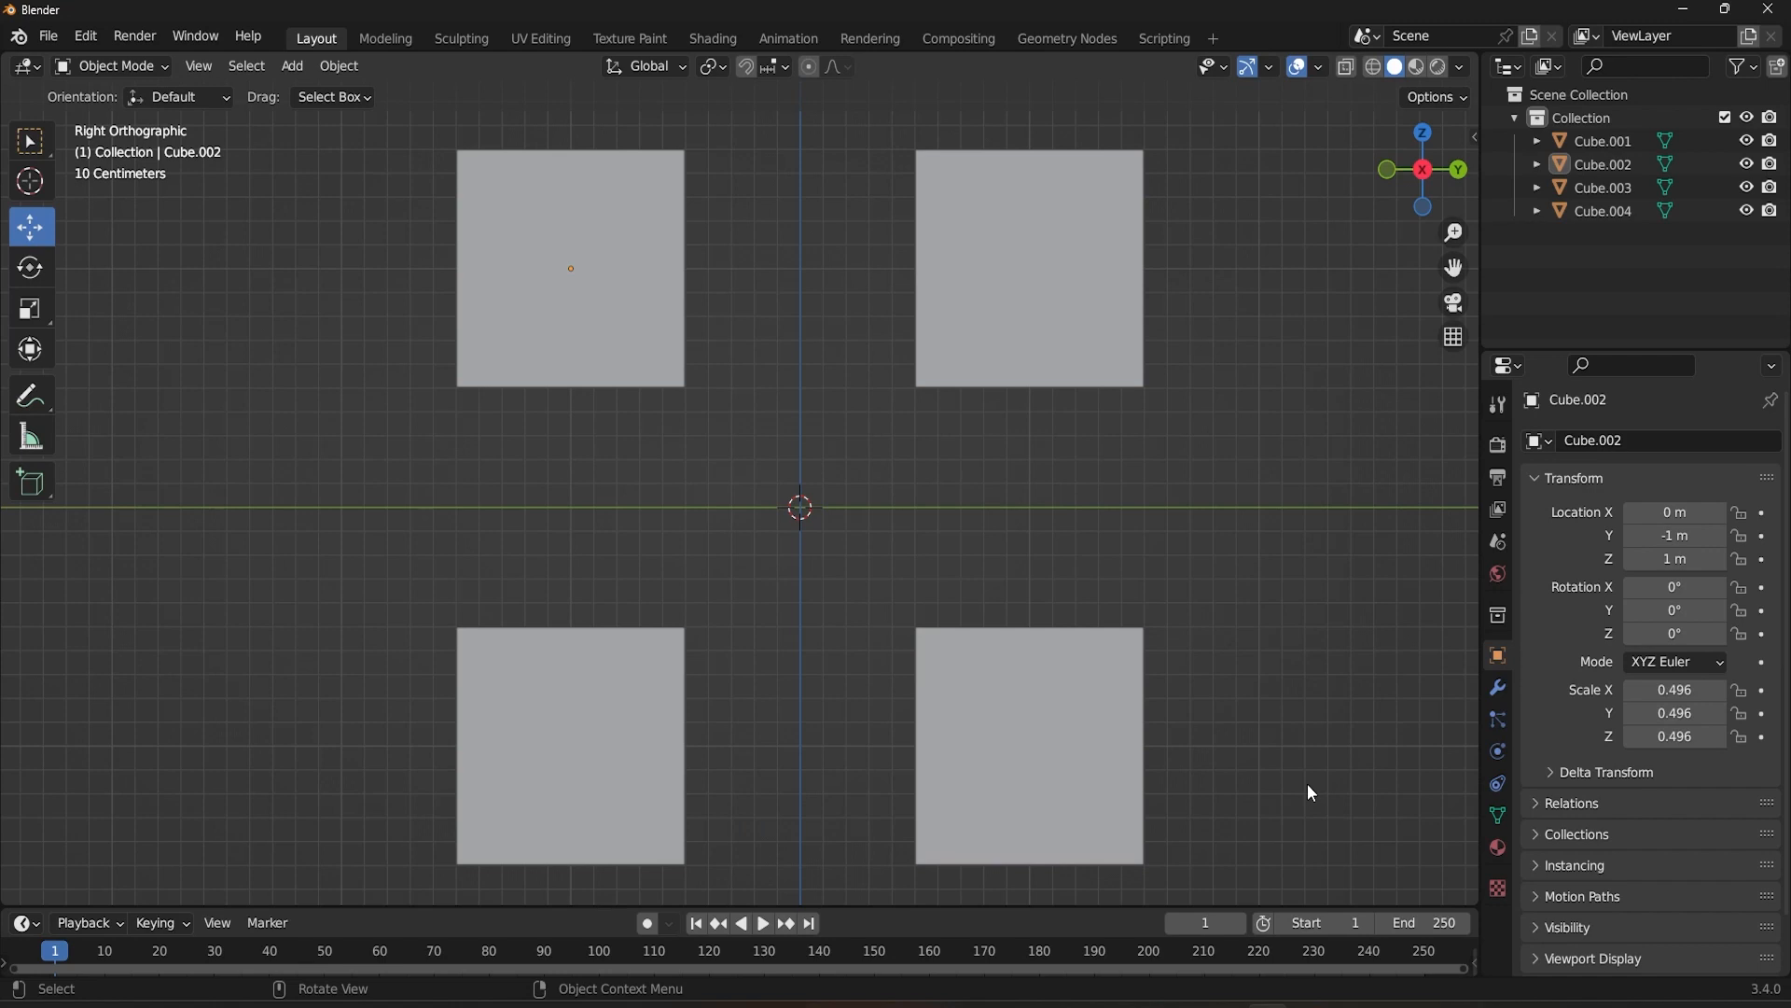
# Select the bottom-left and top-right cubes together, Cube.001 active, to show their shared centre
pyautogui.click(571, 267)
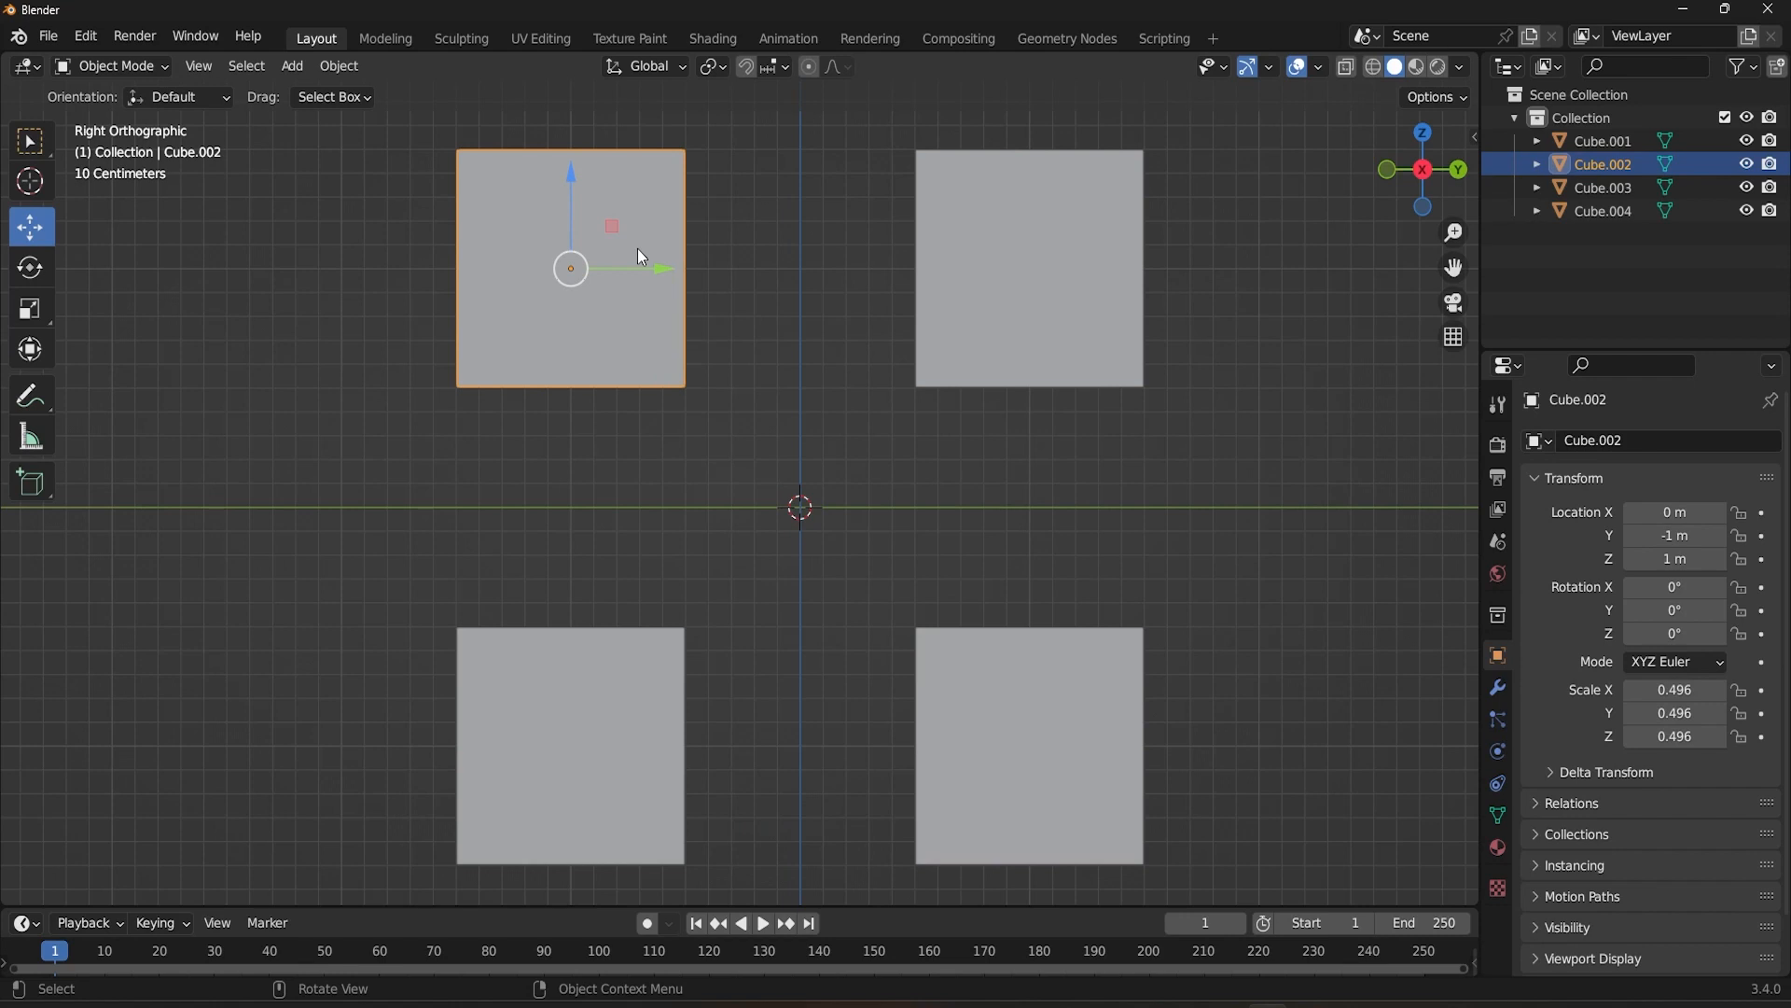
pyautogui.click(571, 743)
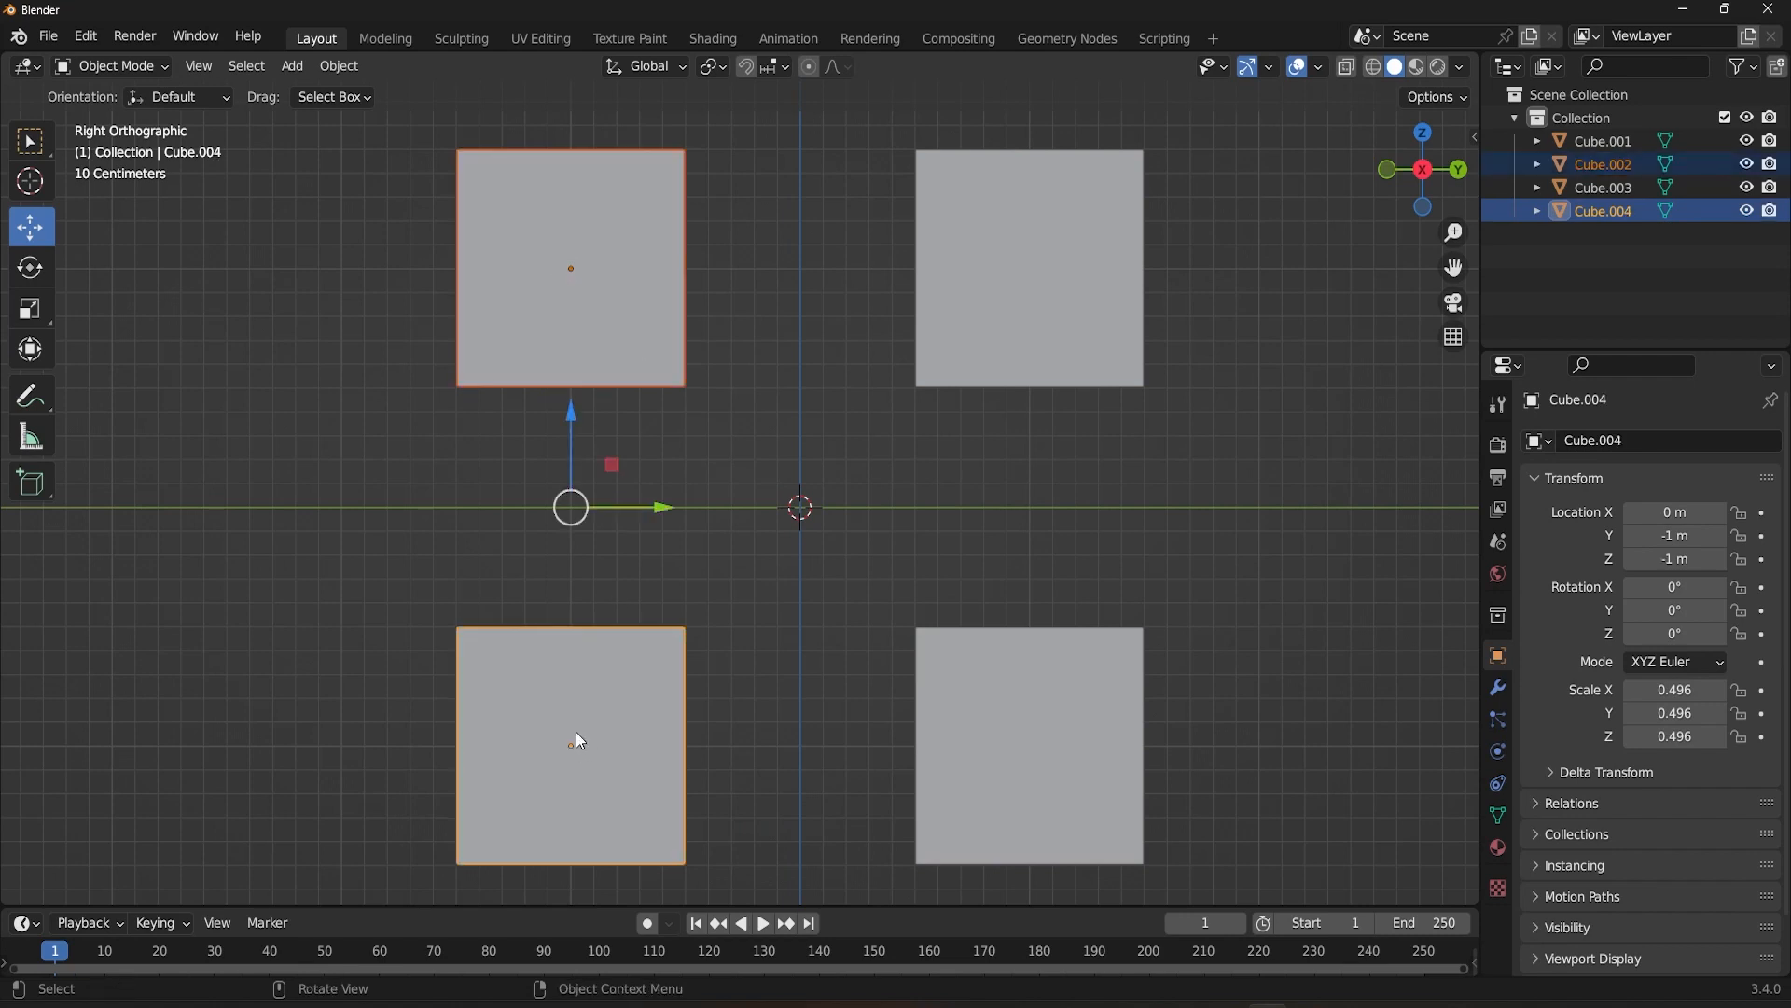
pyautogui.click(571, 266)
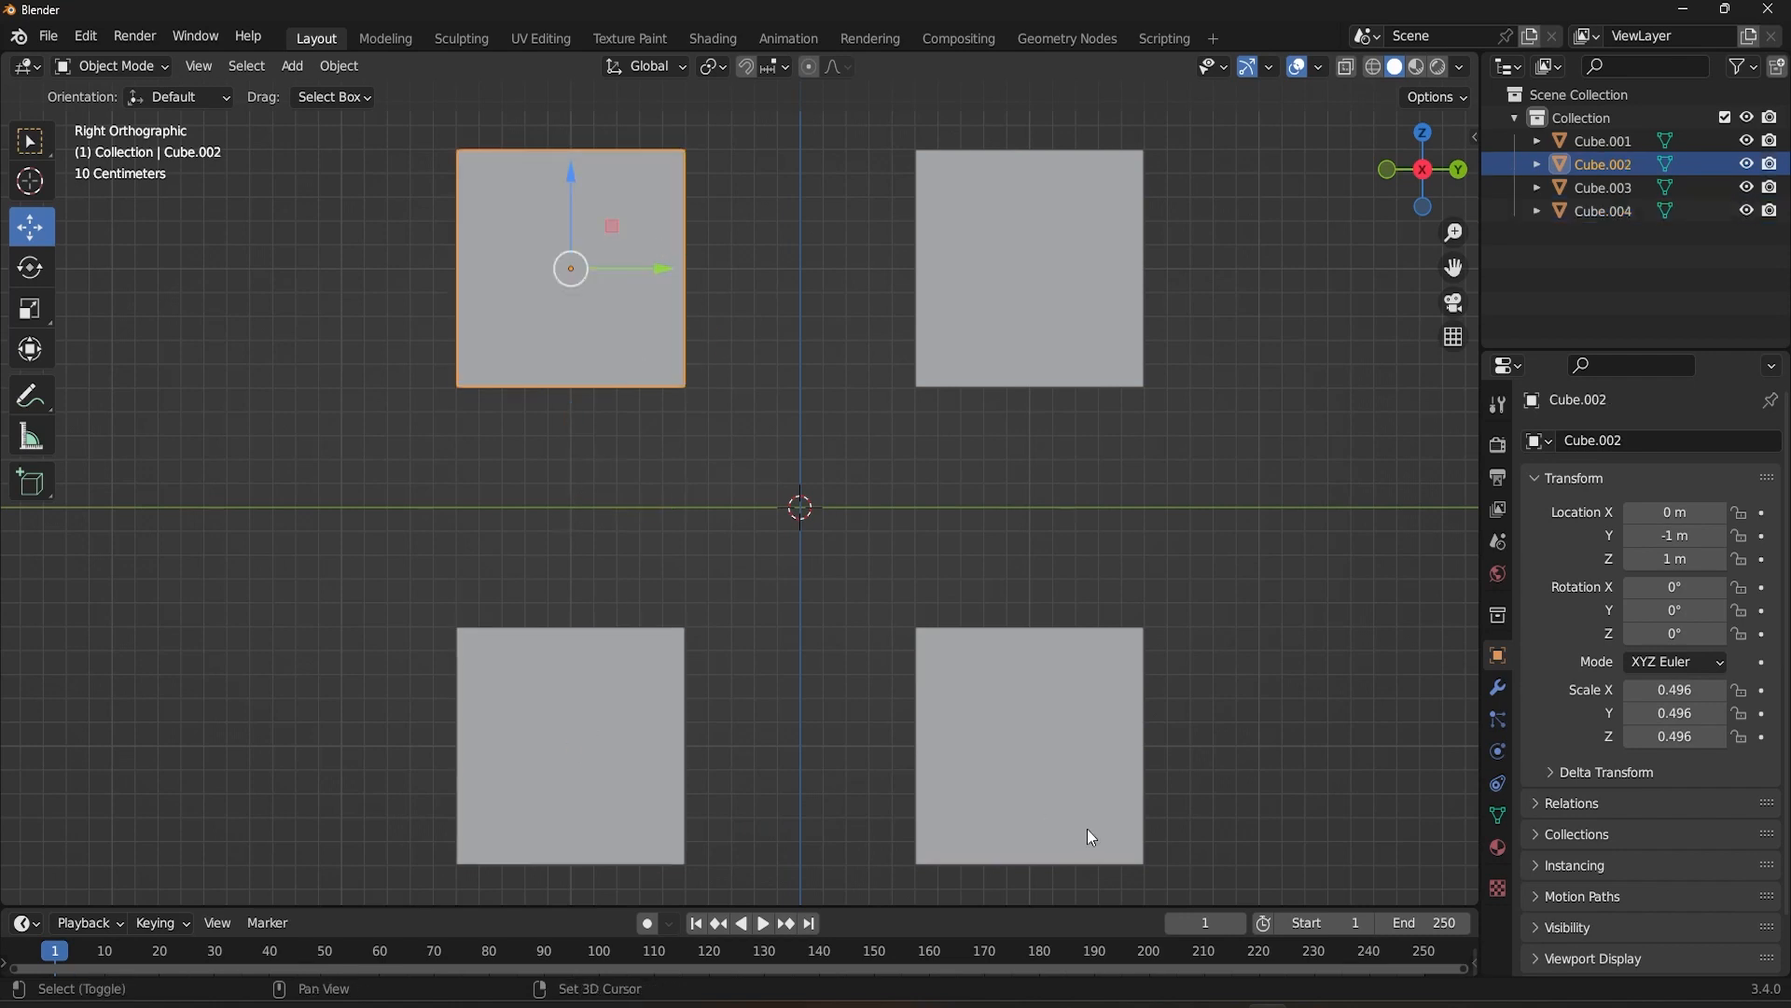
pyautogui.click(571, 745)
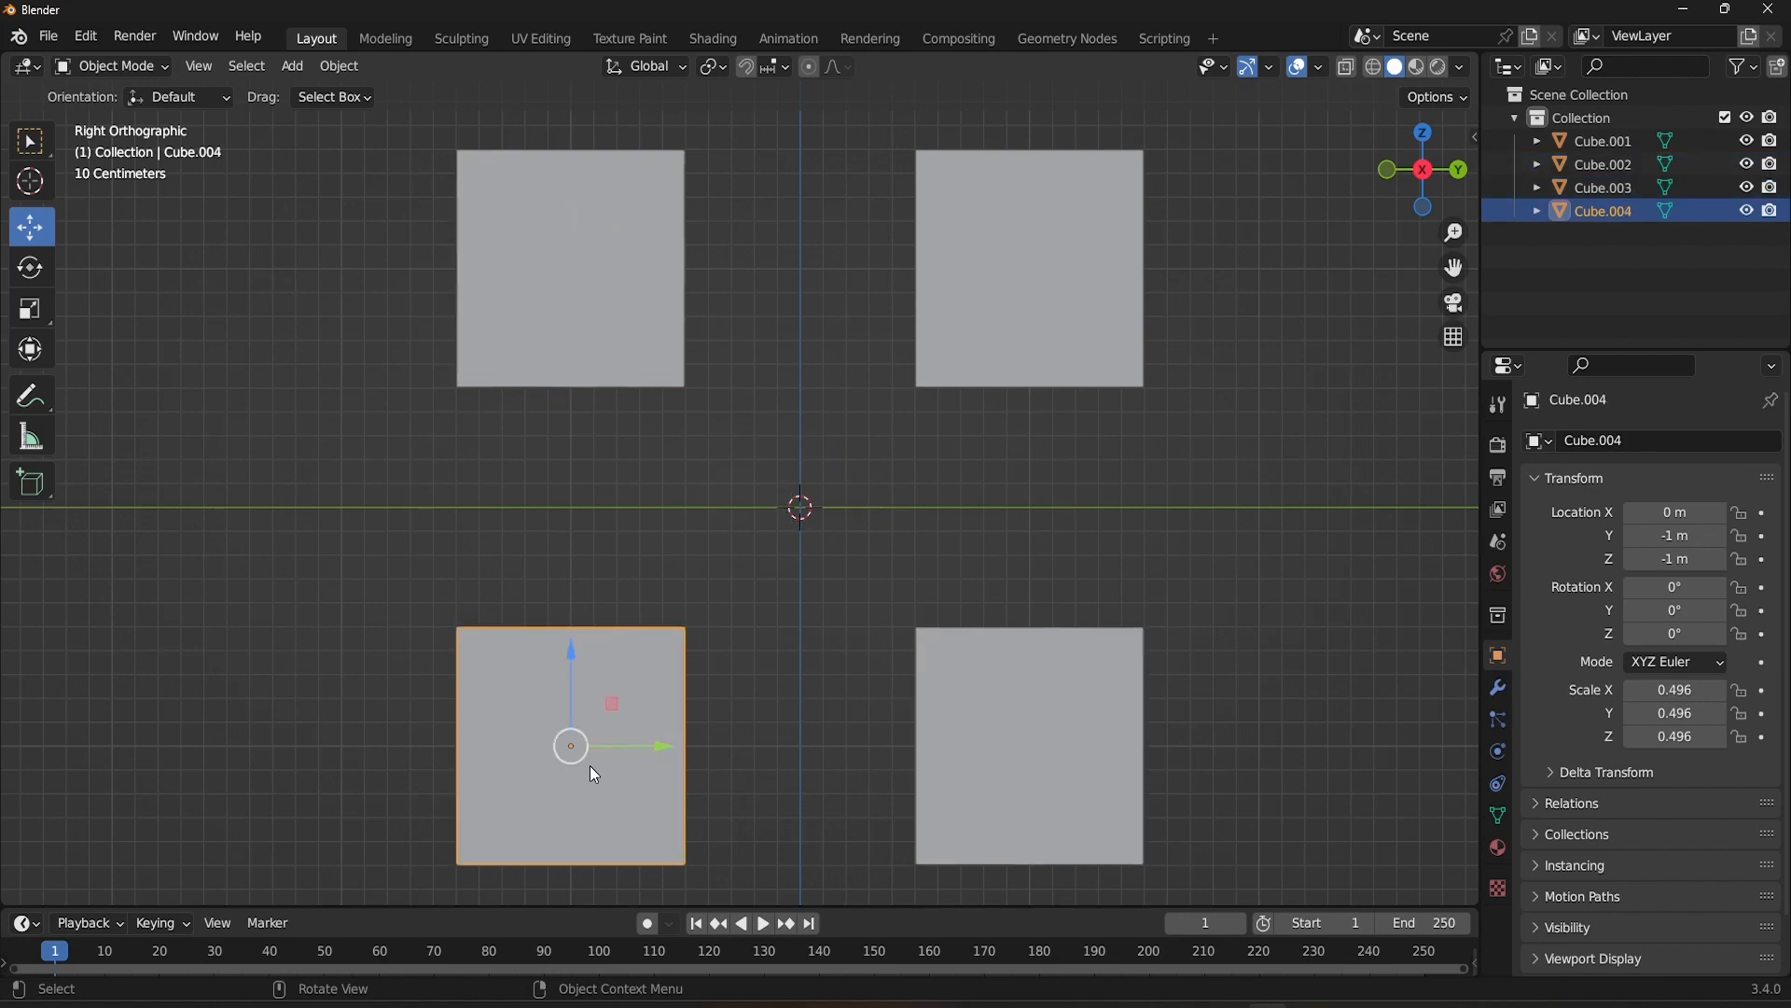
pyautogui.click(1026, 267)
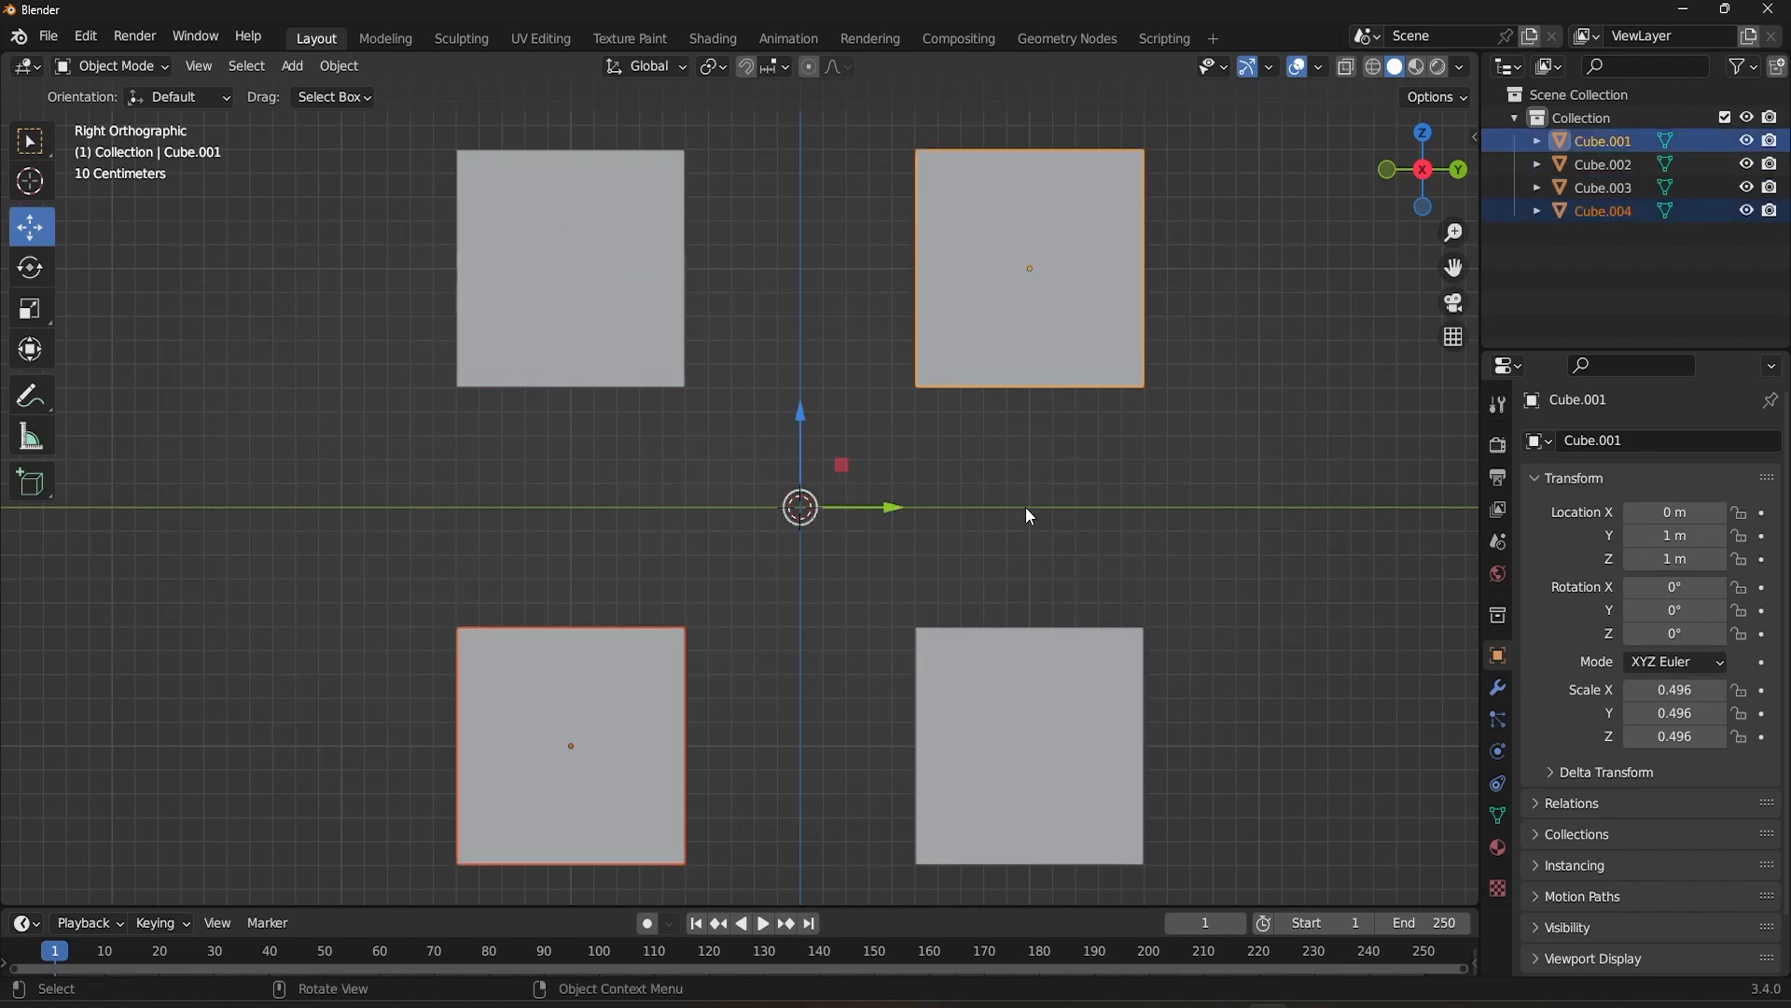
pyautogui.moveTo(1231, 612)
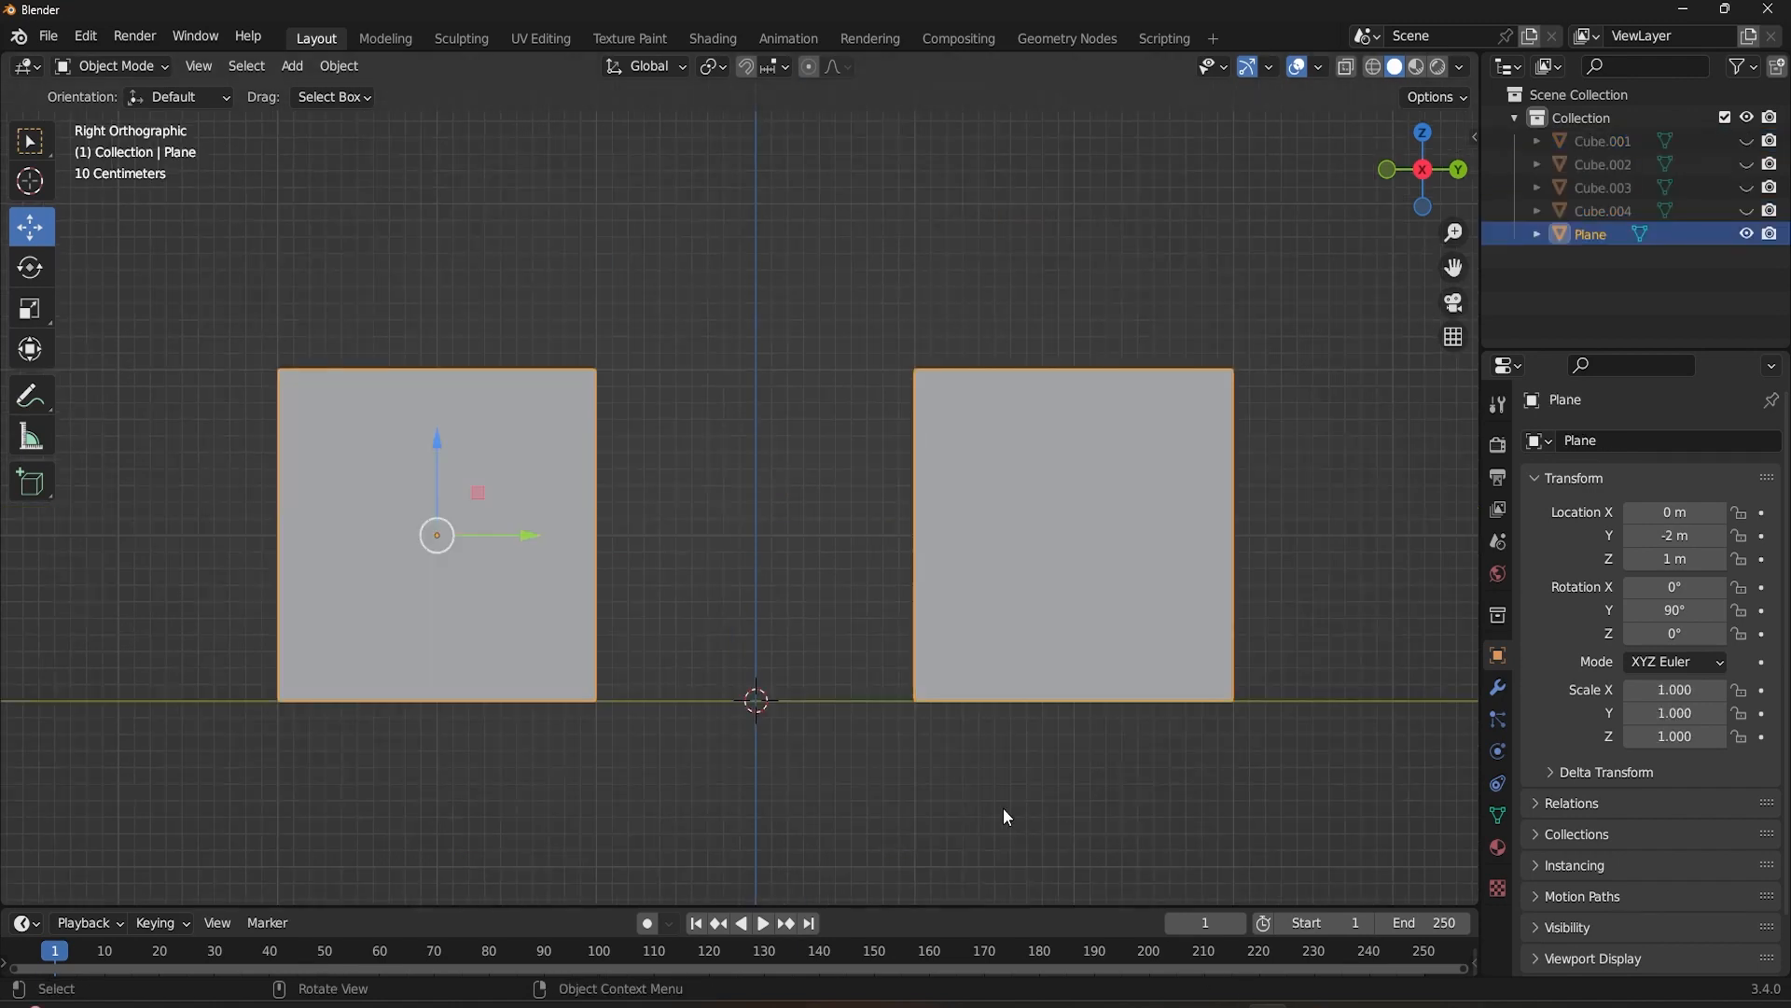
# Subdivide the plane's left square into a grid in Edit Mode and return to Object Mode
pyautogui.press('Tab')
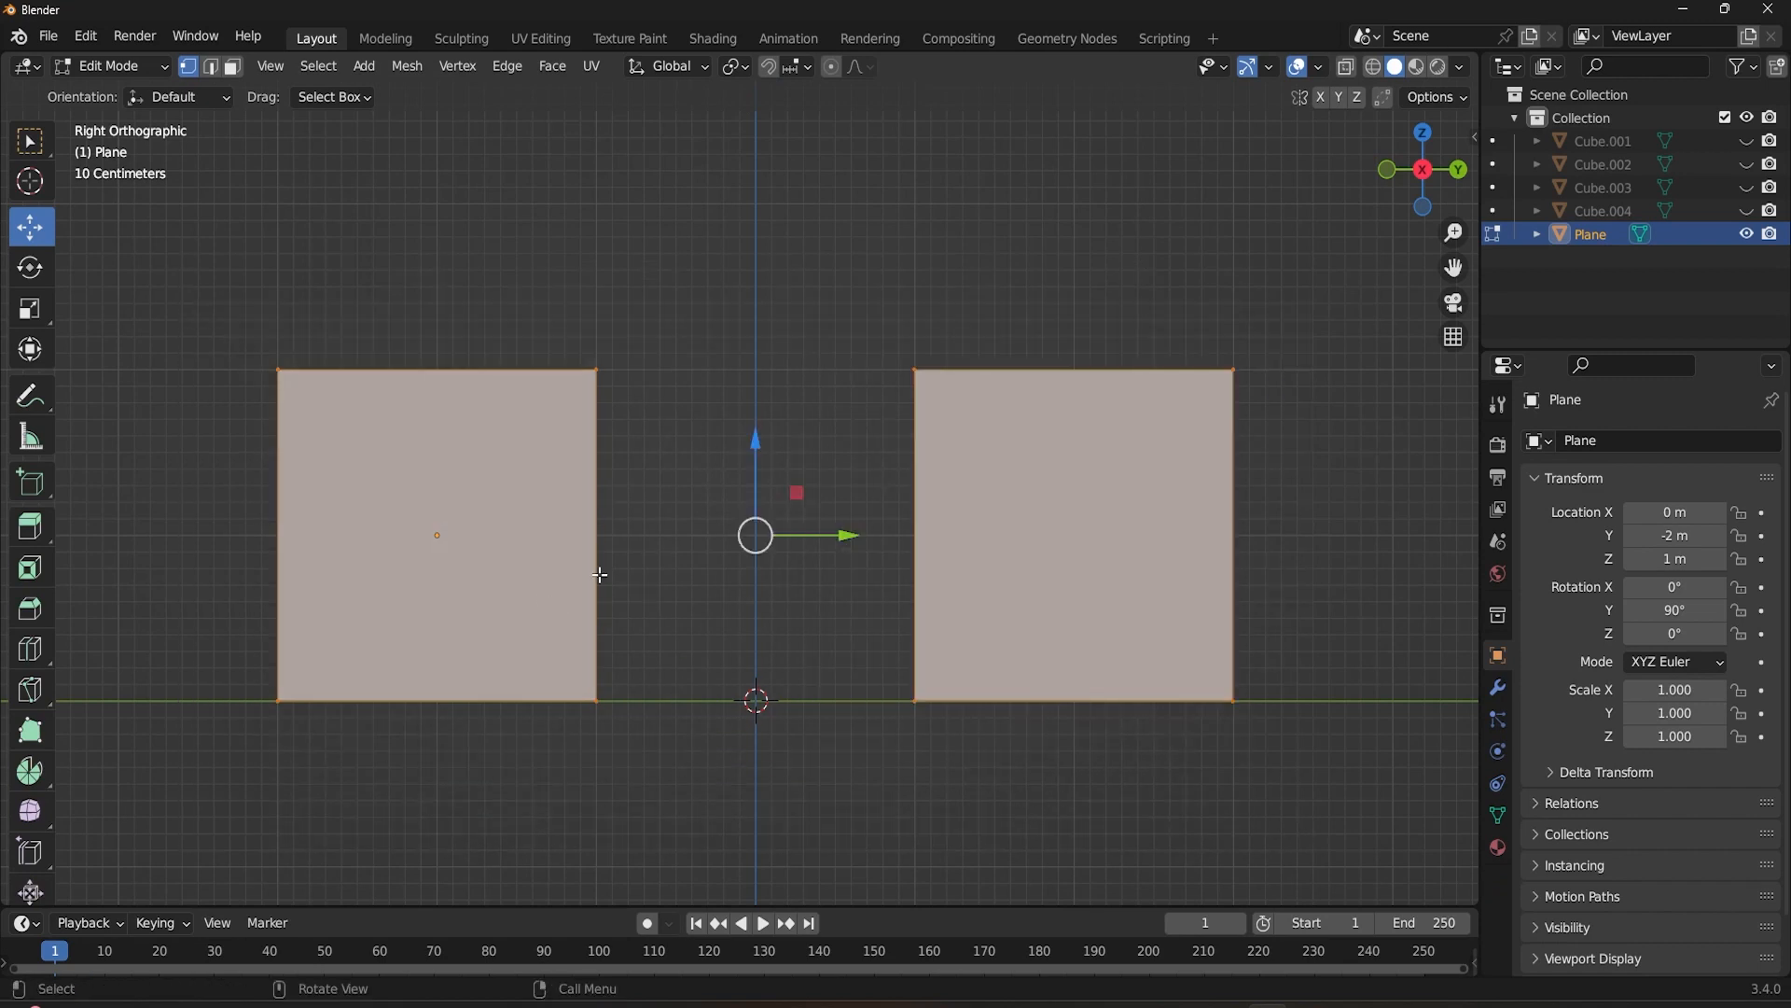
pyautogui.rightClick(599, 575)
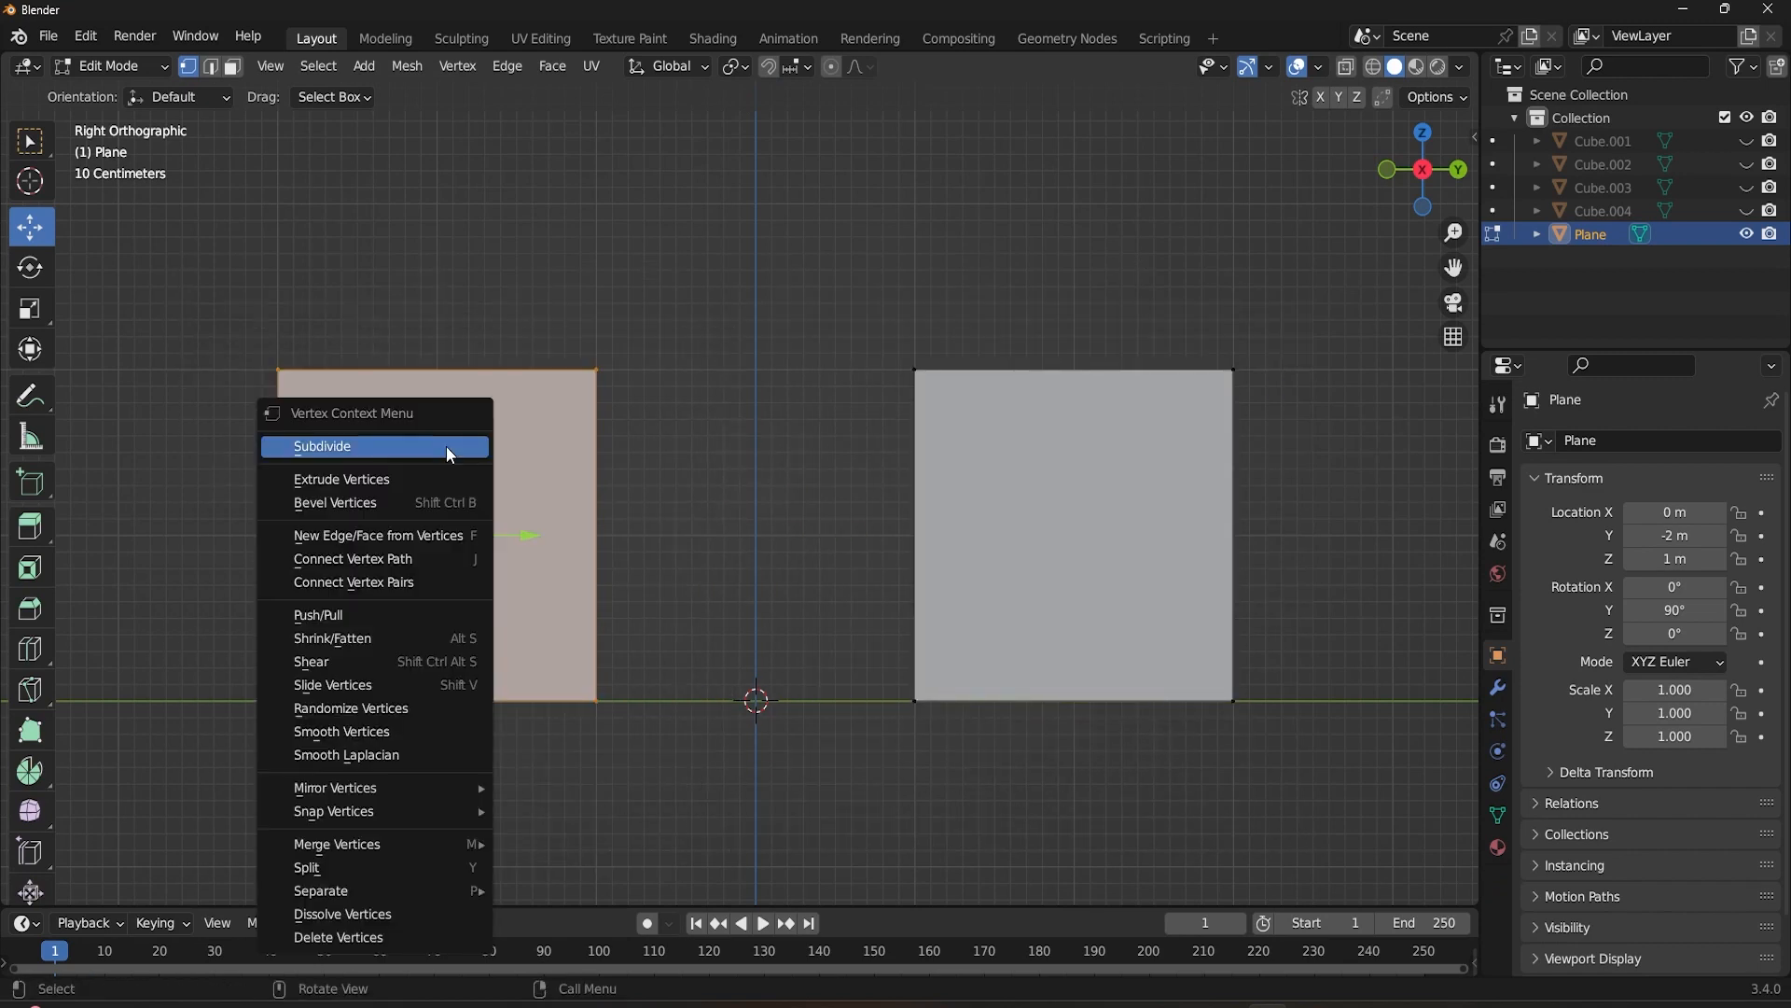
pyautogui.click(323, 446)
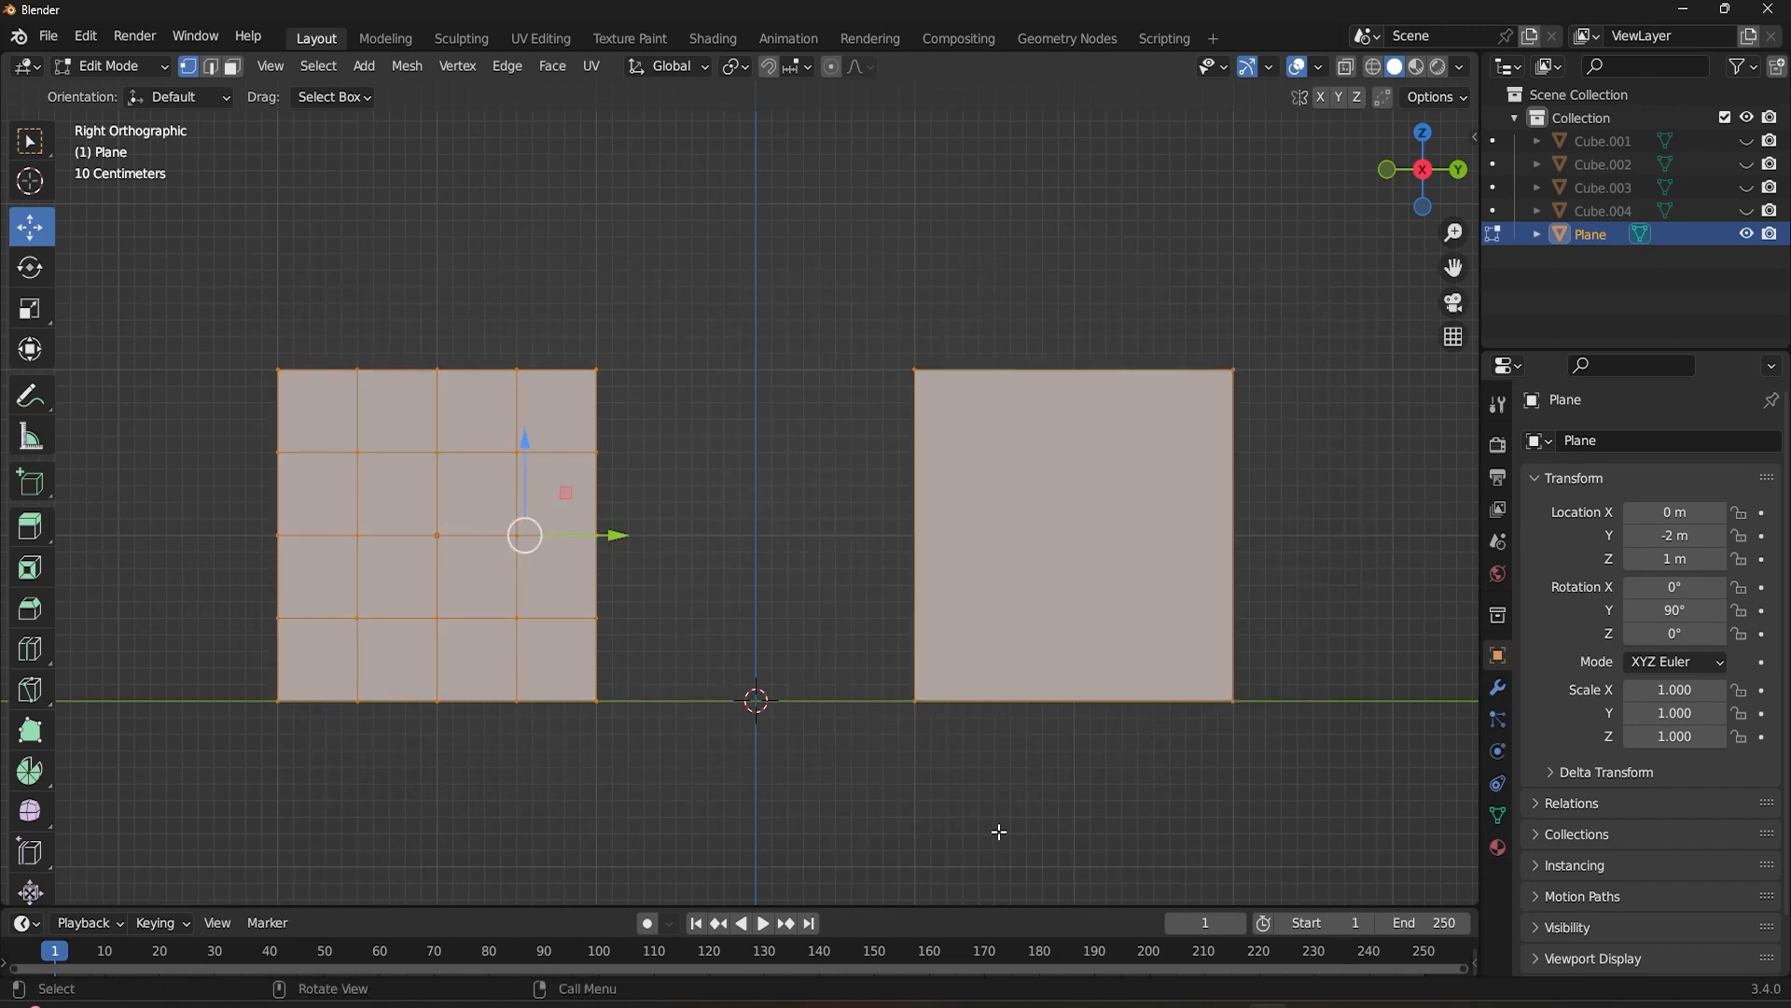
pyautogui.press('Tab')
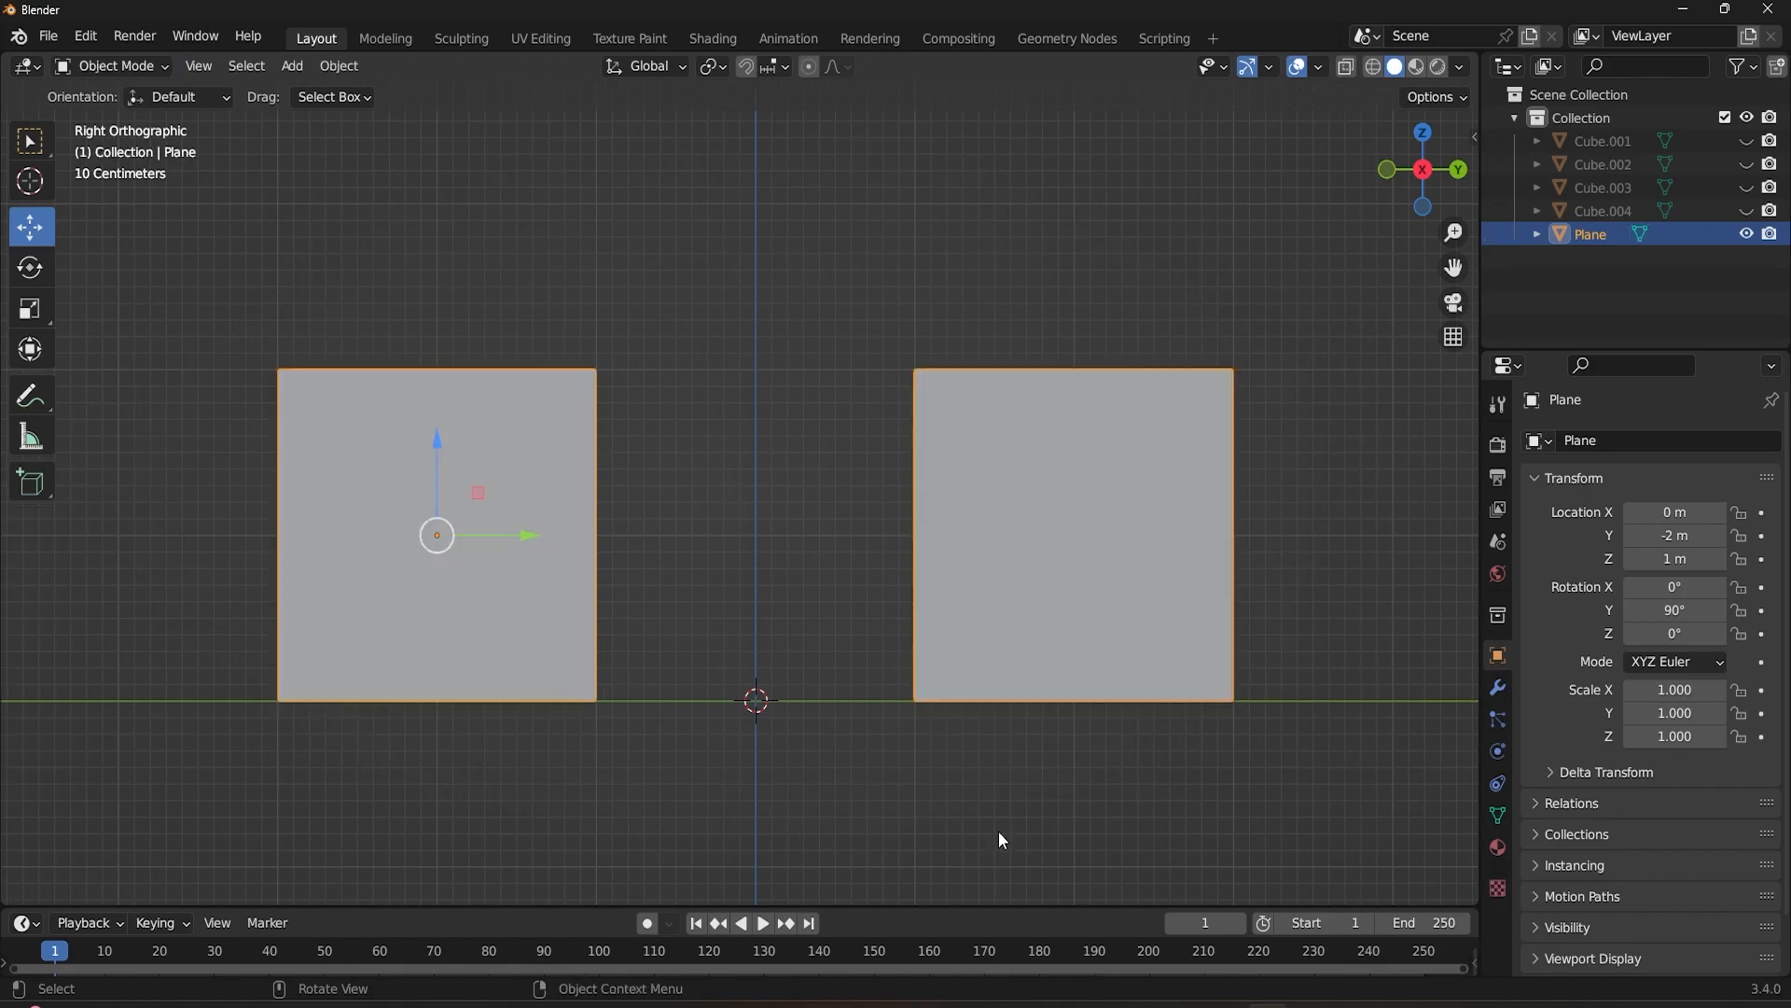
# Hide the Plane, unhide Cube.001–Cube.004 and zoom out to show the four cubes
pyautogui.scroll(-3)
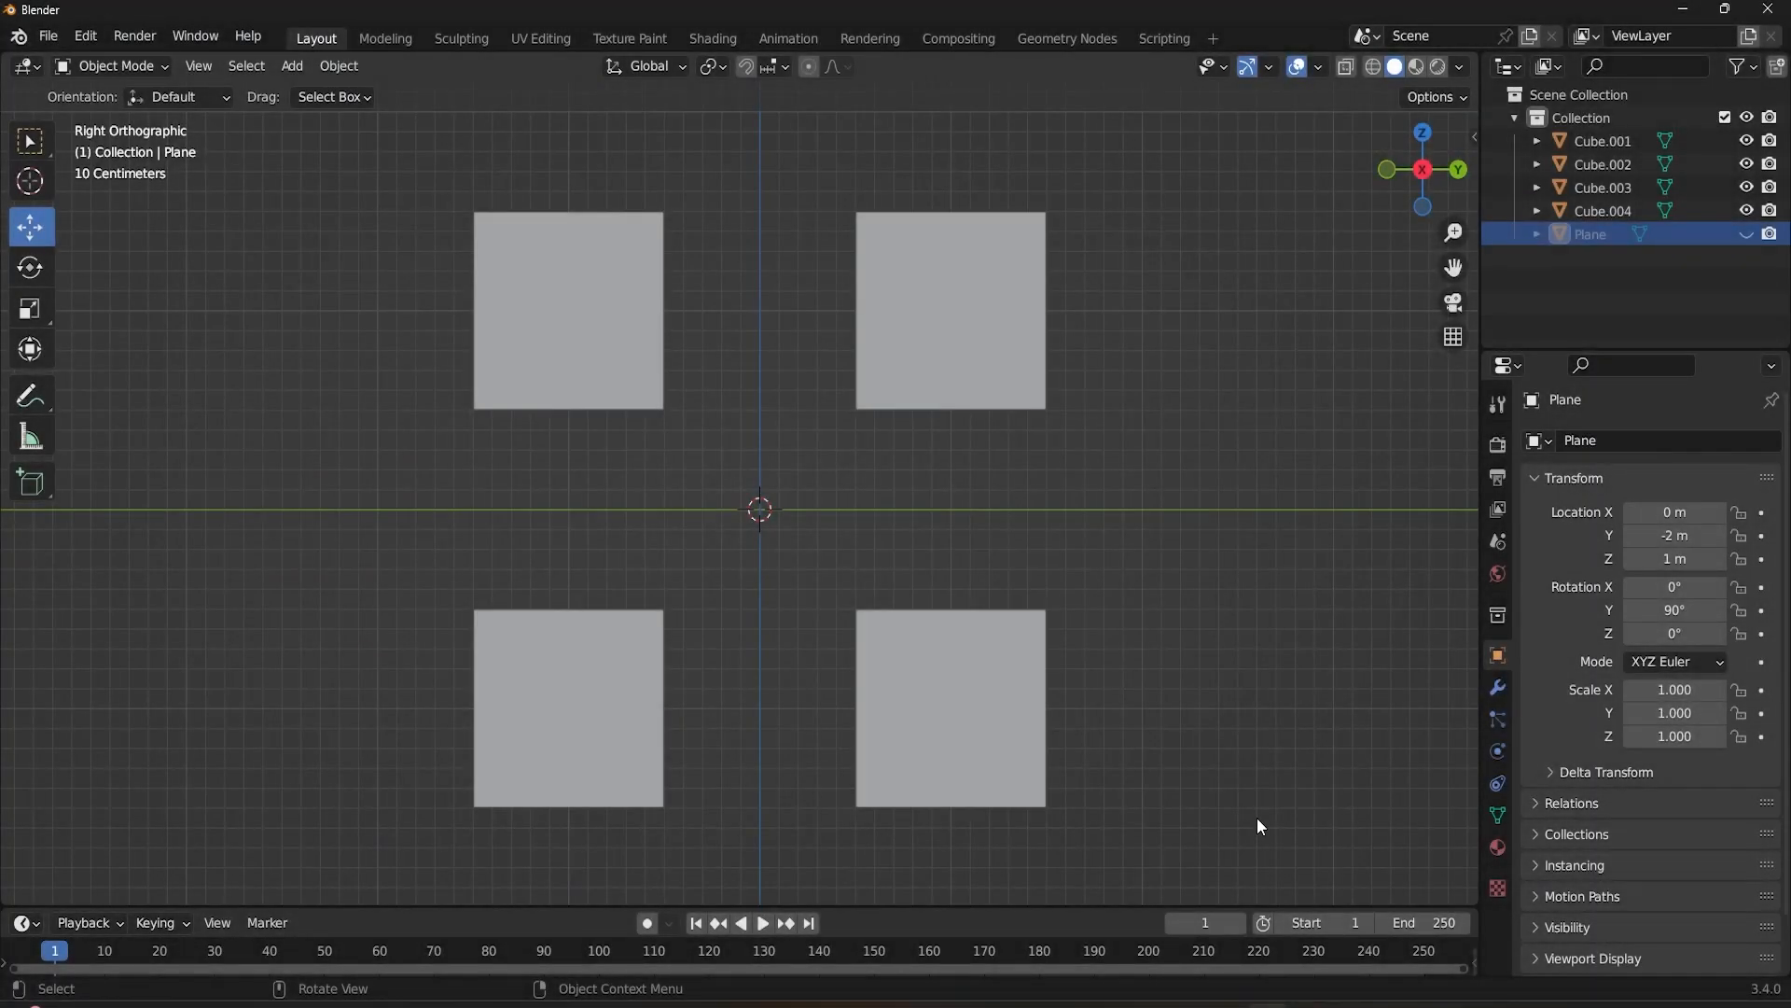
pyautogui.moveTo(1254, 817)
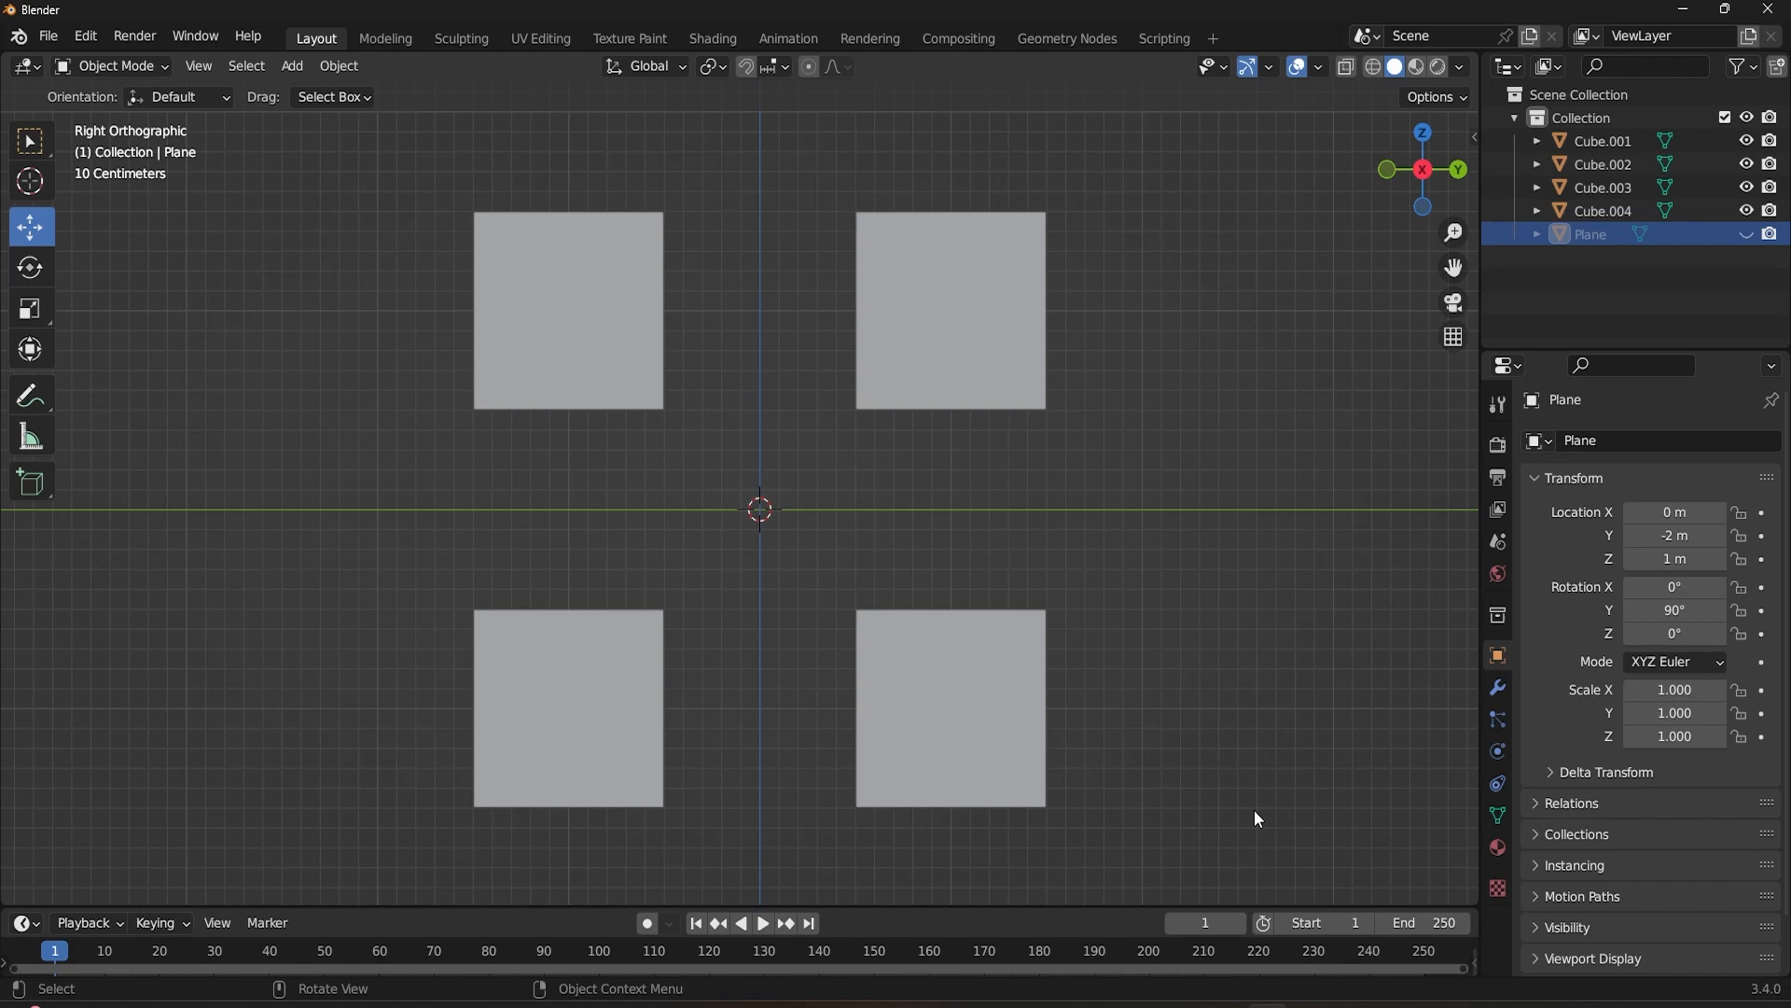
pyautogui.moveTo(1239, 791)
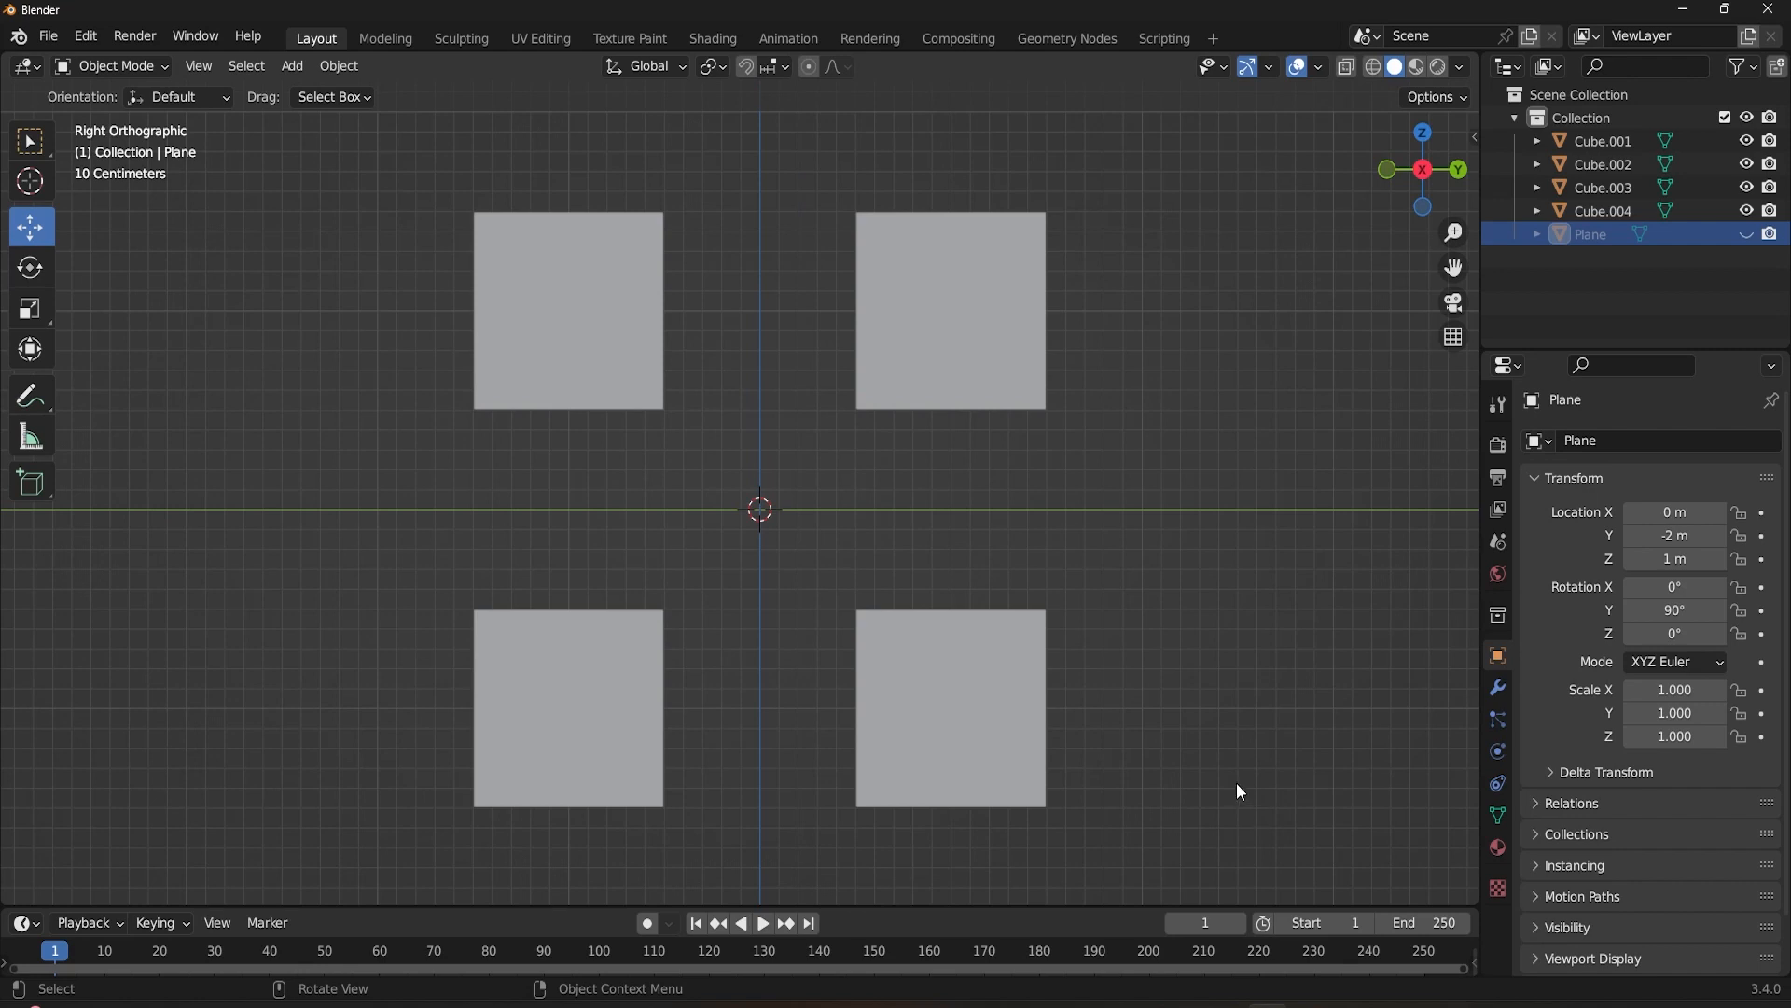
pyautogui.click(709, 65)
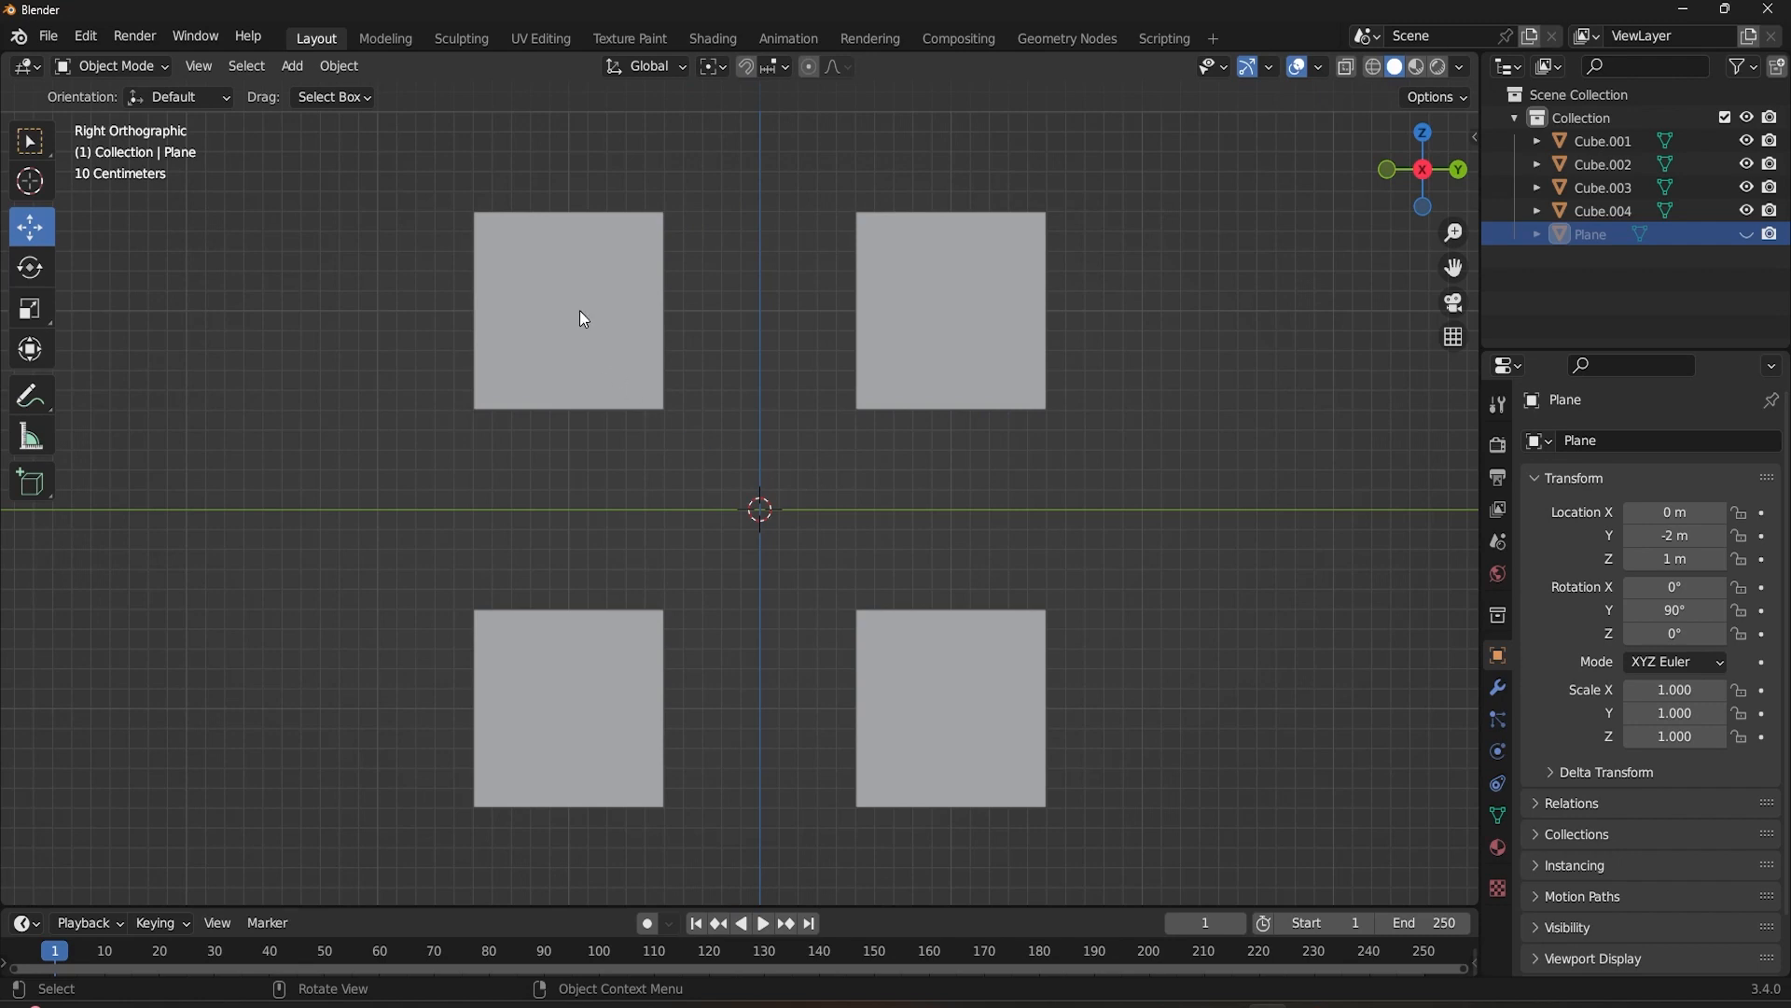
pyautogui.moveTo(1004, 301)
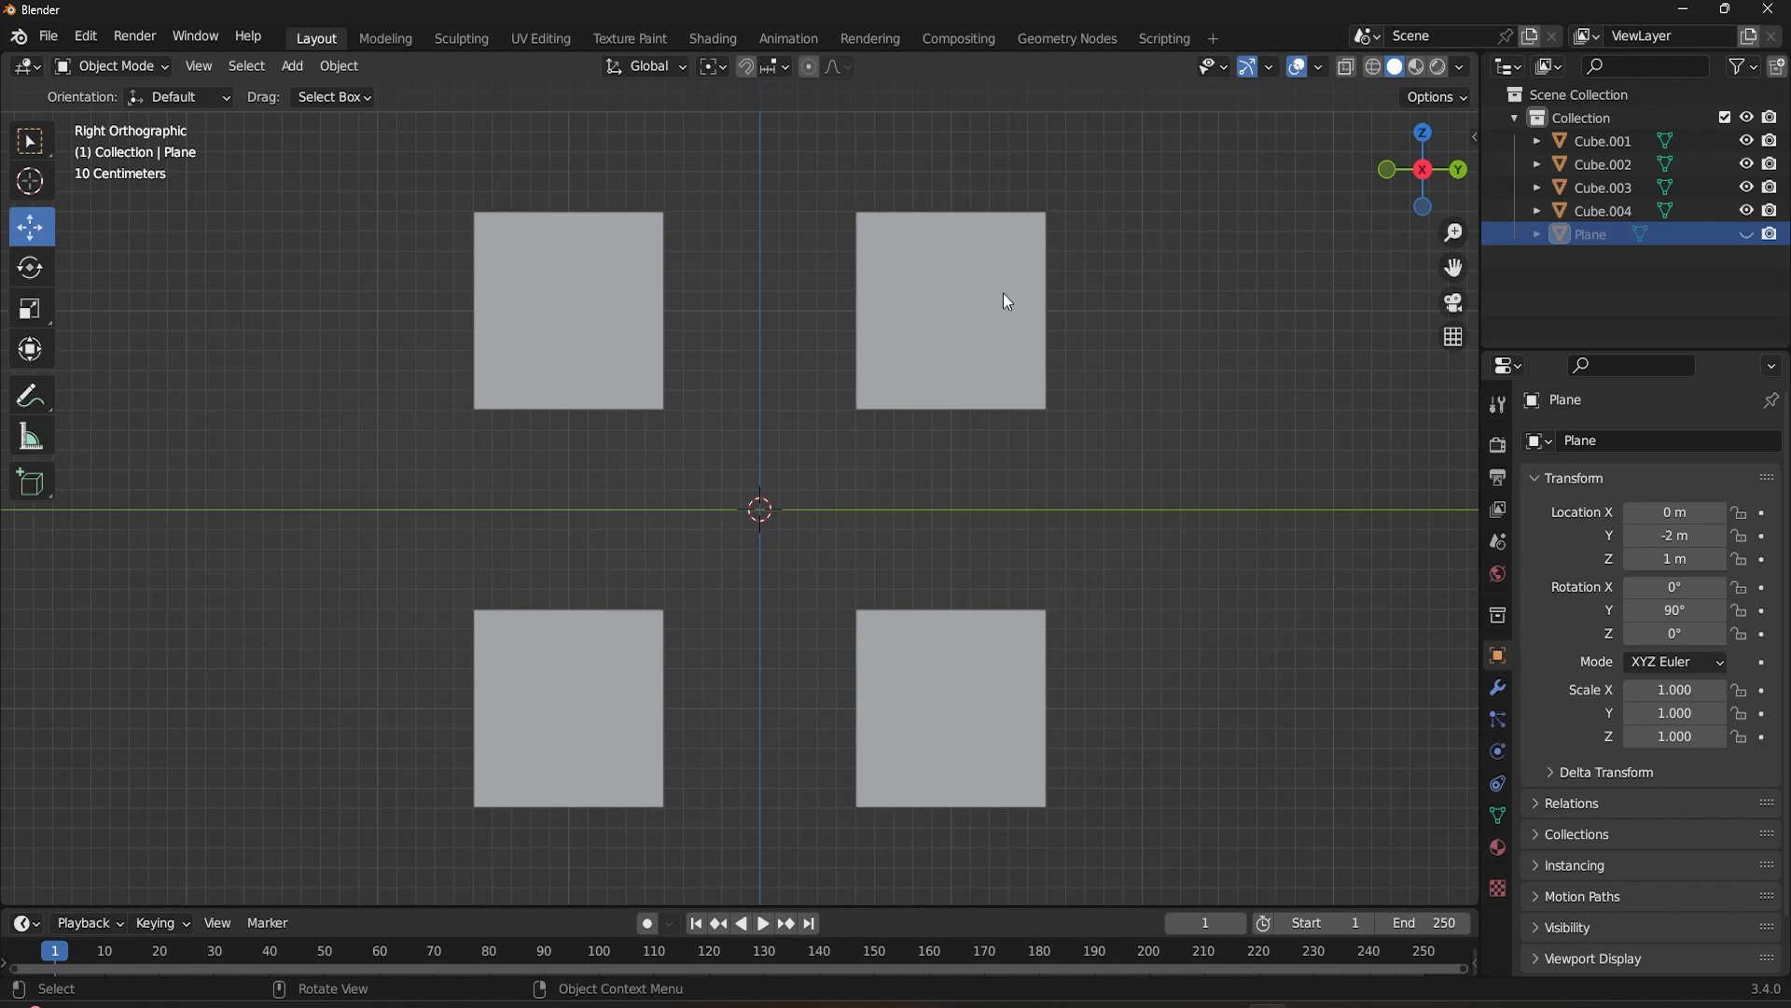
pyautogui.moveTo(734, 767)
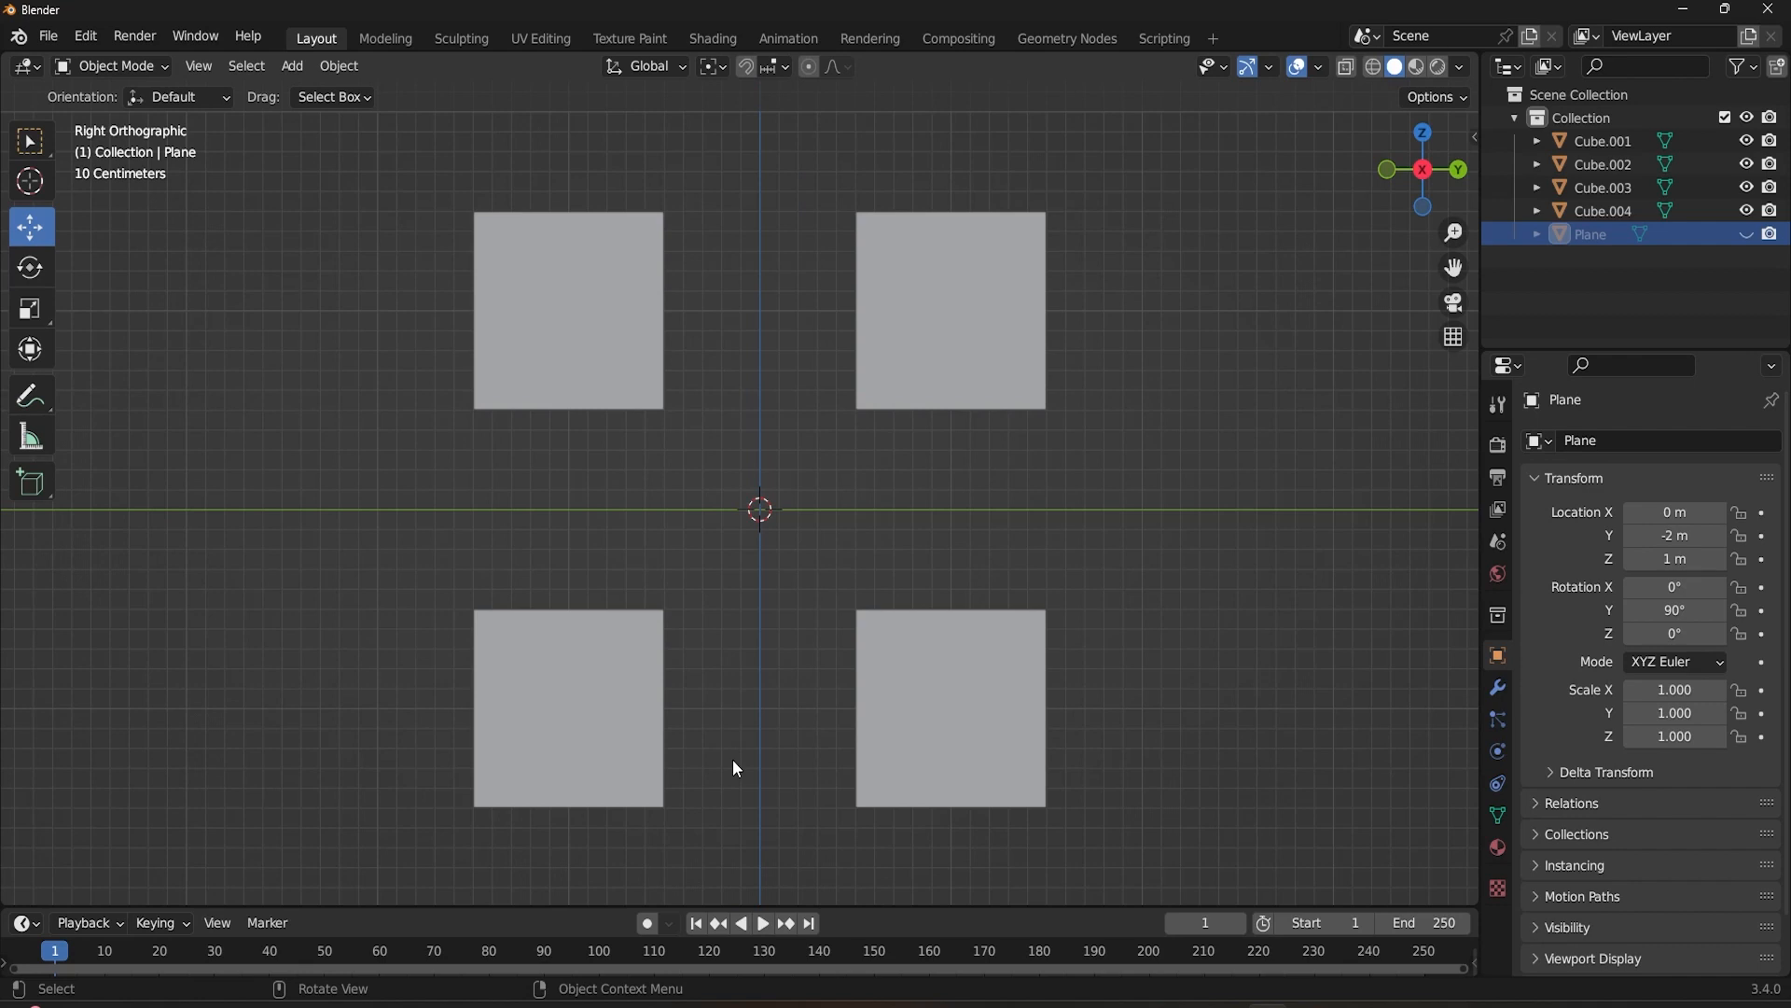
# Select Cube.002 plus two more cubes and switch the pivot mode from the header dropdown
pyautogui.click(568, 310)
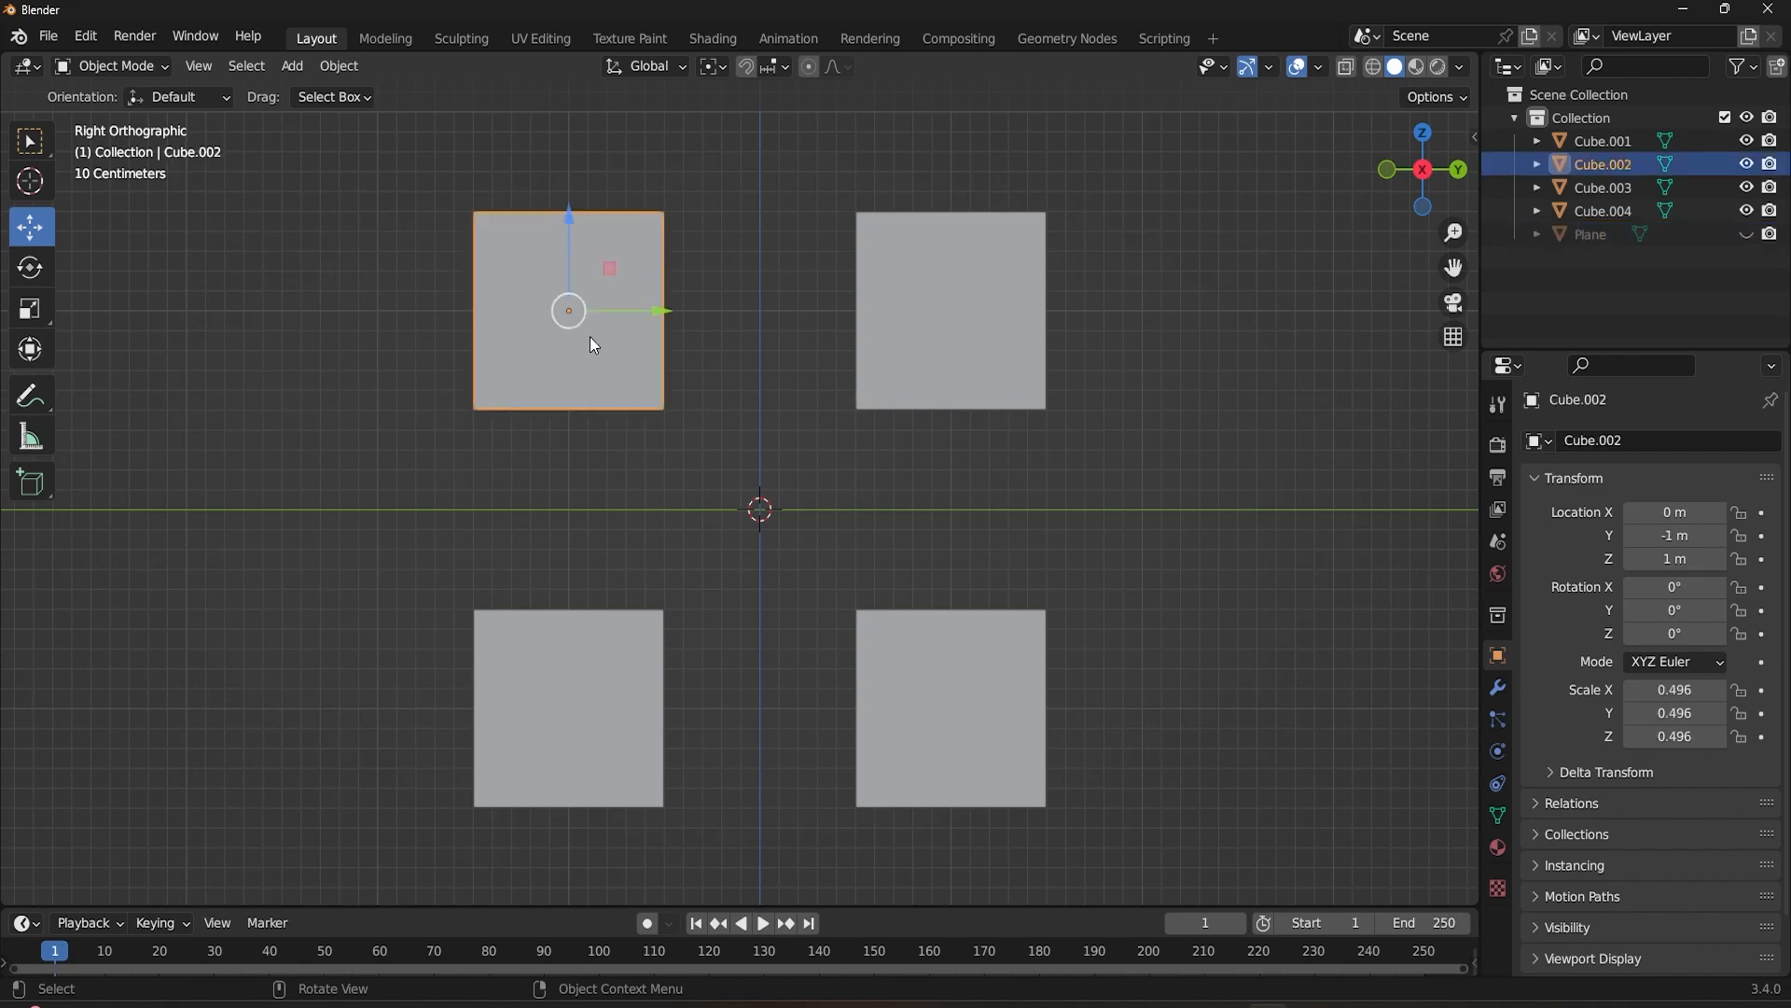
pyautogui.click(567, 709)
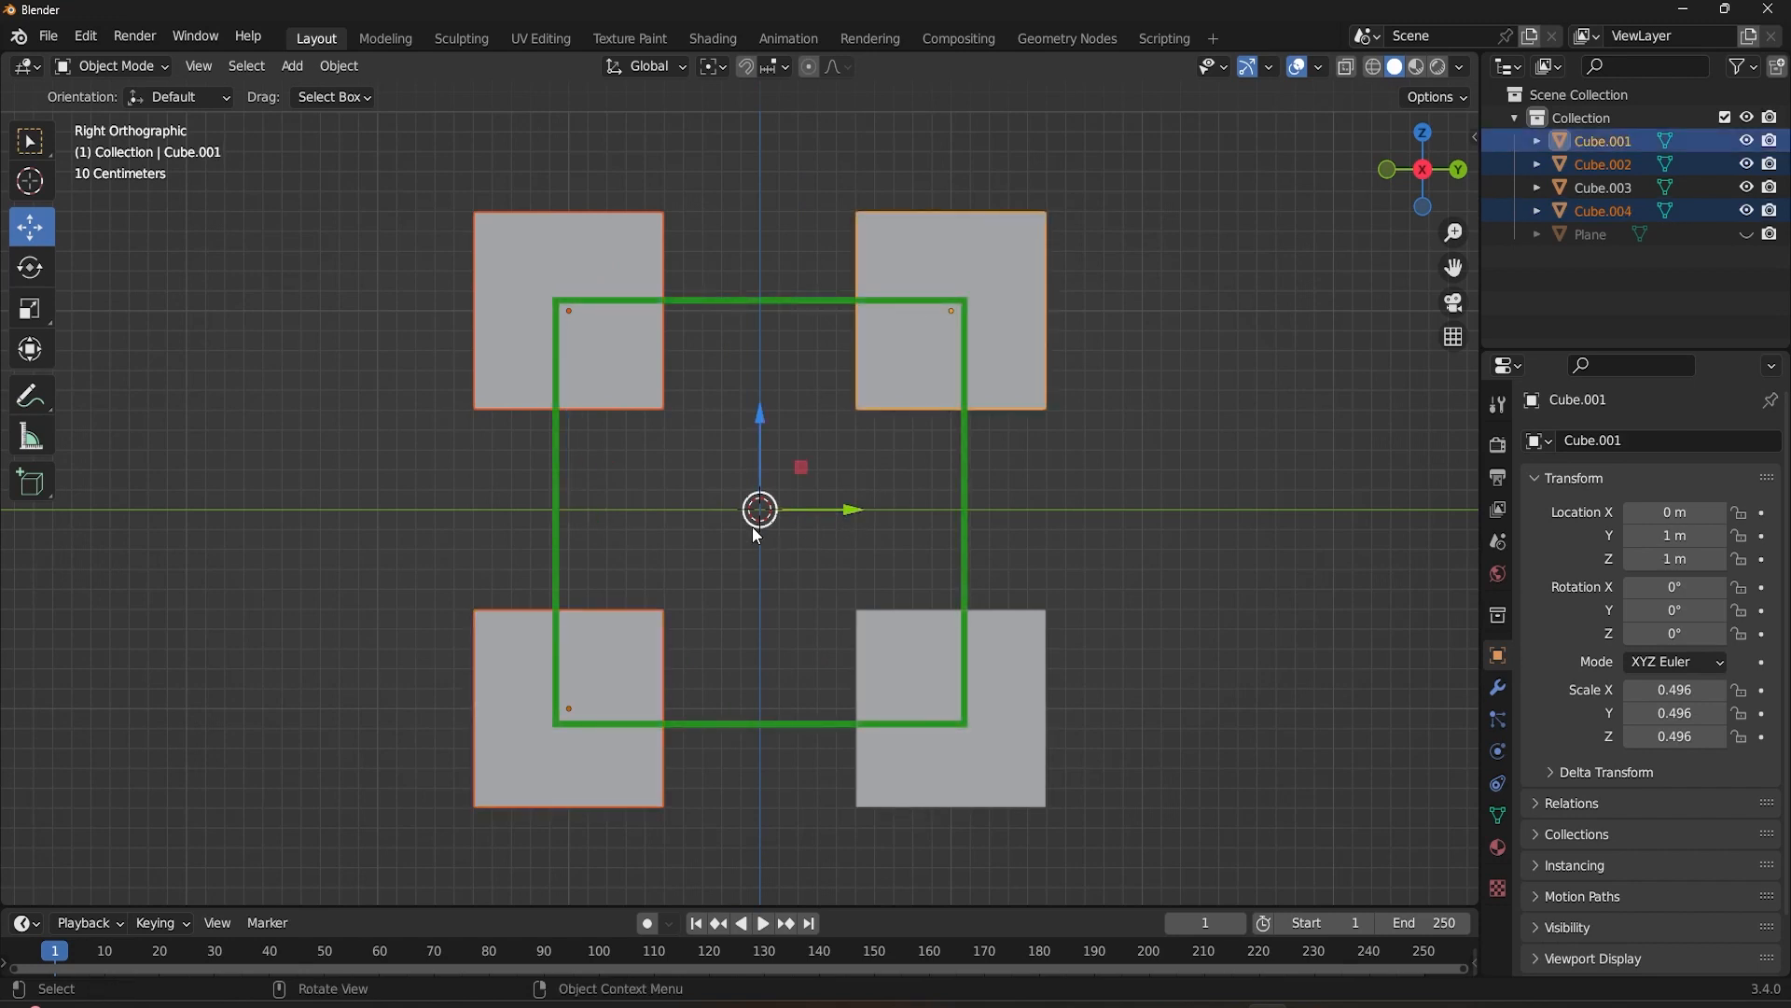
pyautogui.moveTo(771, 477)
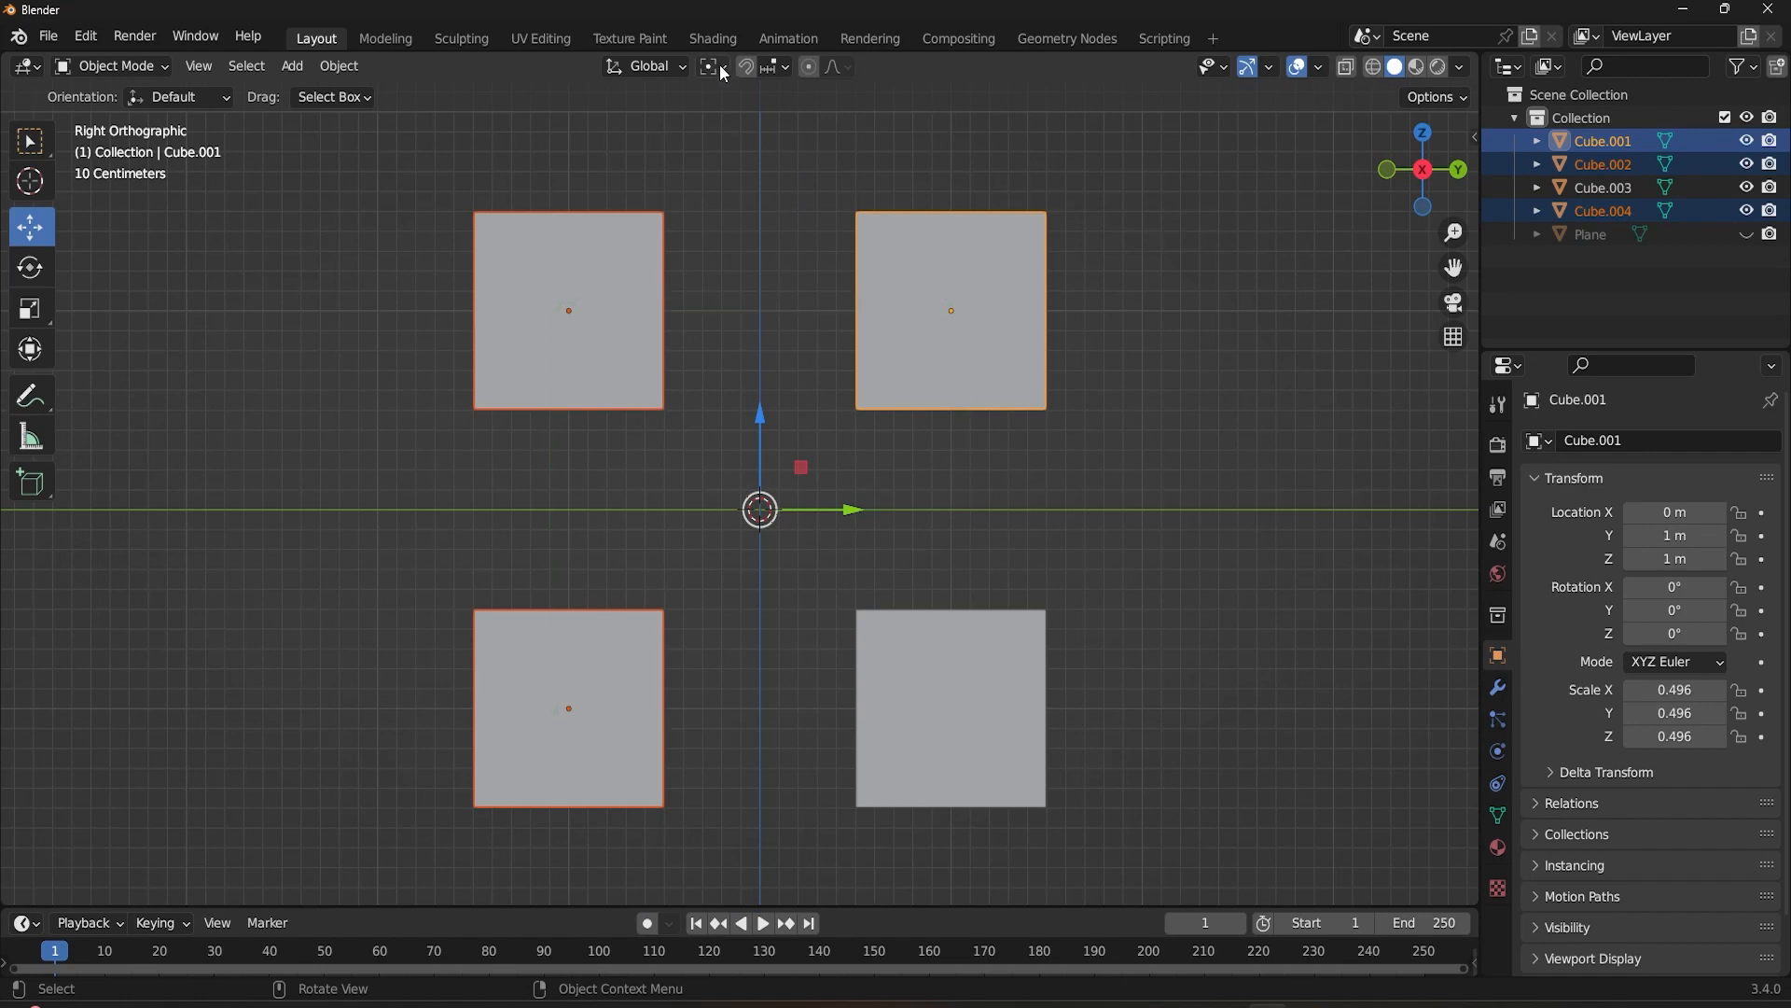
pyautogui.click(711, 65)
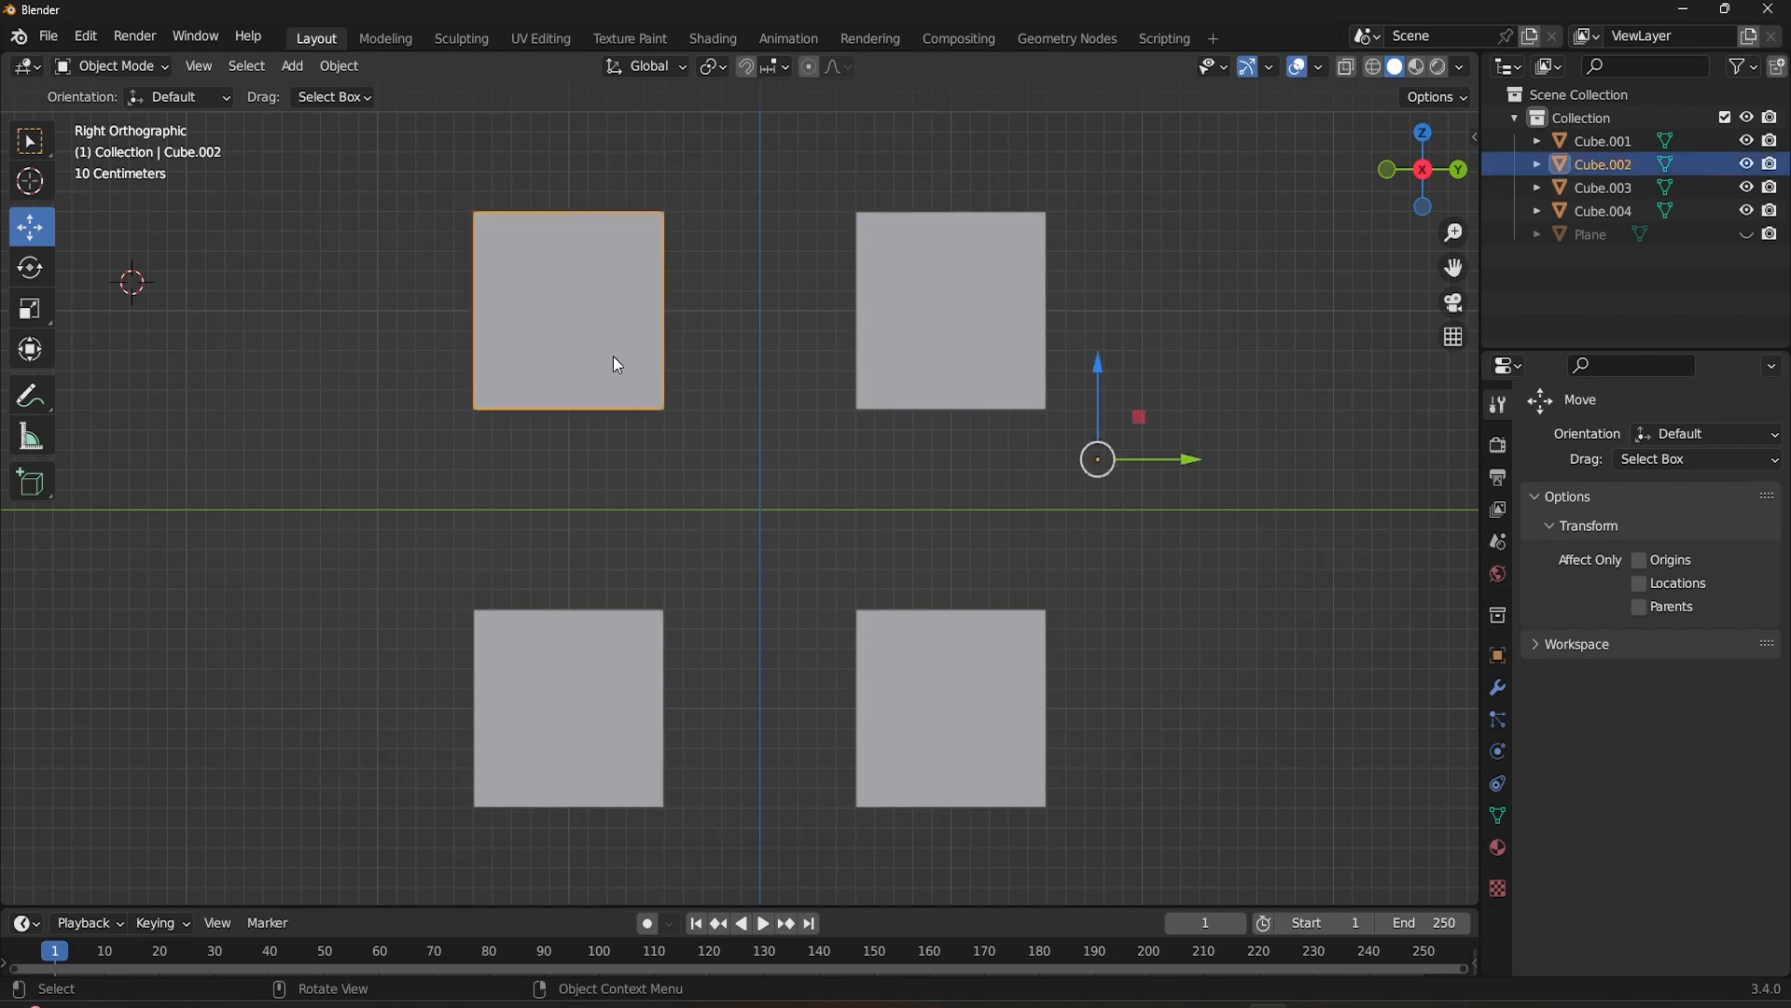
# Inspect individual cube origins, then Shift-select until all four cubes share a Median Point pivot
pyautogui.click(950, 308)
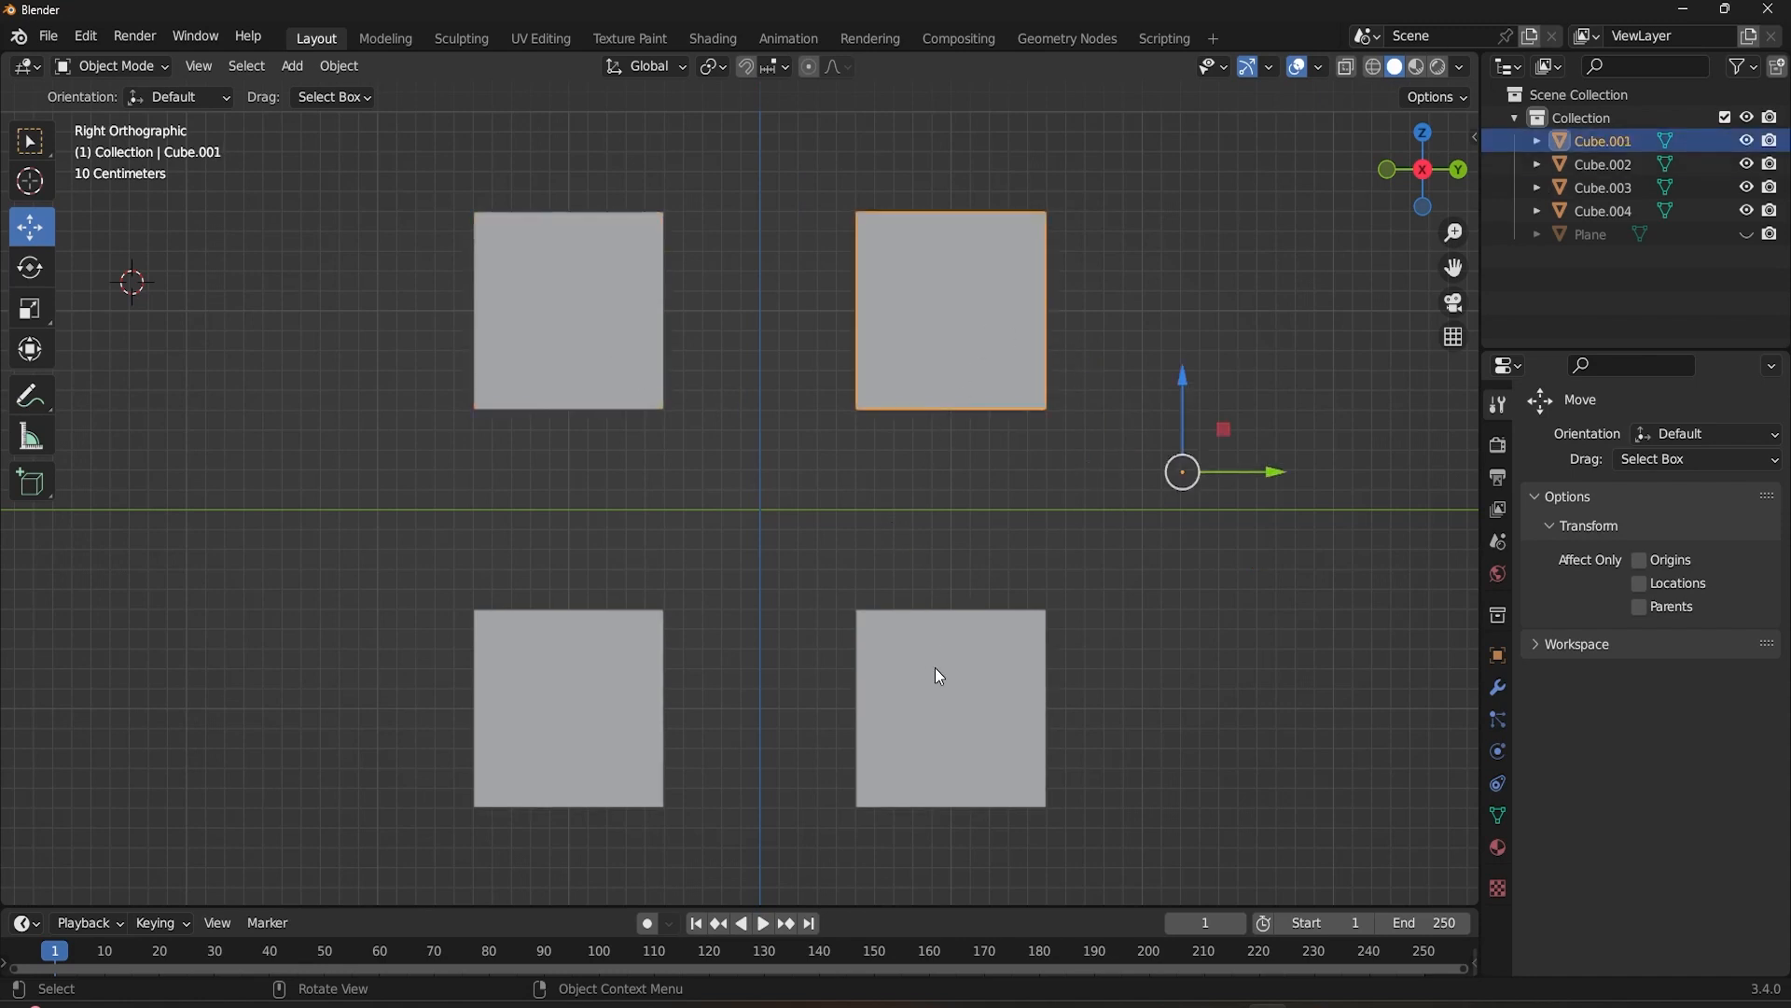
pyautogui.click(567, 705)
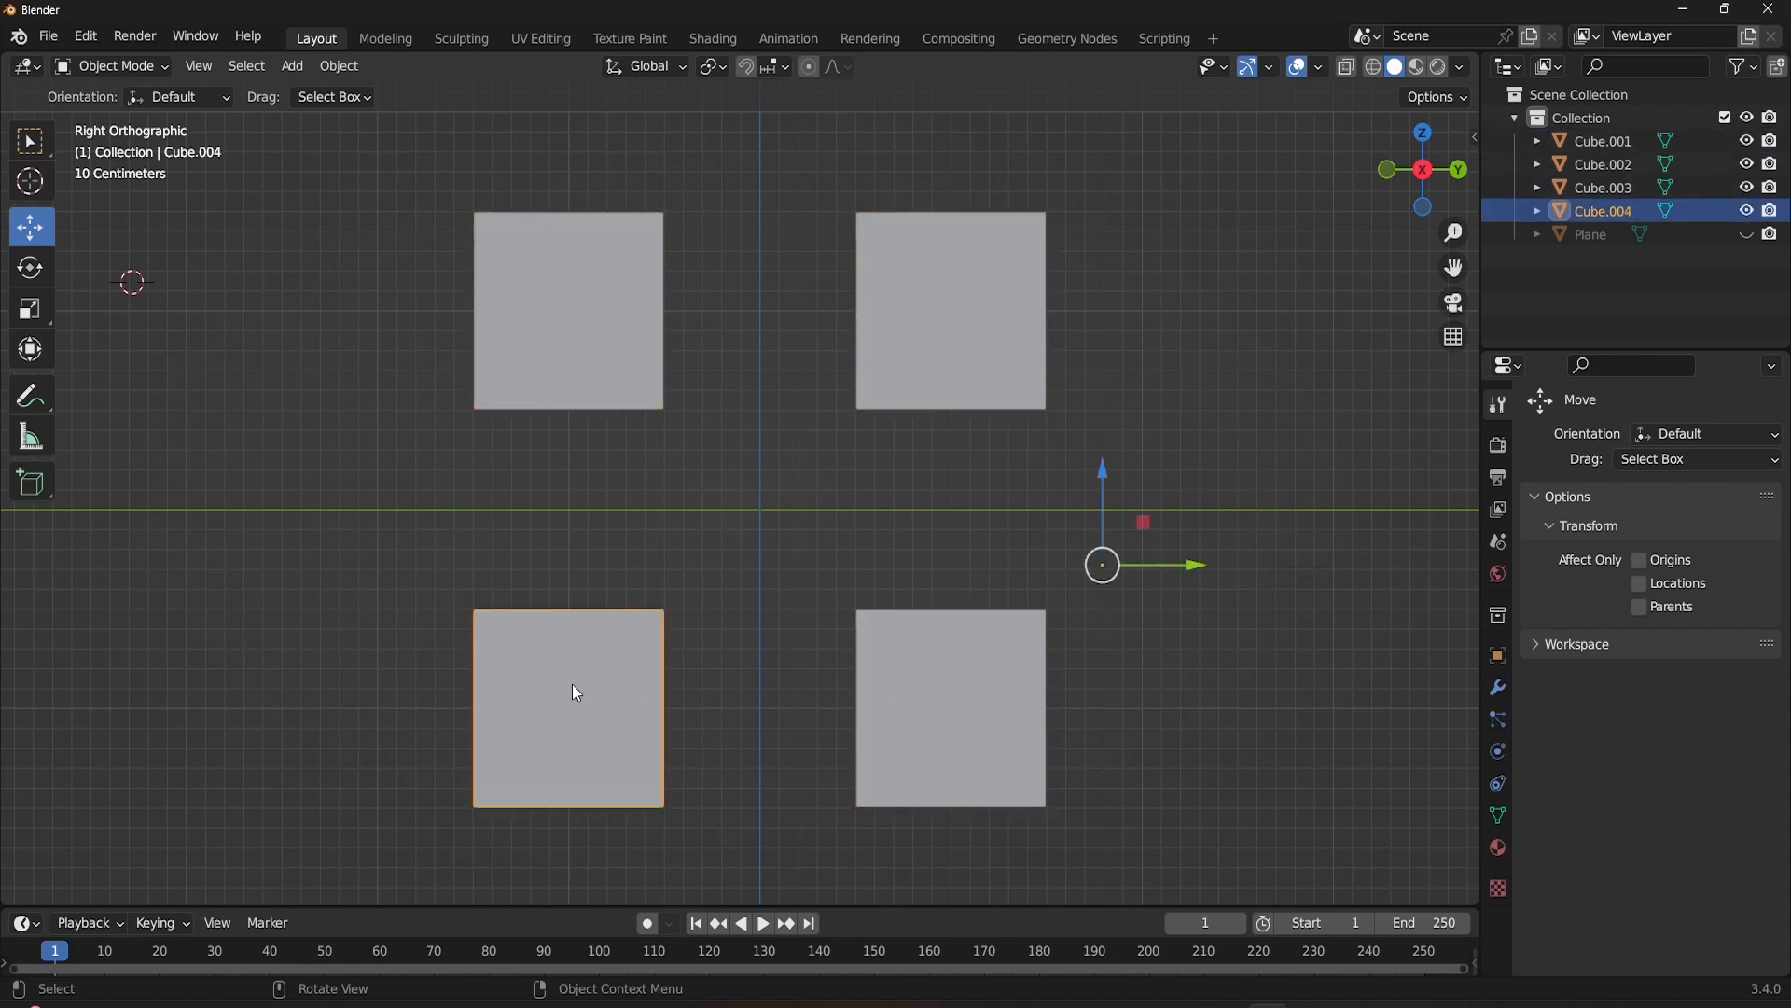
pyautogui.moveTo(589, 347)
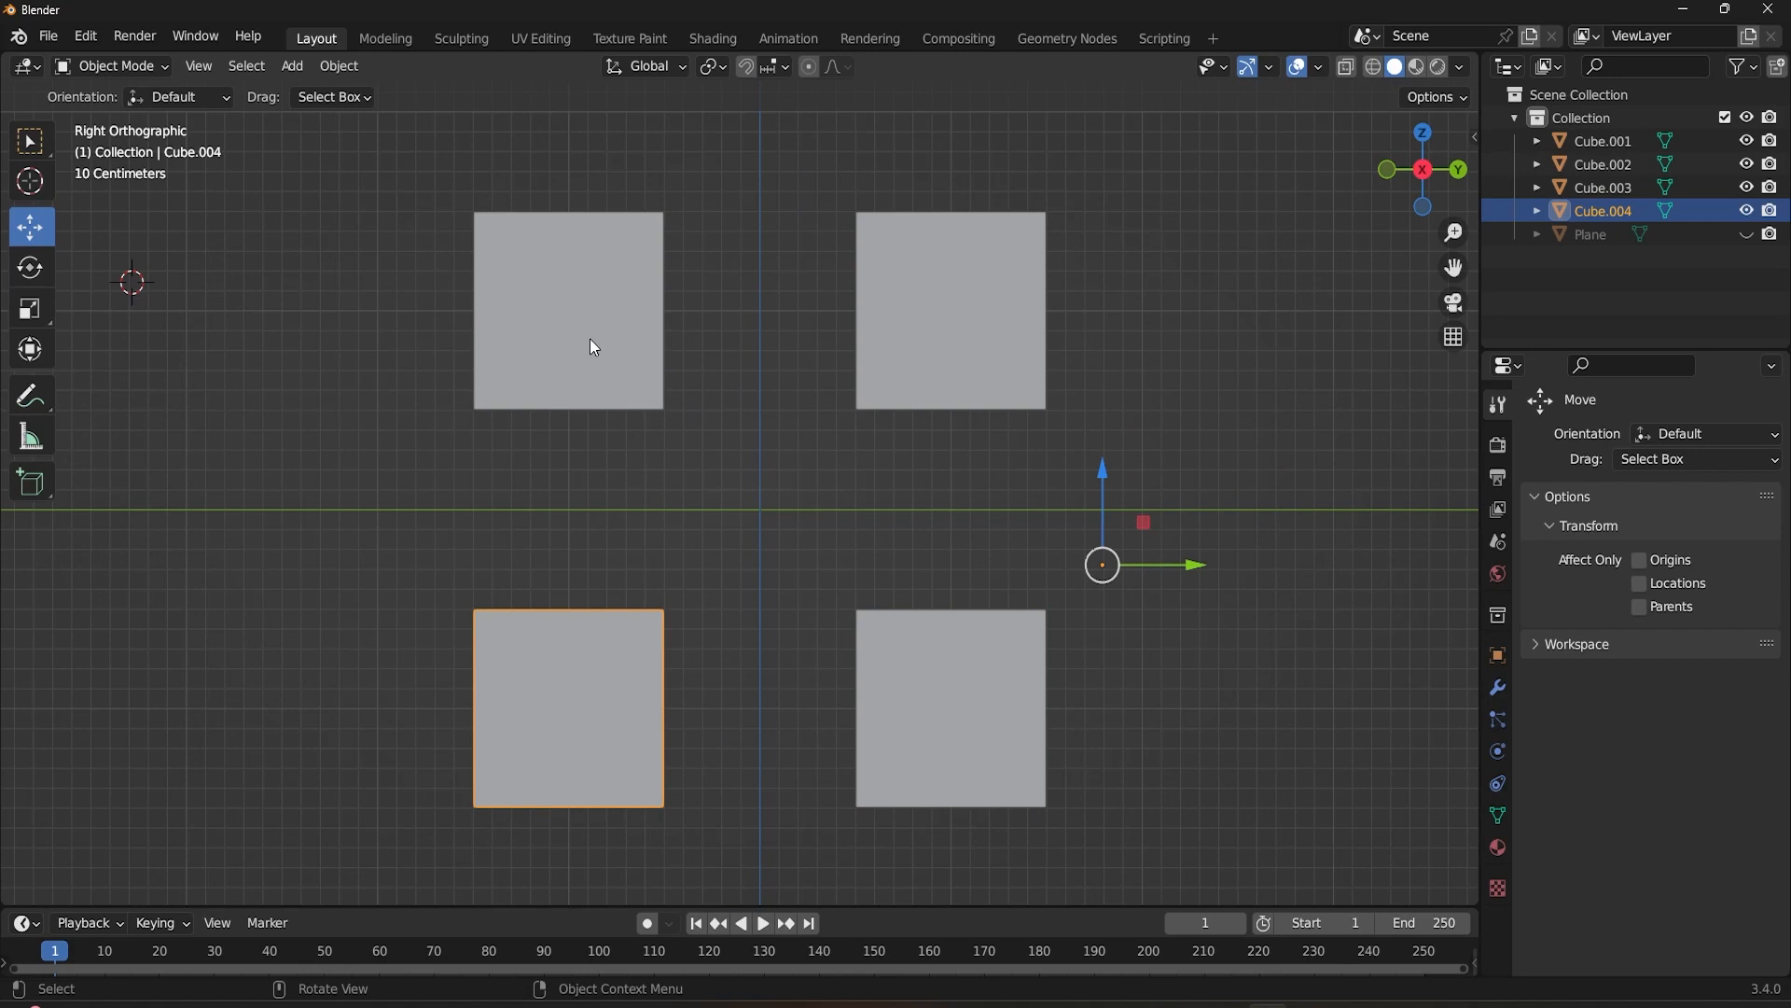
pyautogui.click(567, 308)
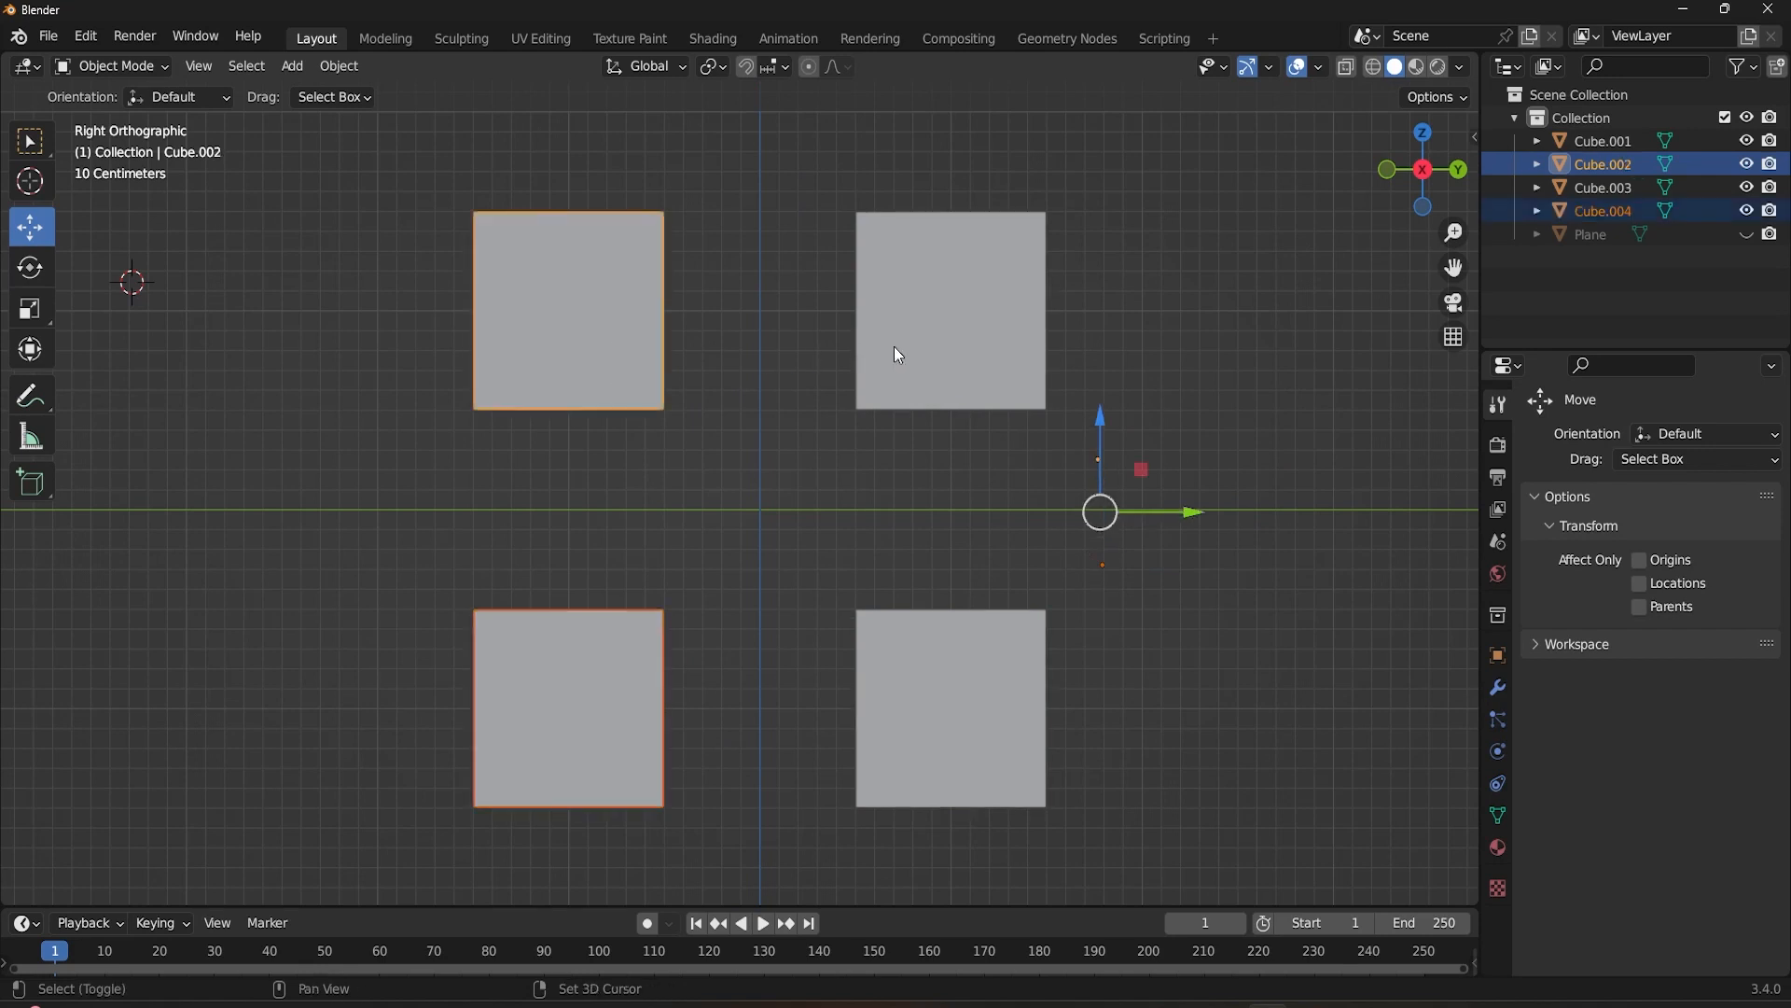
pyautogui.click(950, 705)
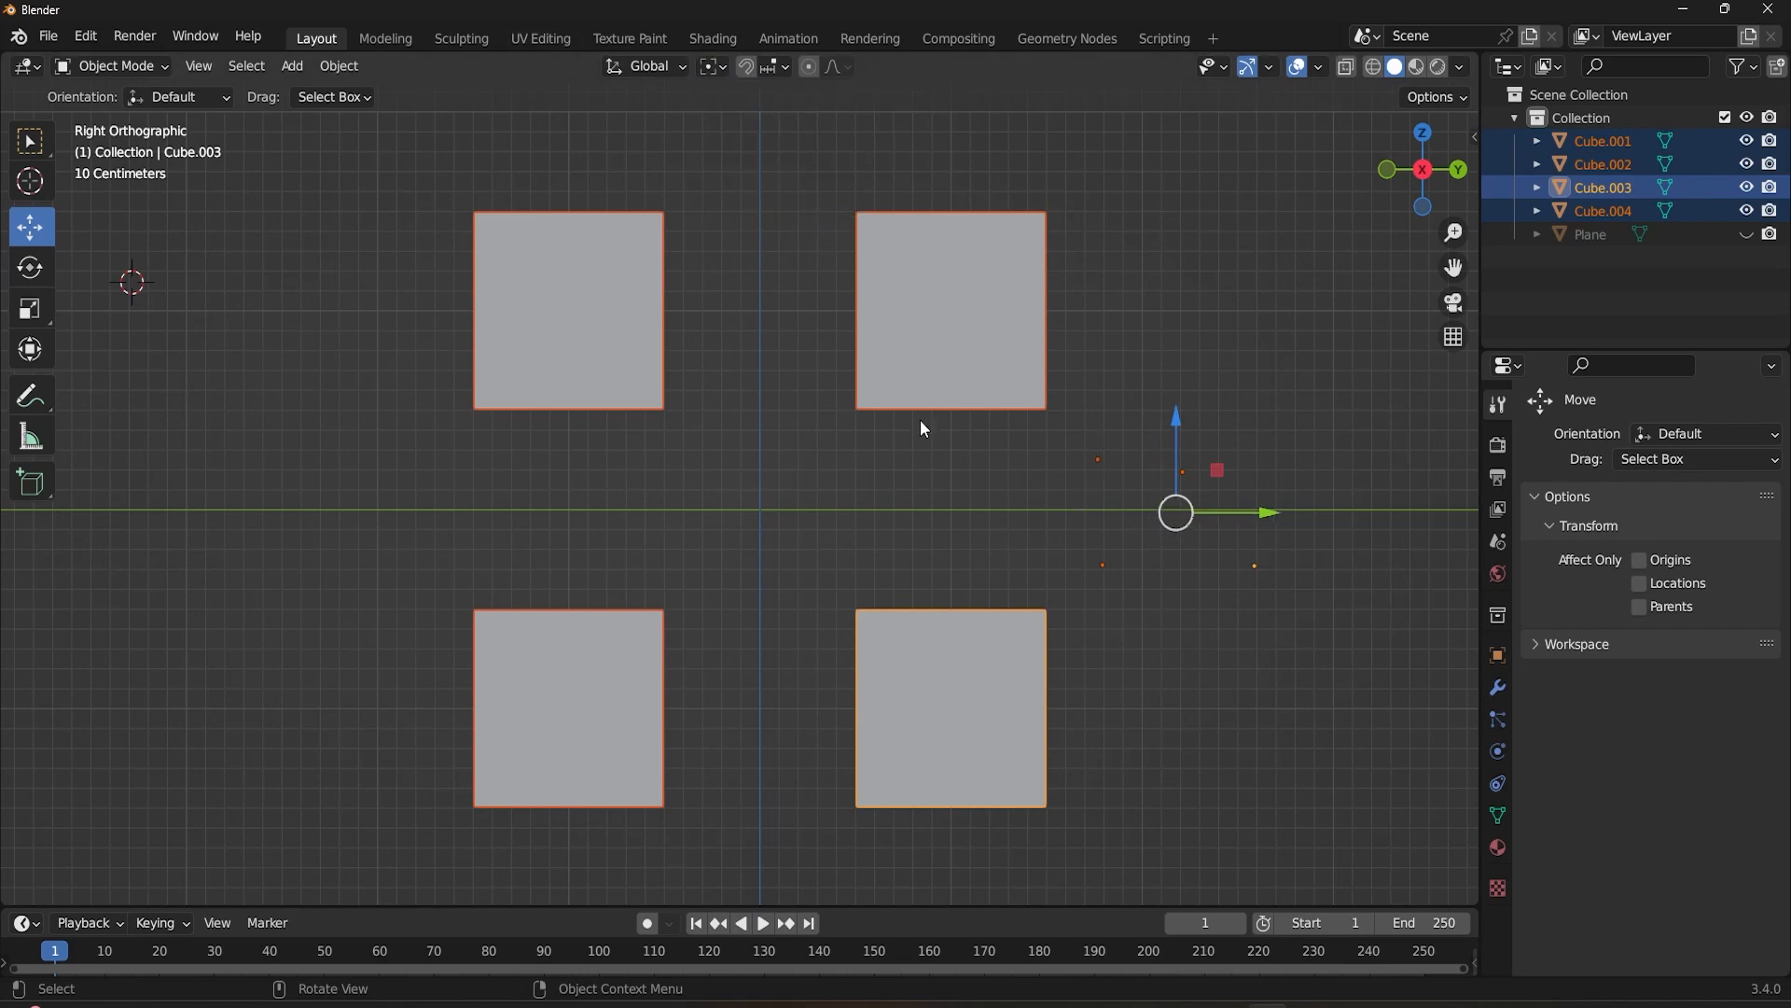
pyautogui.moveTo(1188, 683)
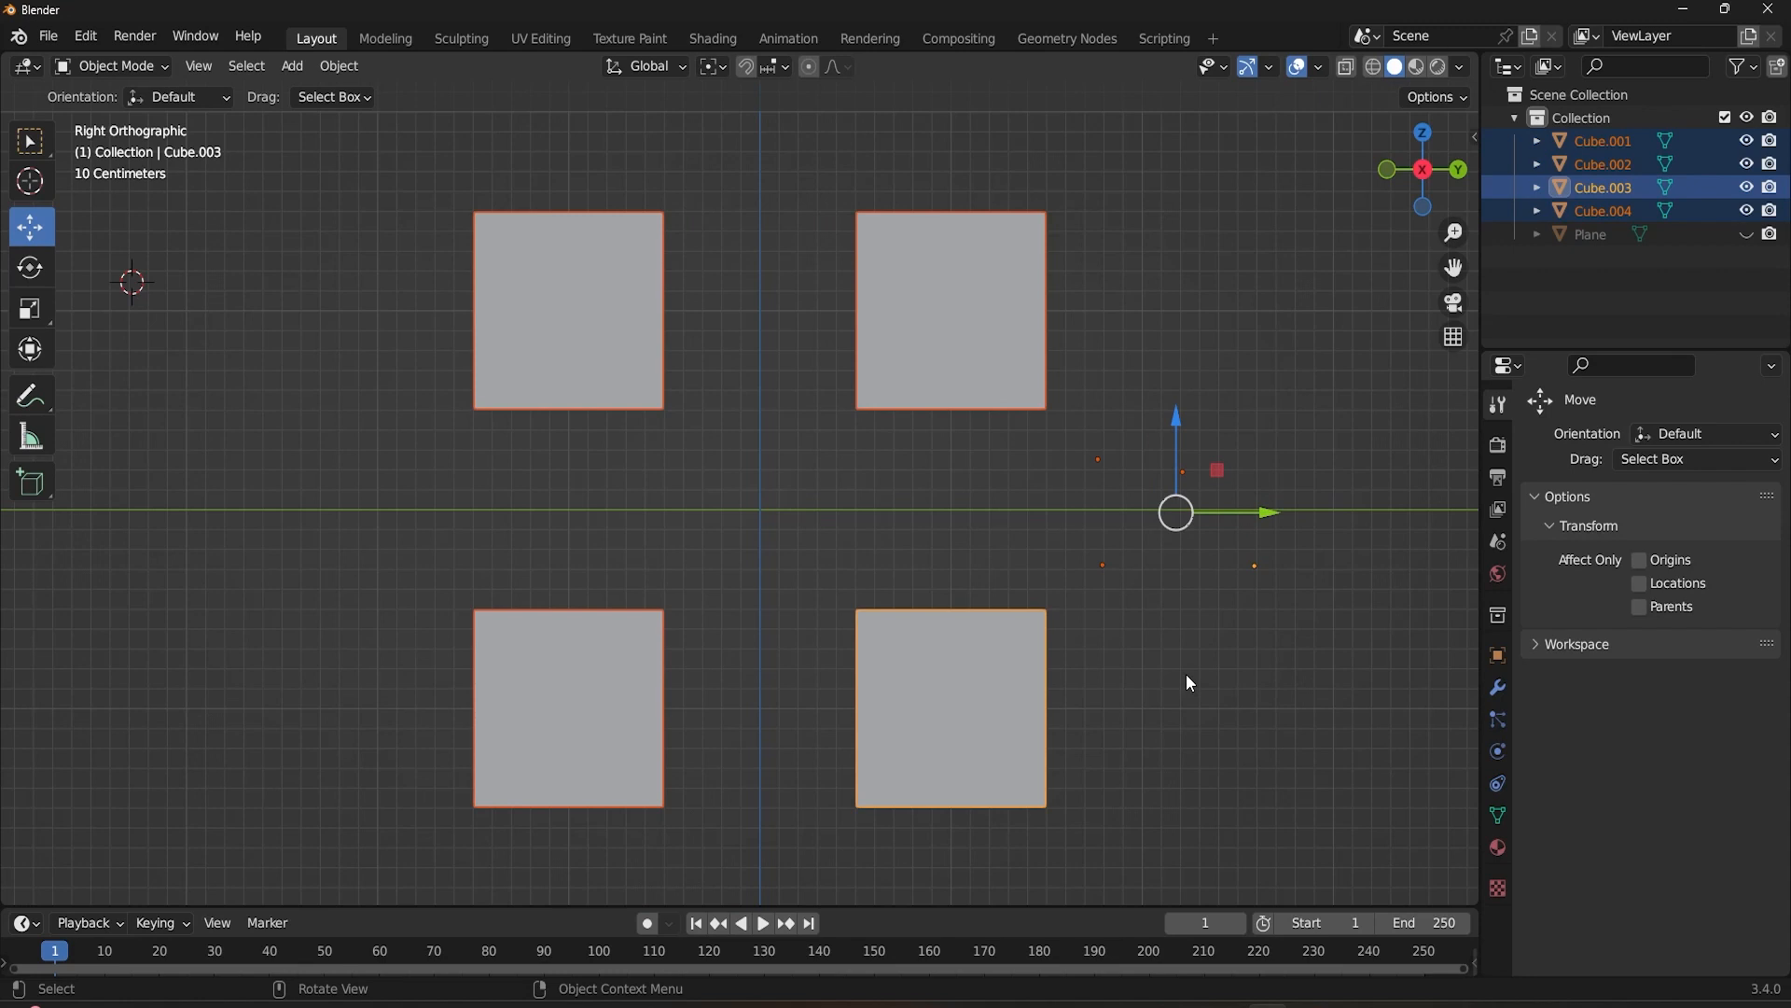